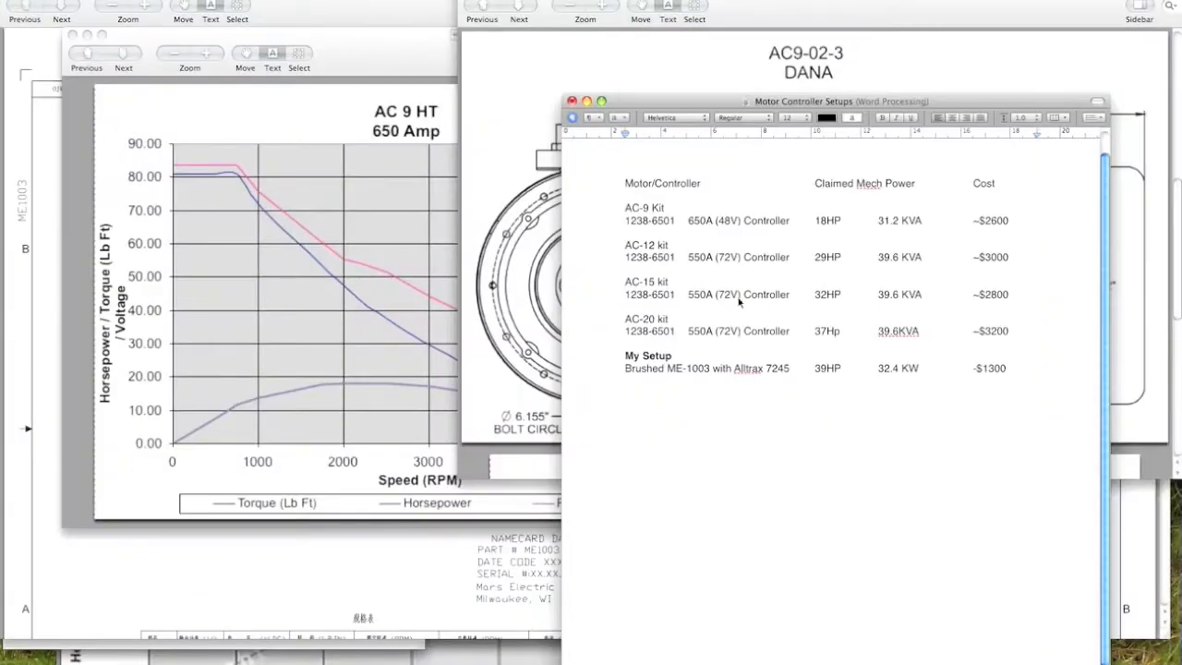
mouse_move(704, 223)
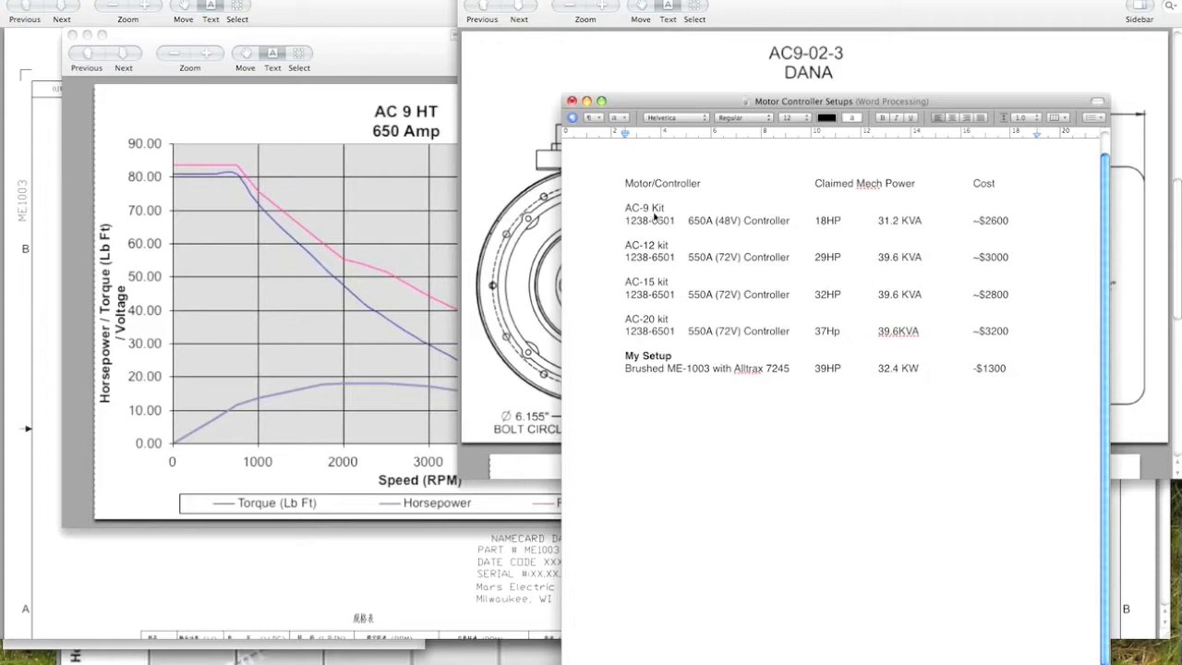
mouse_move(643, 340)
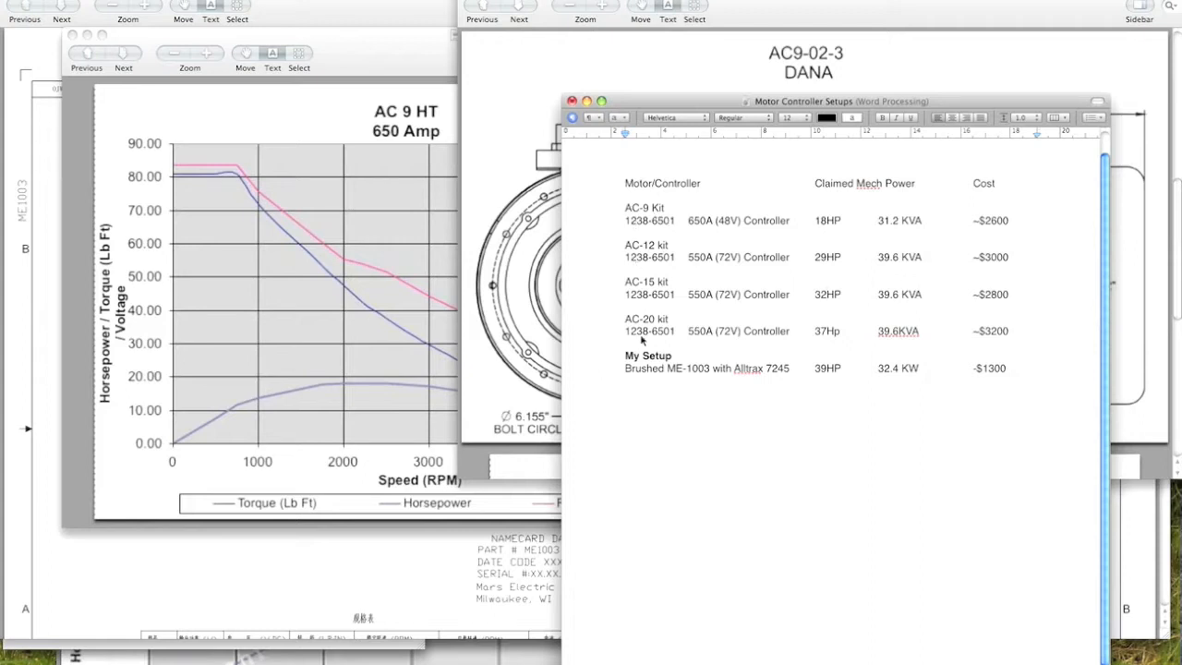
mouse_move(674, 257)
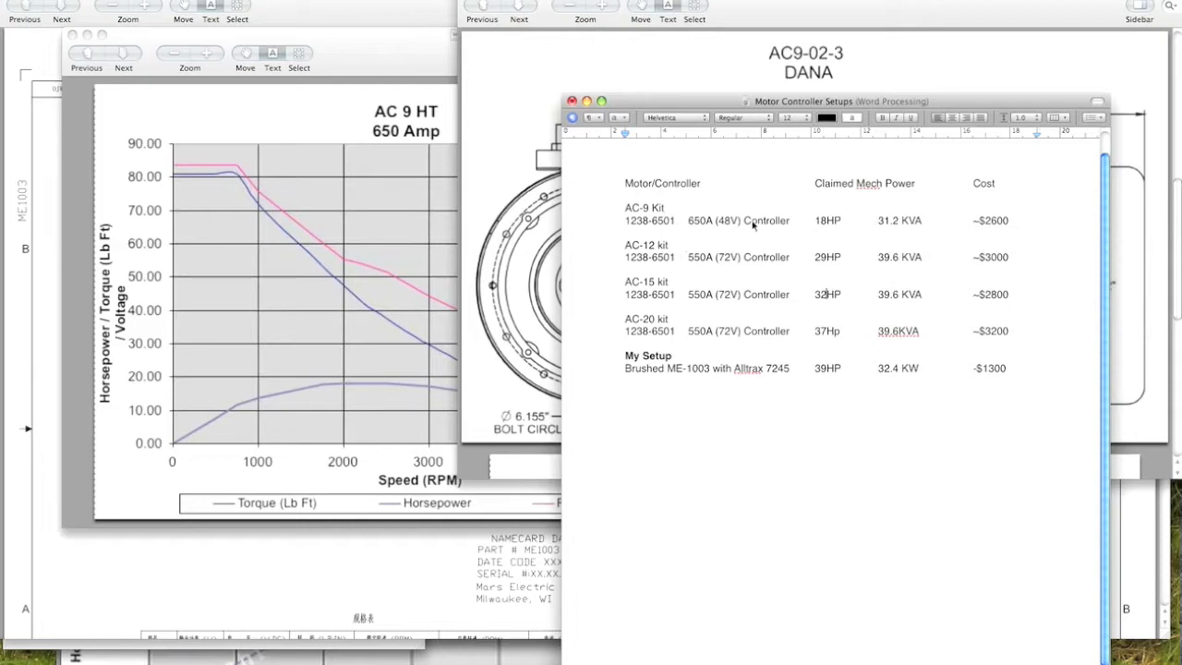
mouse_move(684, 229)
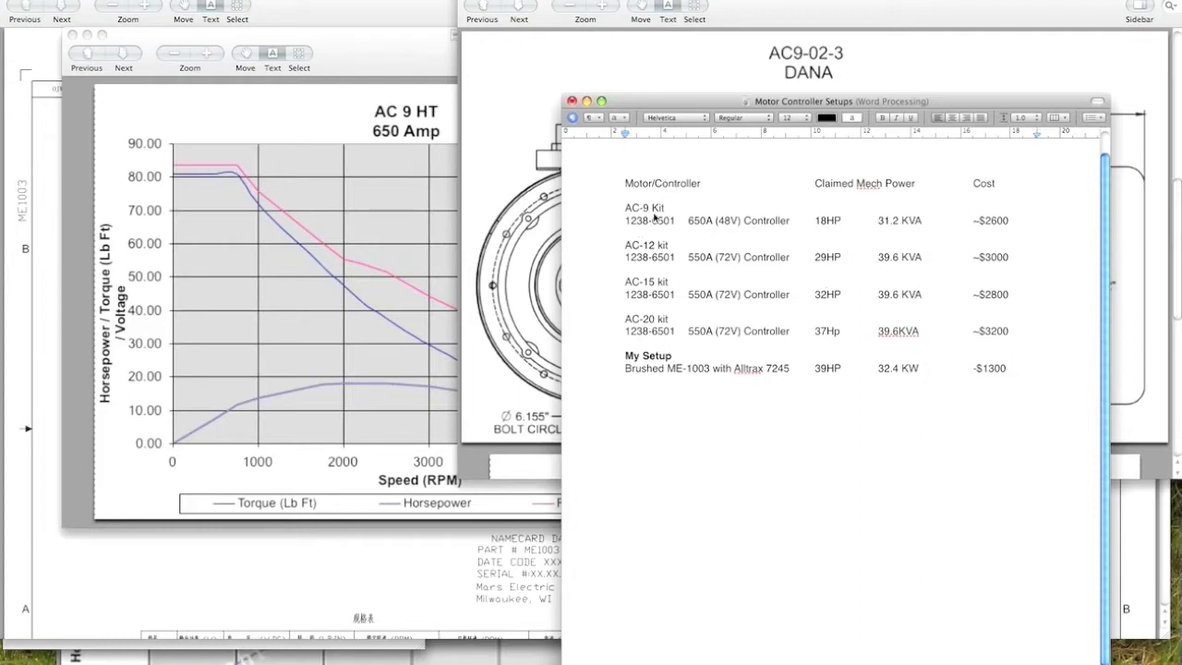
mouse_move(637, 299)
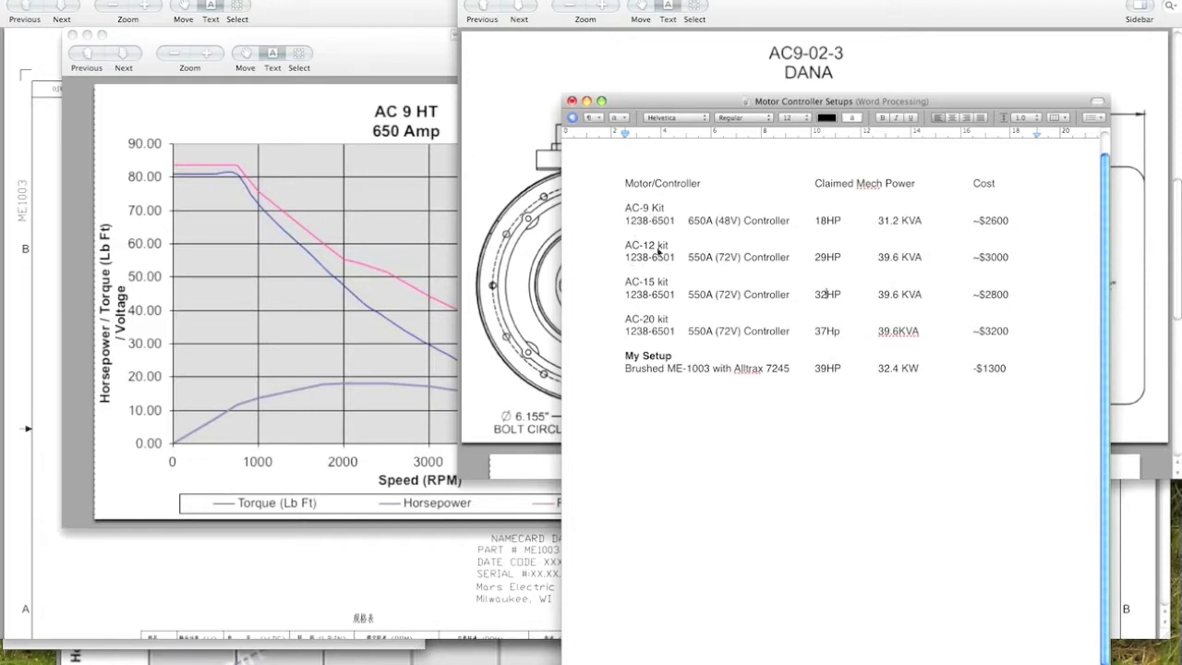
mouse_move(673, 288)
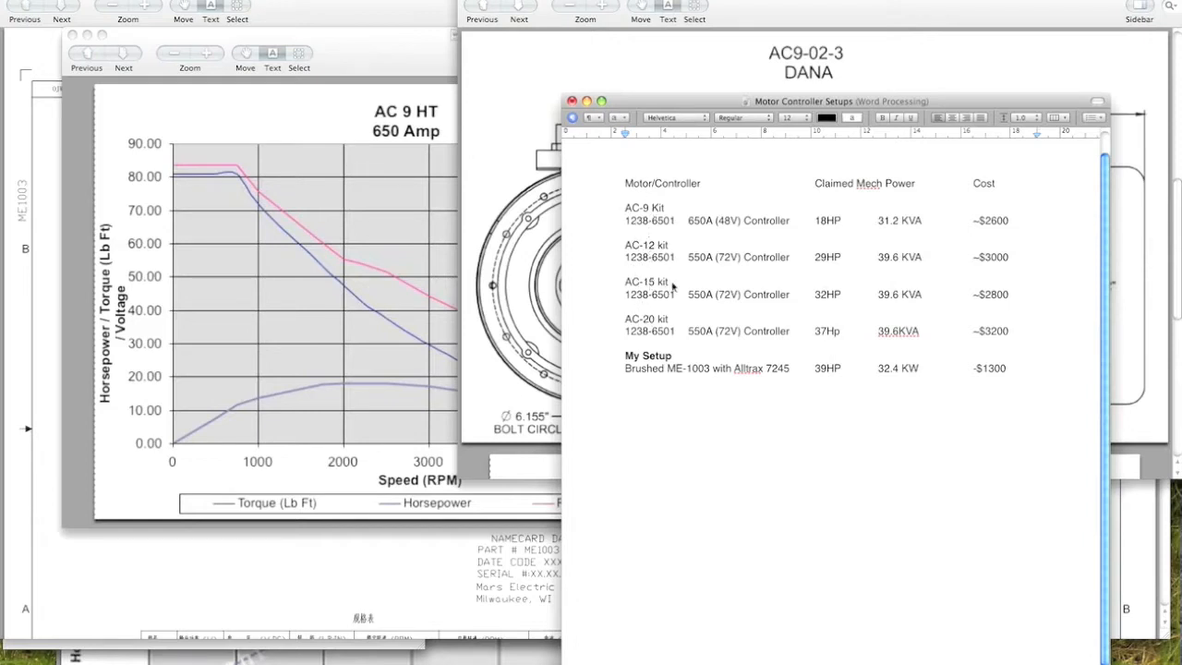
mouse_move(658, 251)
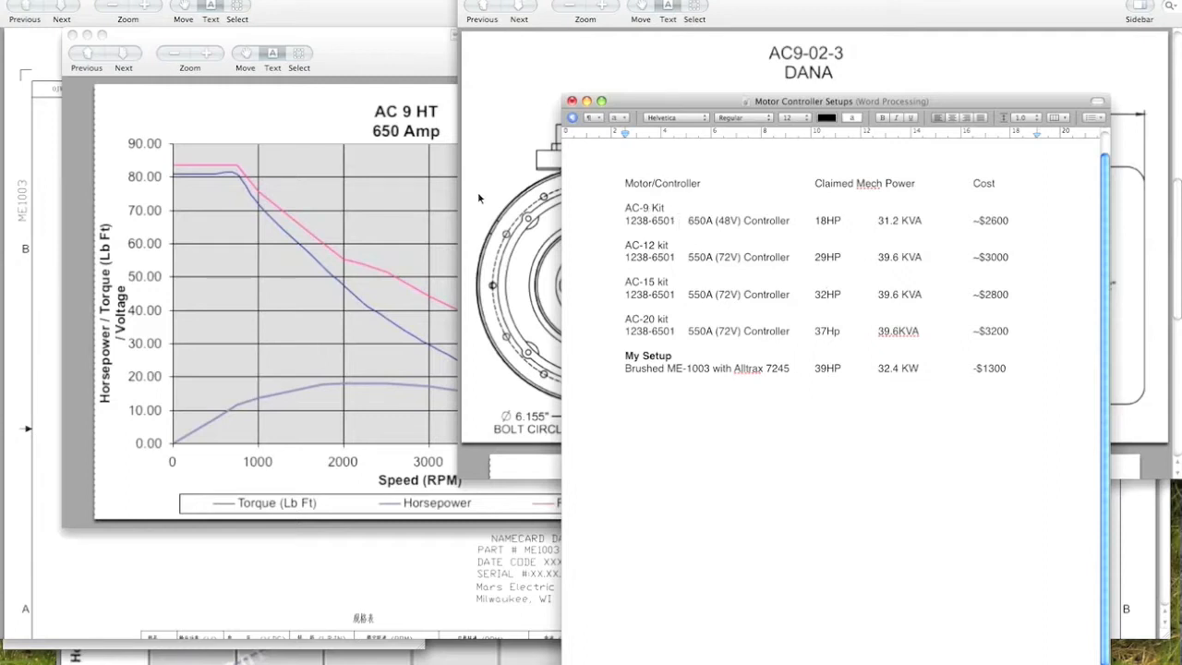
mouse_move(978, 262)
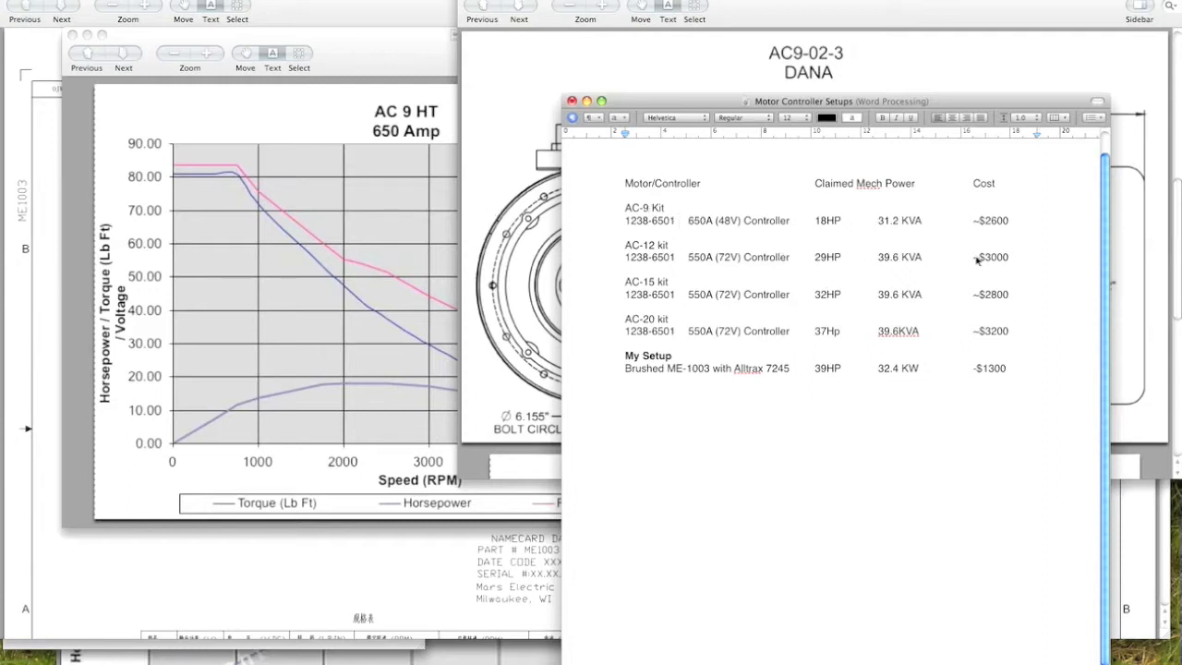
mouse_move(1002, 236)
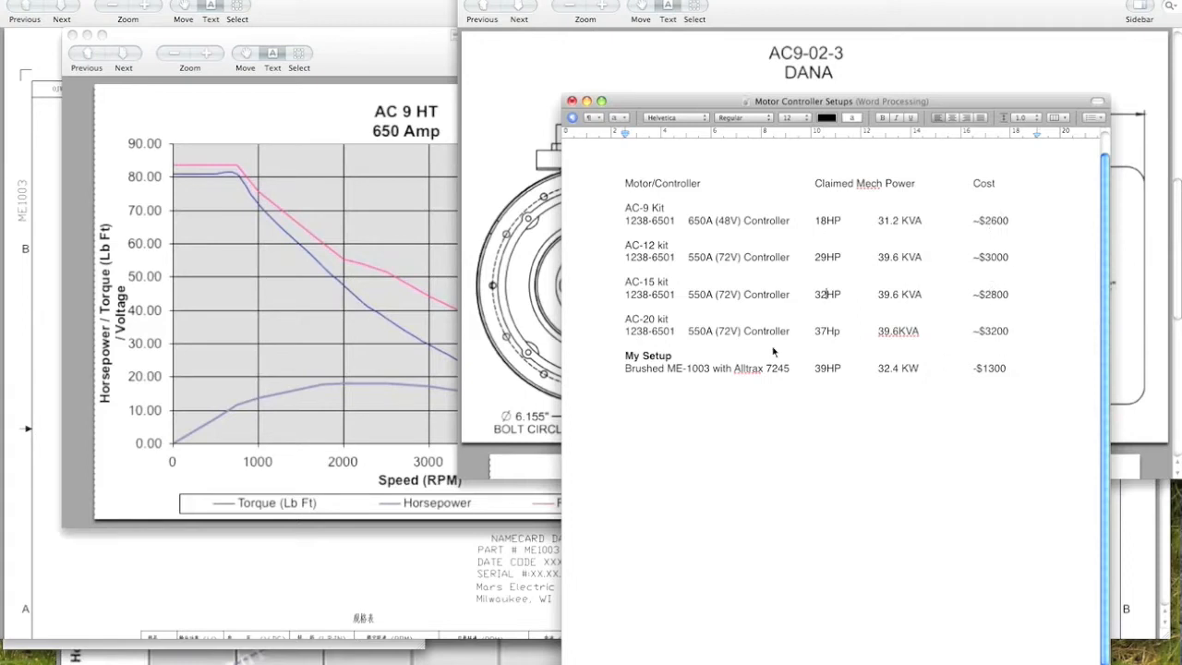
mouse_move(970, 366)
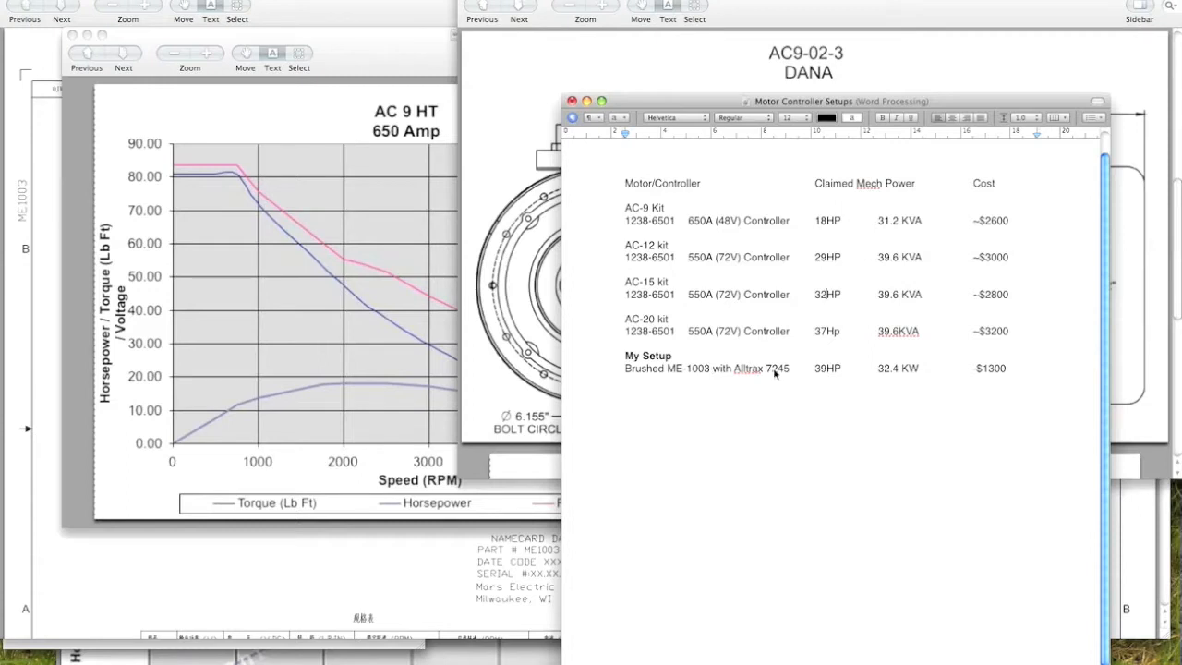
mouse_move(915, 360)
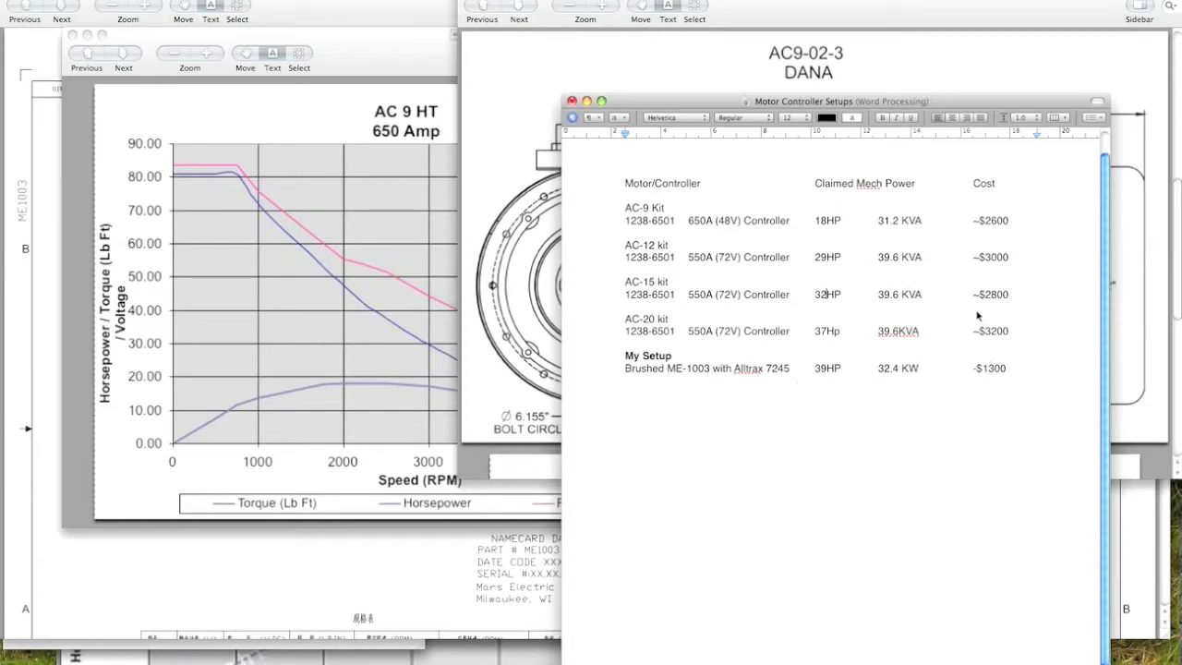
mouse_move(933, 251)
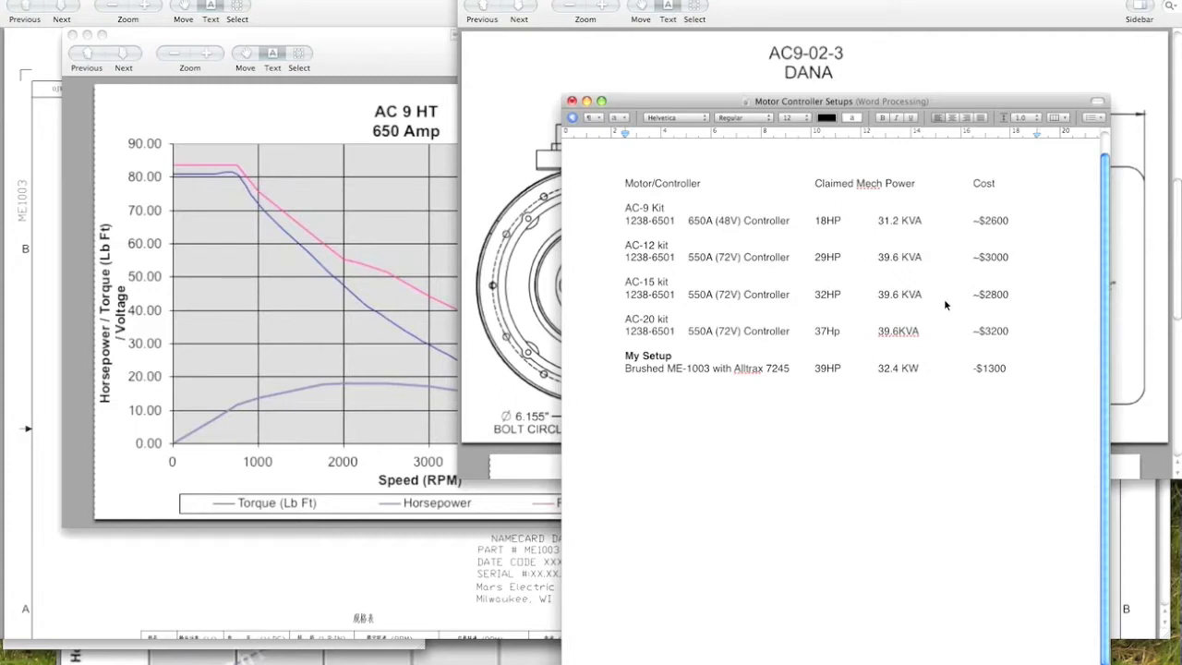
mouse_move(691, 373)
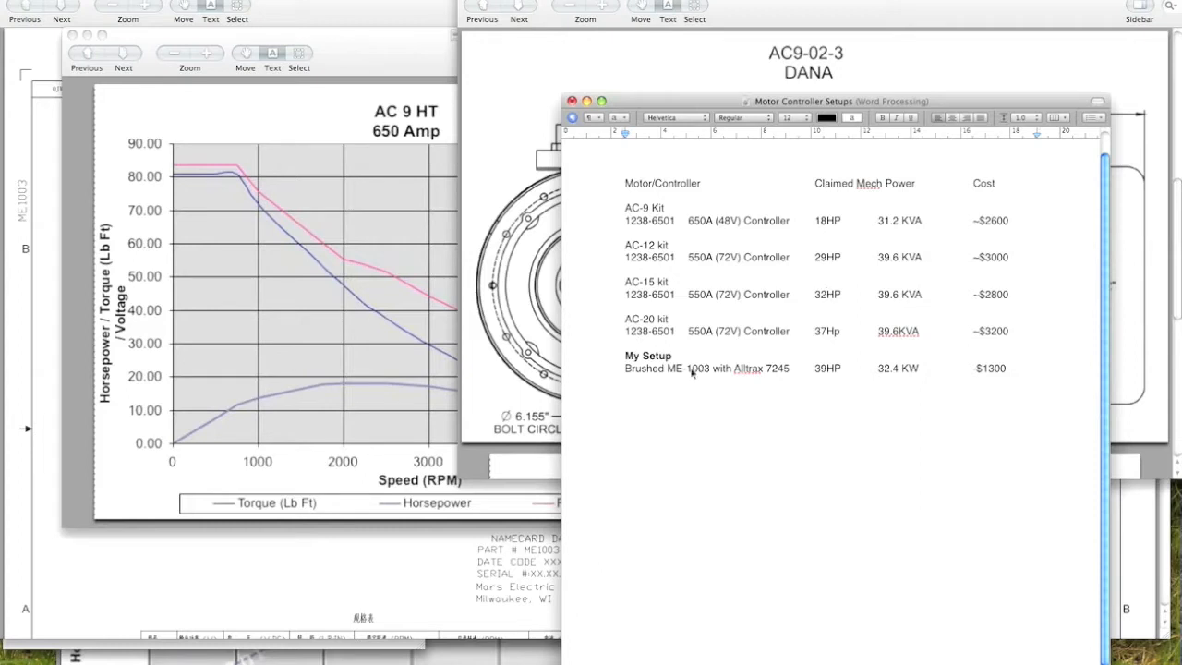
mouse_move(493, 155)
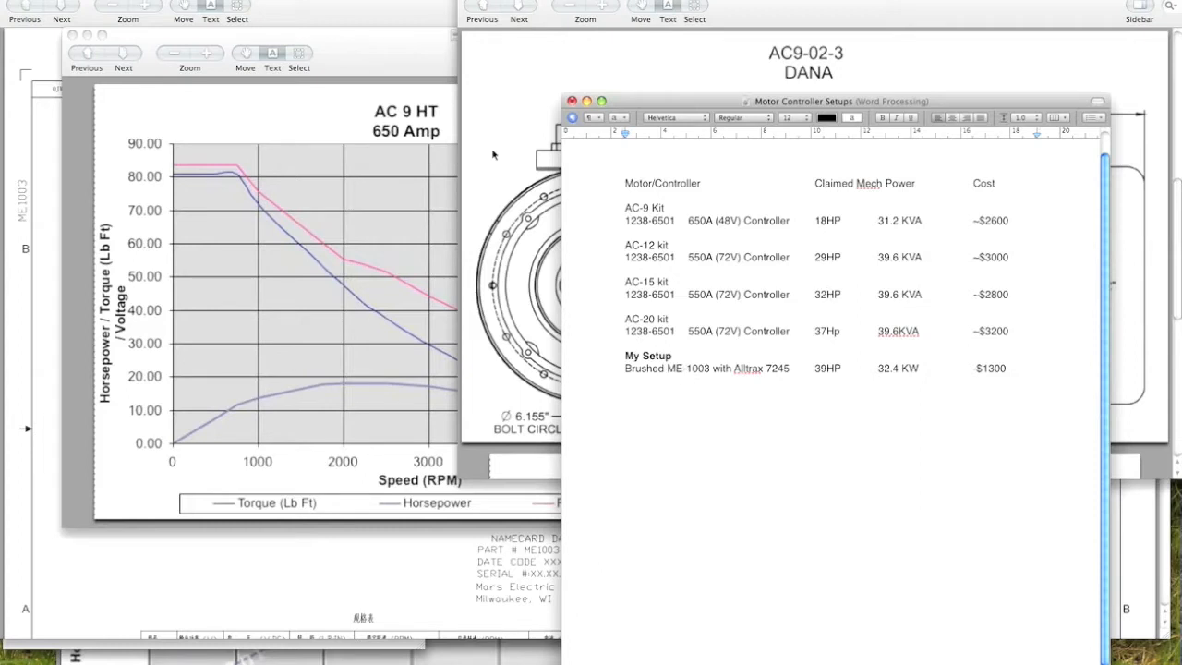
Bring the AC 9 HT 650 Amp curves and AC9-02-3 DANA drawing windows into view
left_click(824, 294)
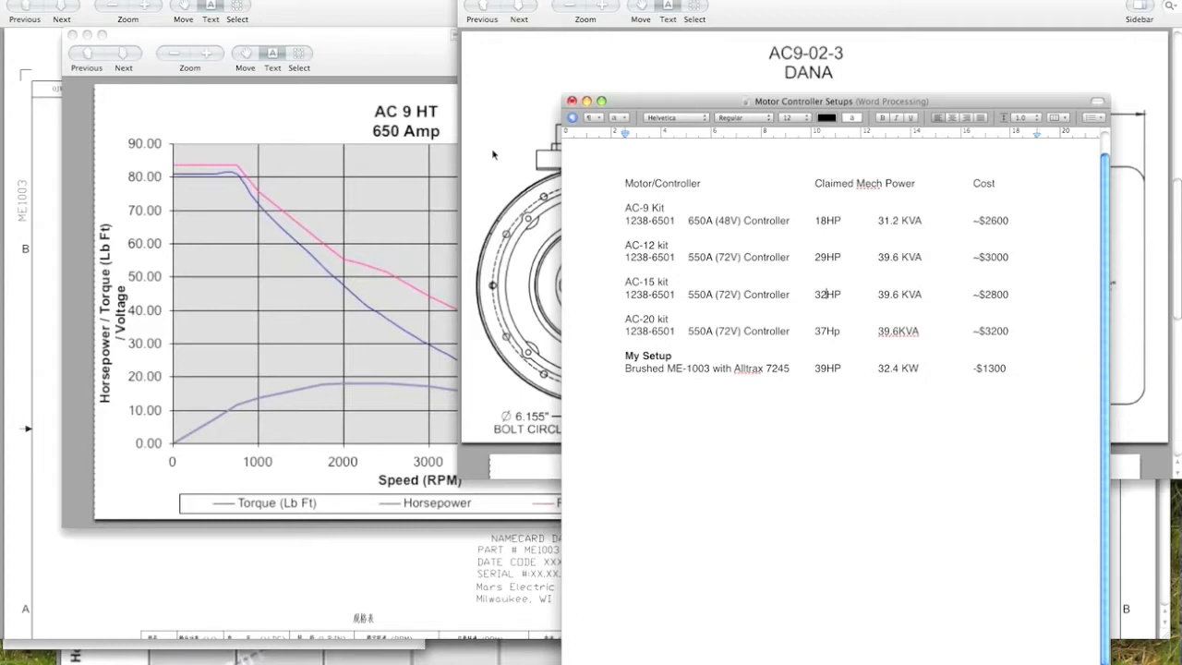
mouse_move(384, 139)
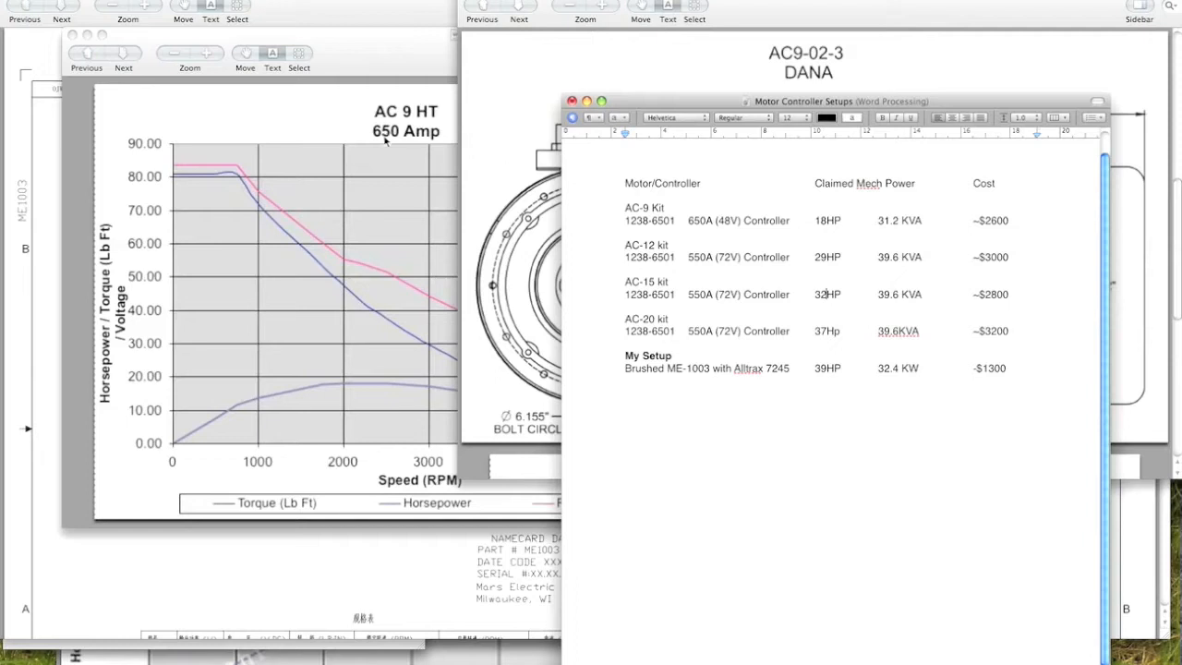
mouse_move(522, 148)
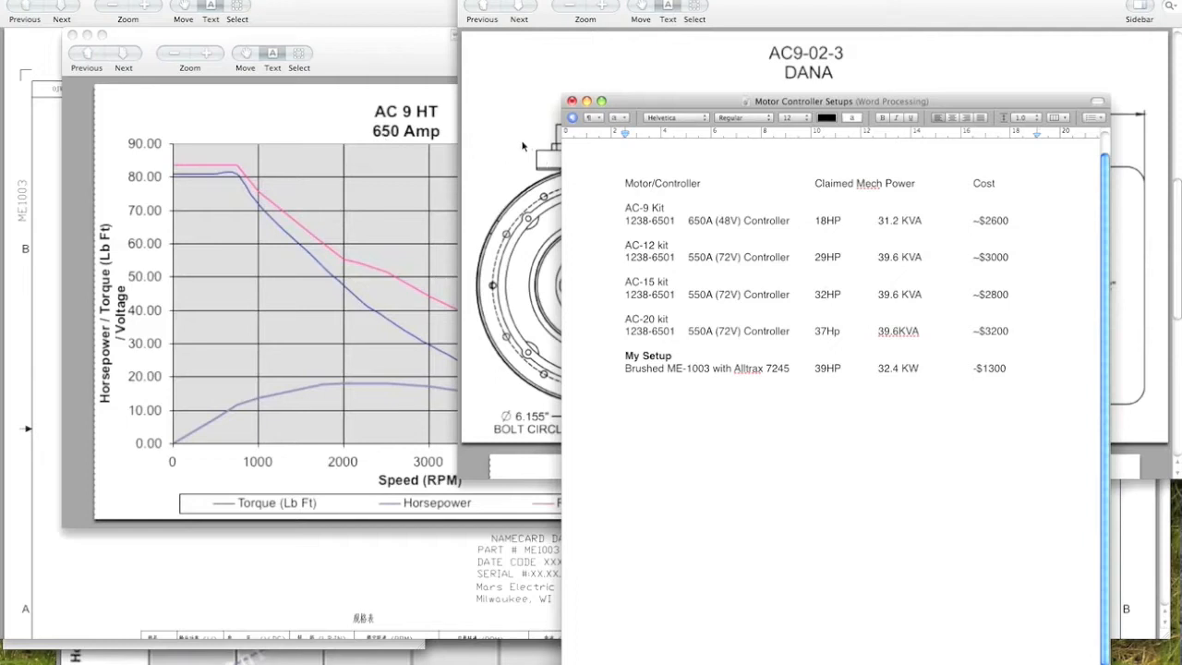
mouse_move(517, 159)
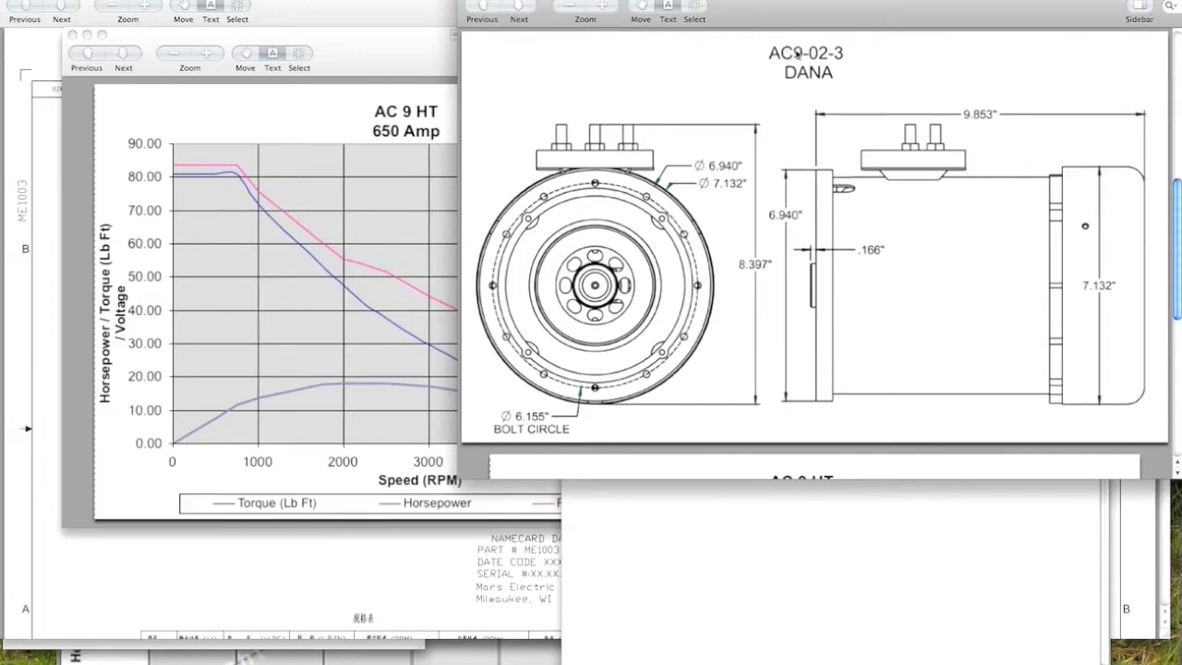
mouse_move(815, 101)
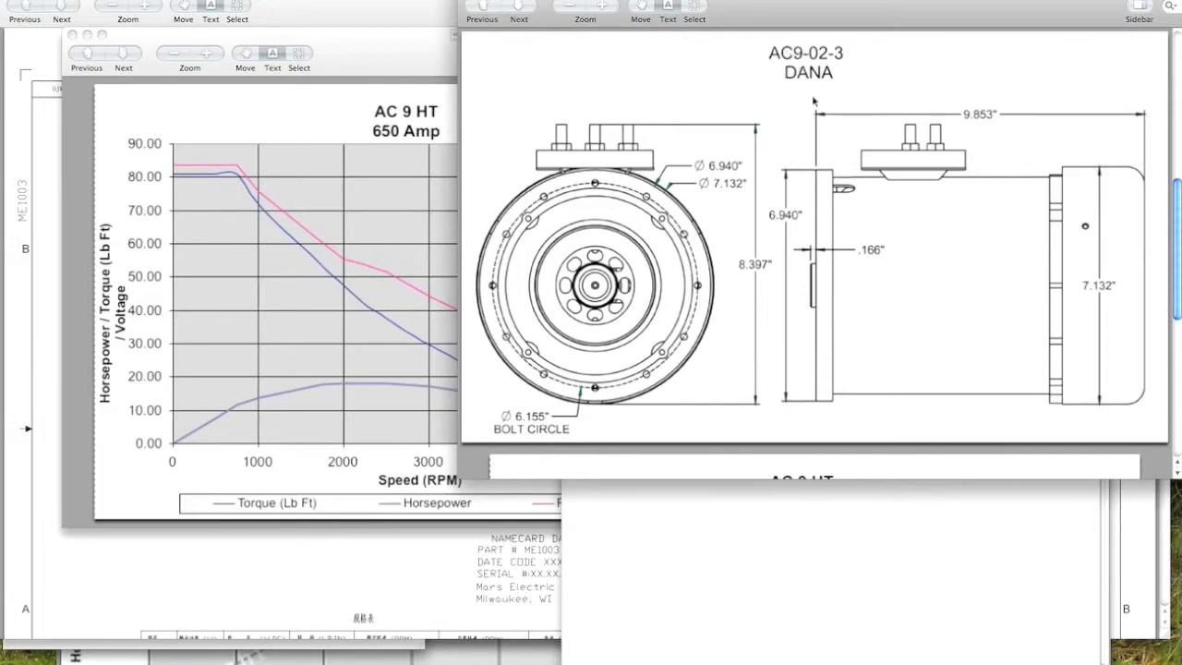
mouse_move(805, 125)
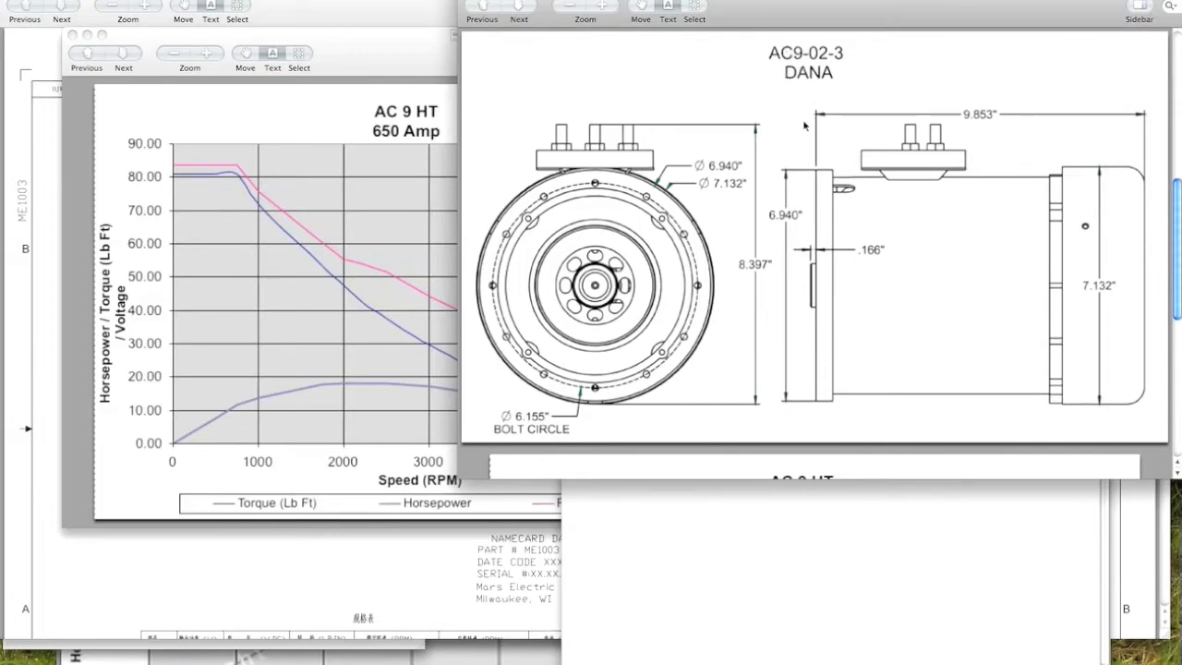
mouse_move(816, 126)
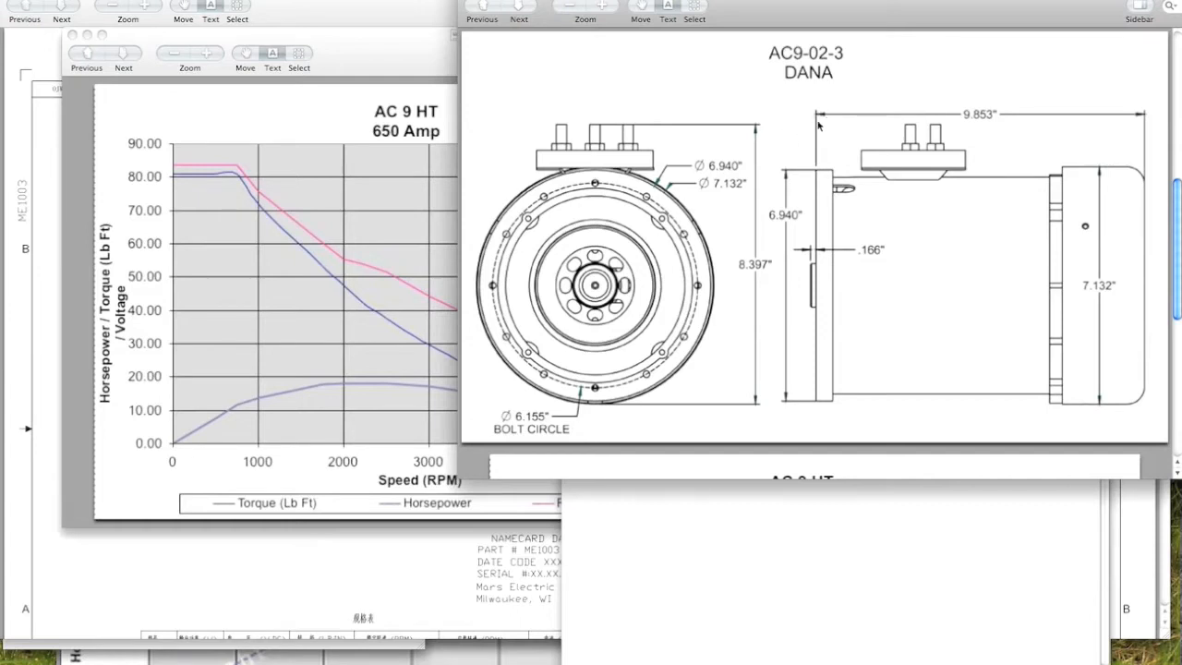
mouse_move(1068, 137)
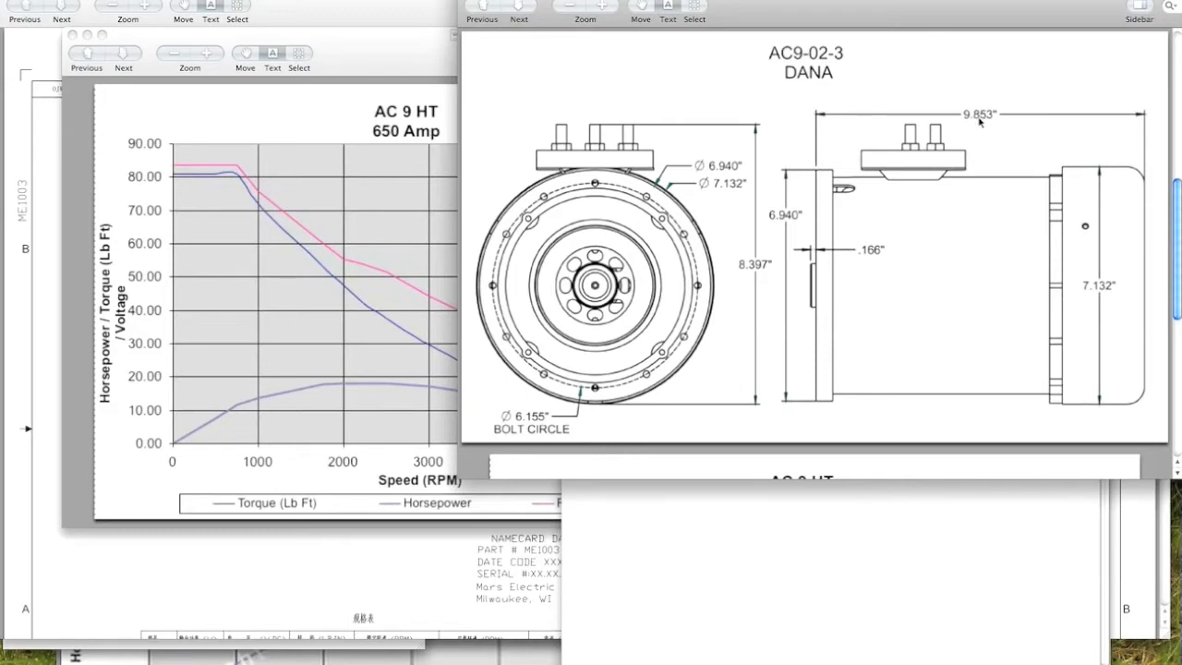
mouse_move(981, 125)
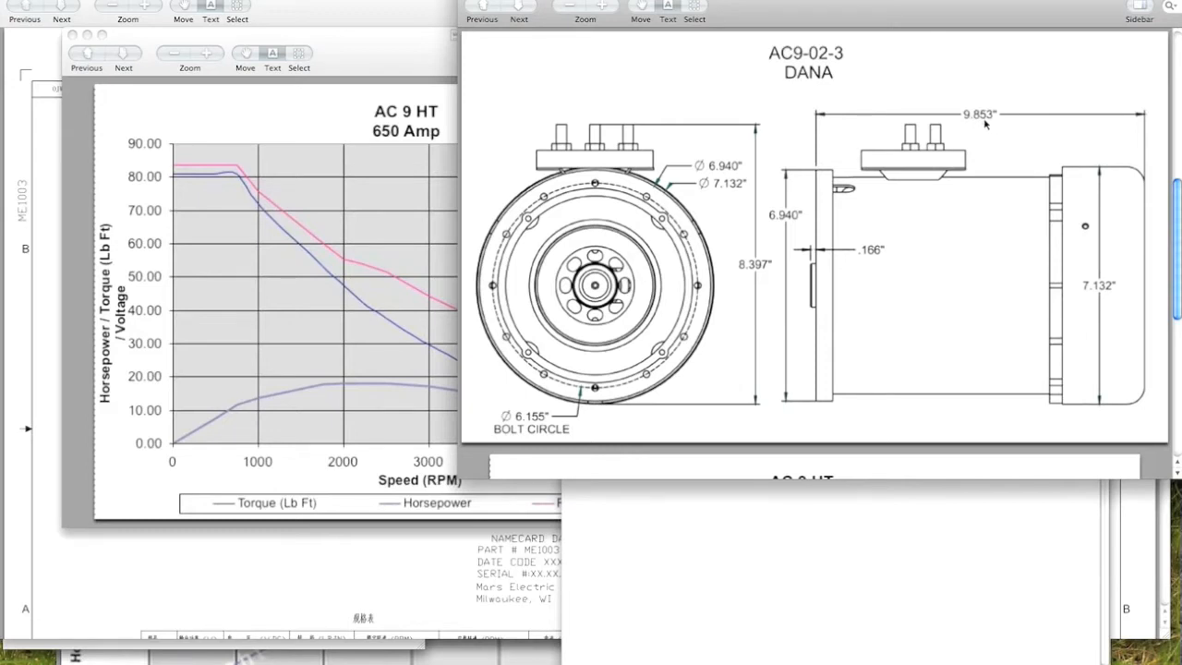
mouse_move(842, 133)
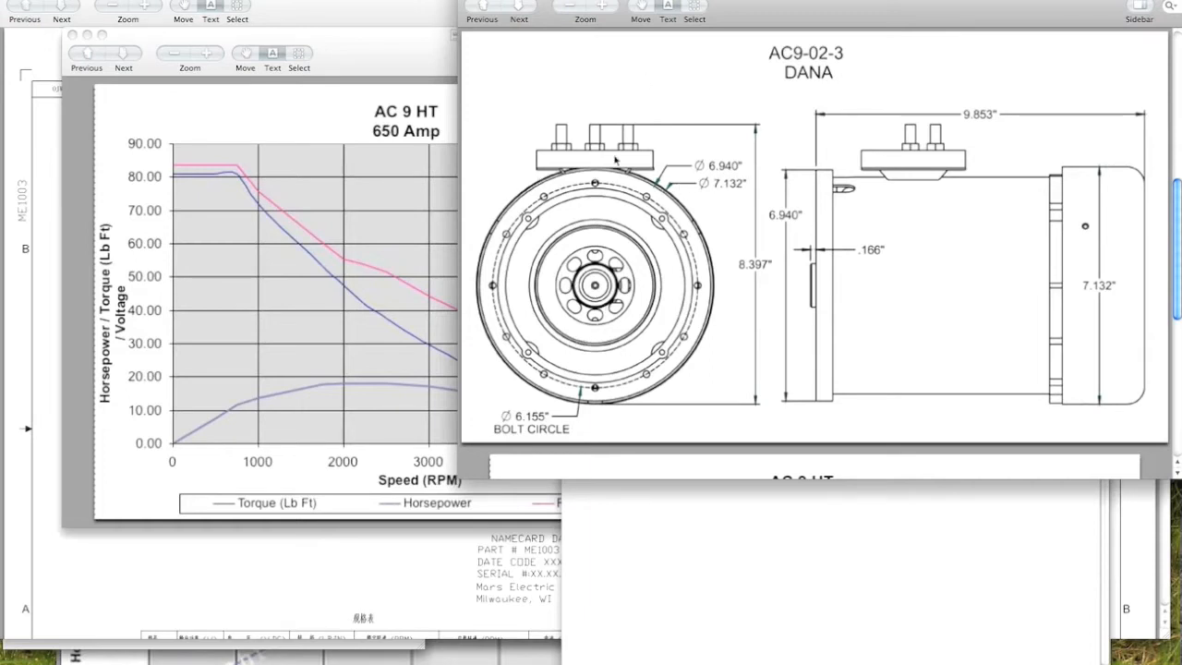
mouse_move(1031, 279)
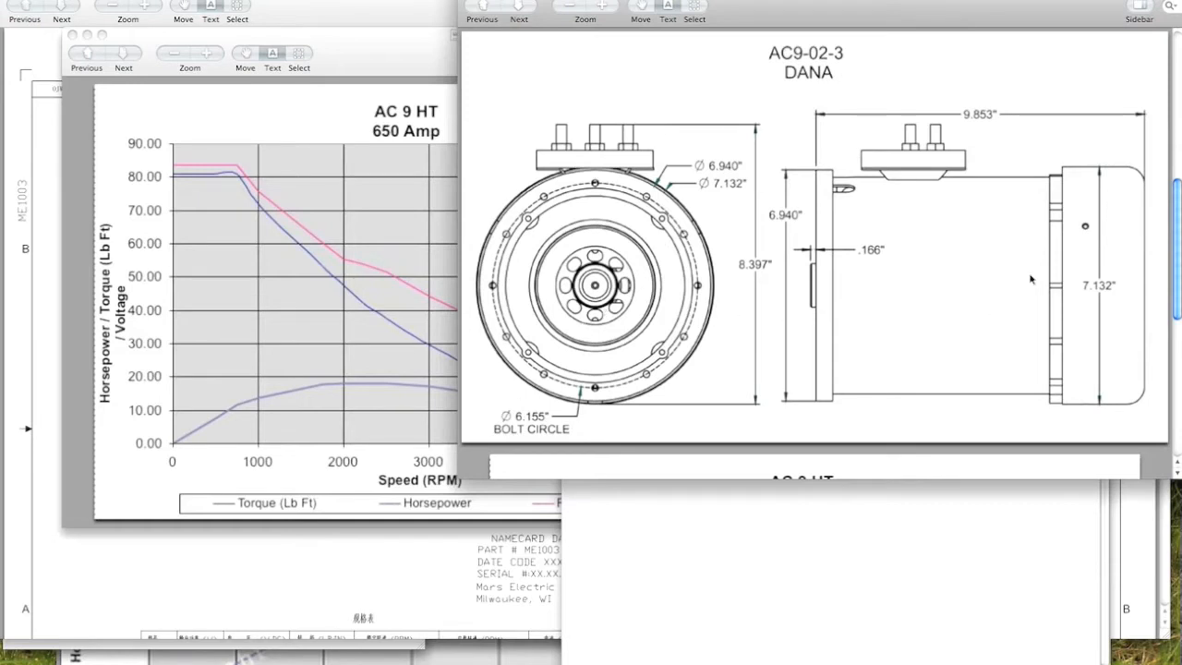
mouse_move(816, 281)
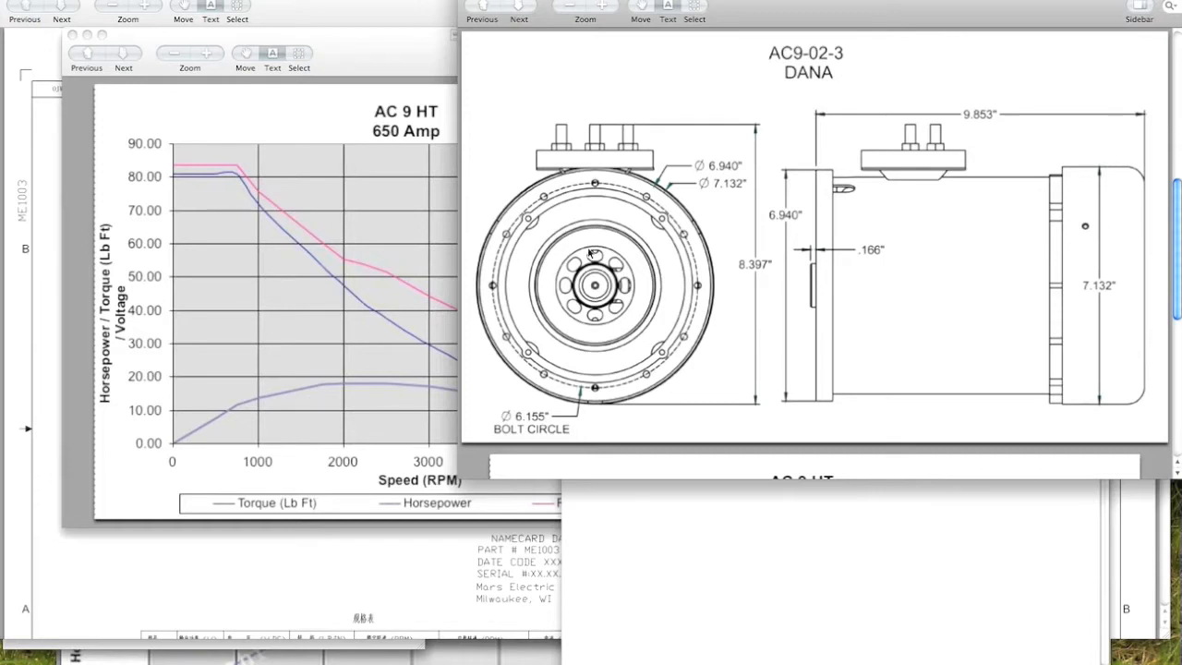
mouse_move(848, 285)
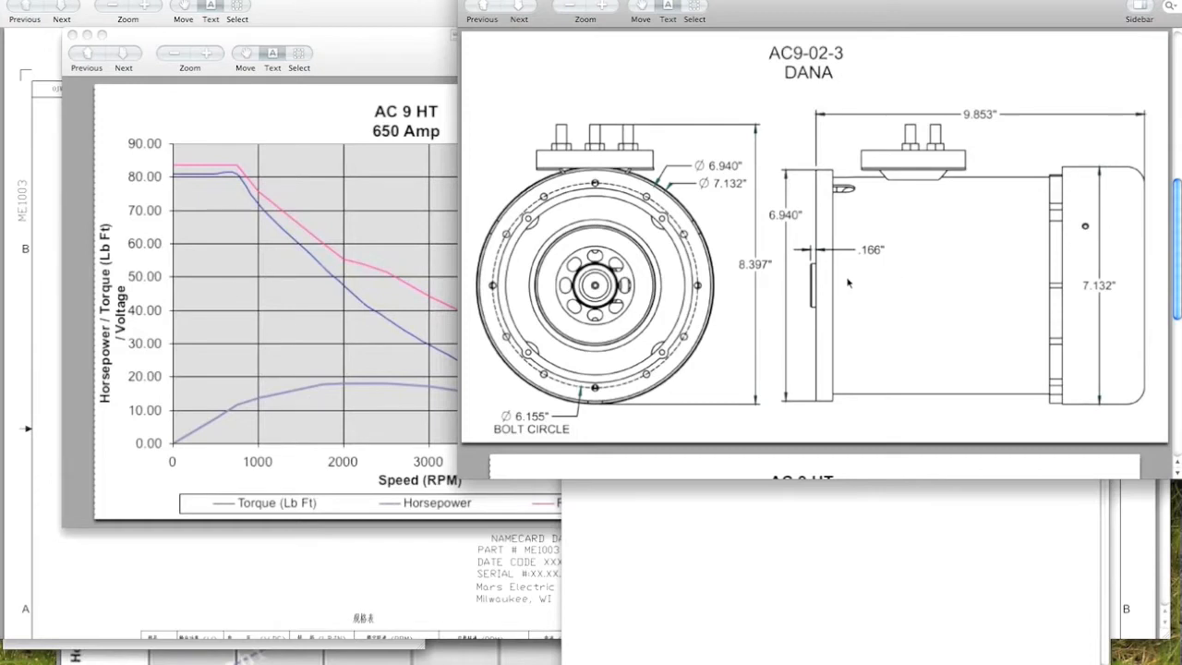
mouse_move(841, 236)
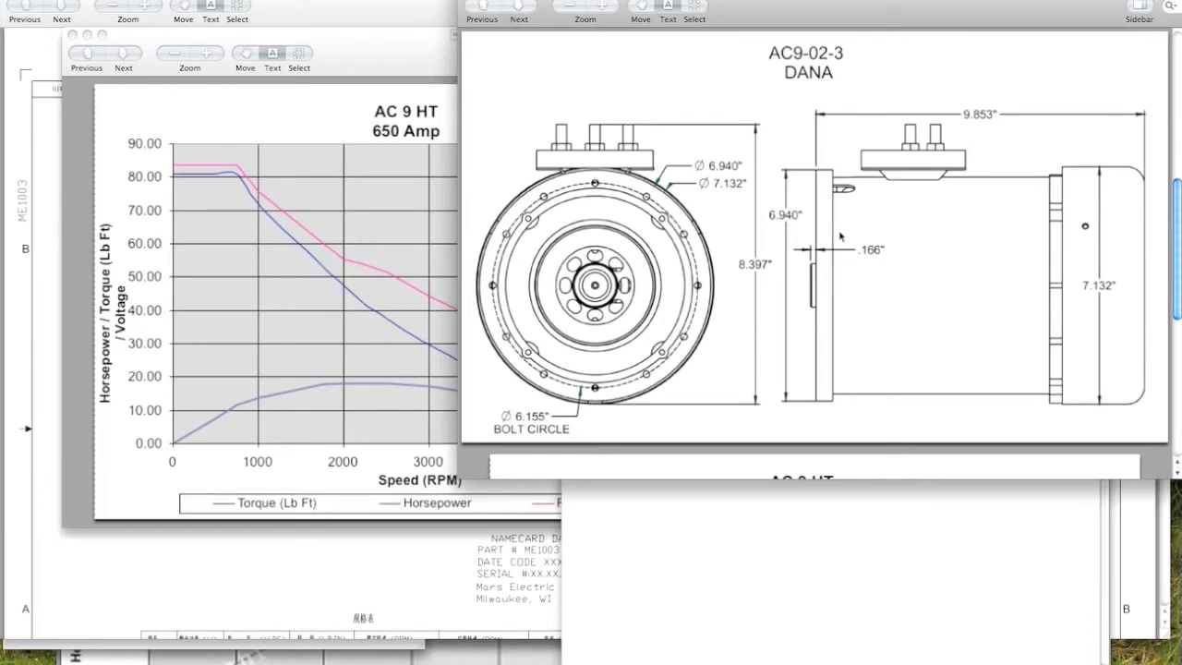
mouse_move(824, 226)
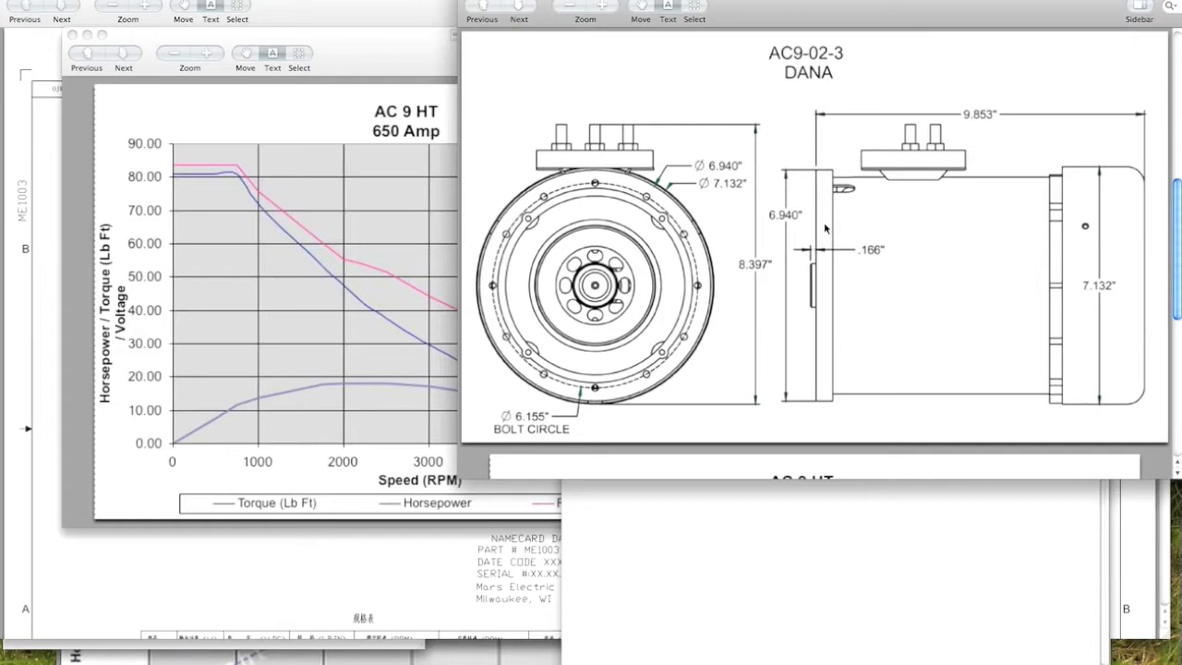
mouse_move(809, 199)
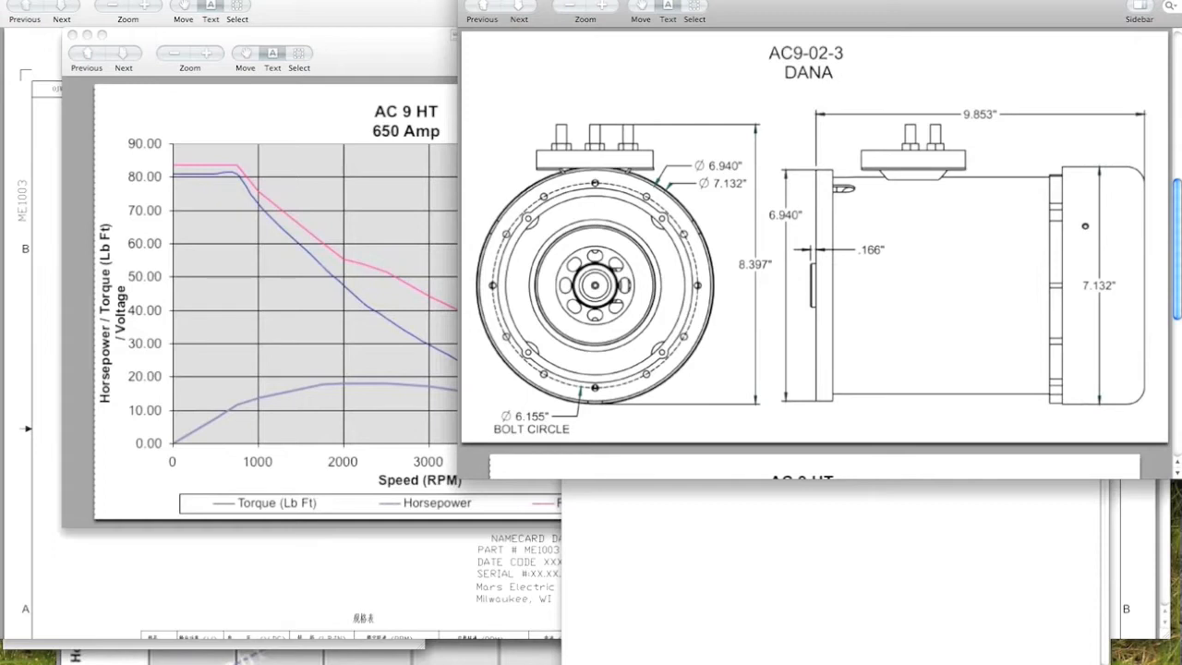
mouse_move(595, 199)
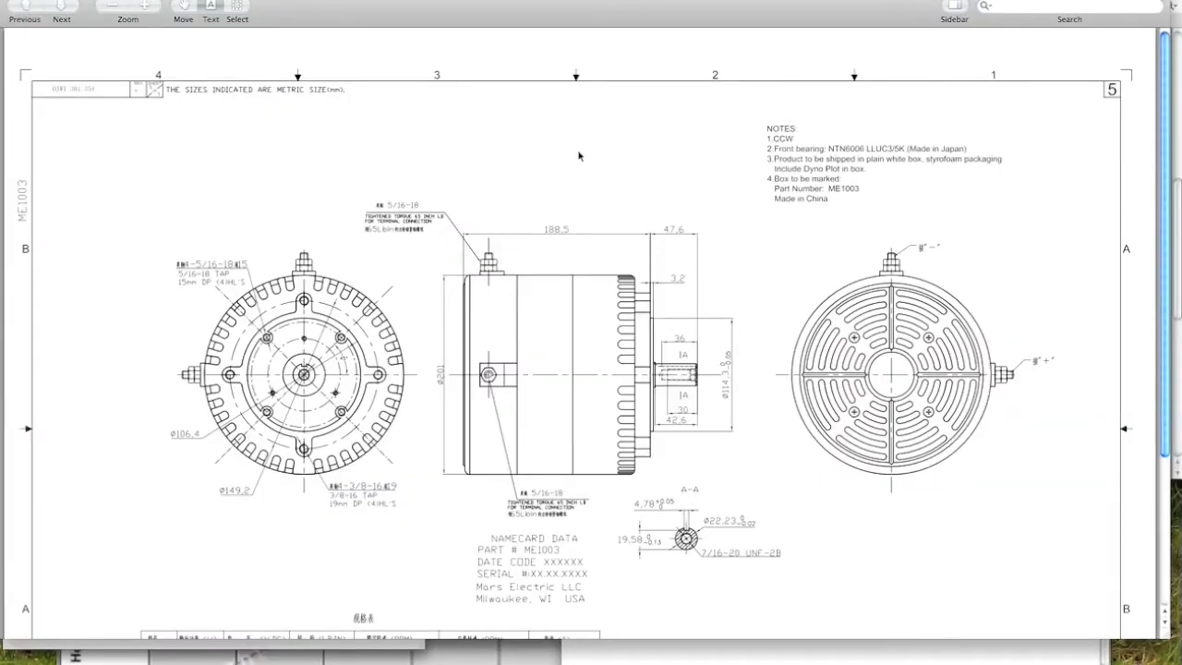
mouse_move(621, 233)
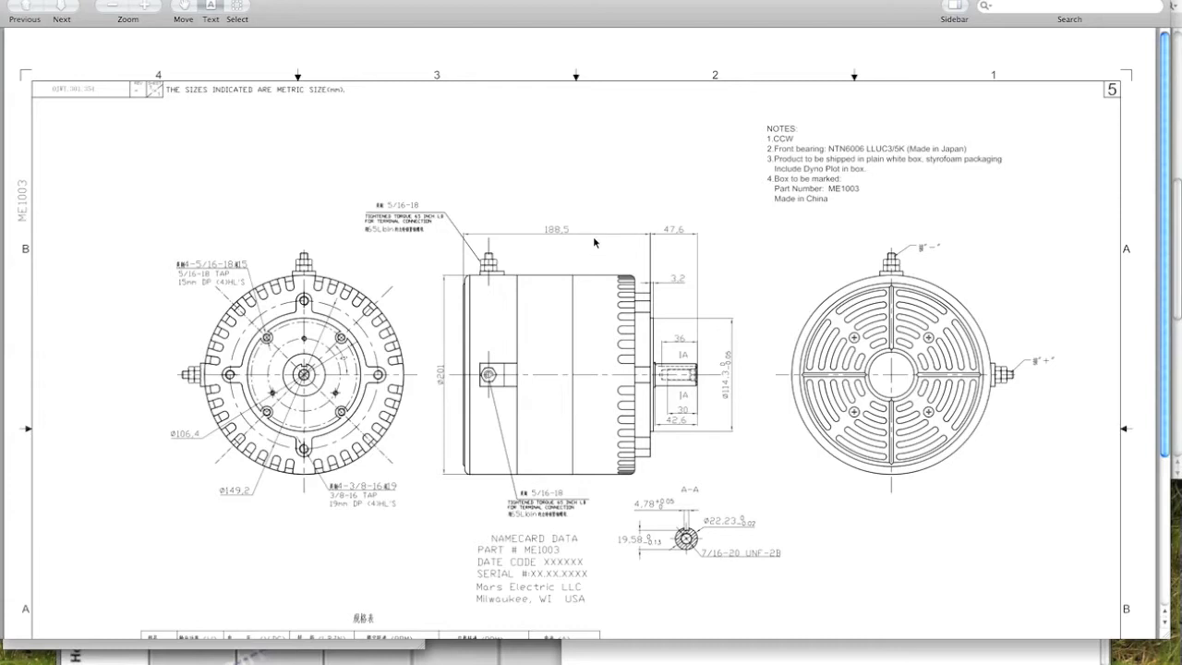
mouse_move(548, 237)
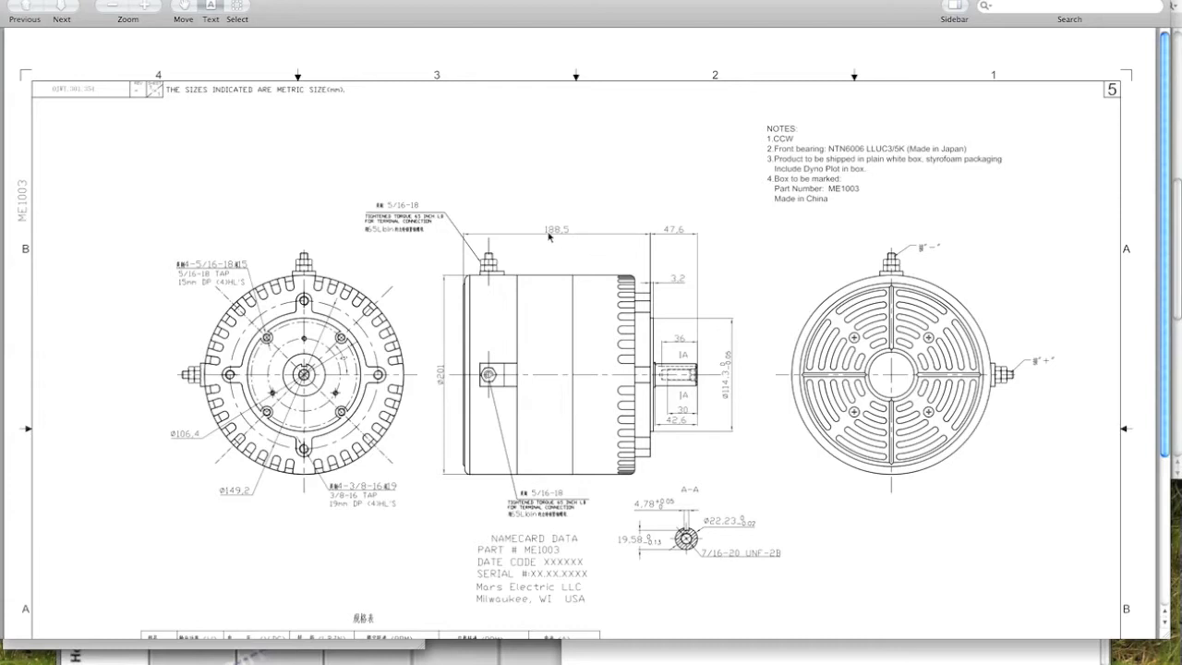
mouse_move(608, 248)
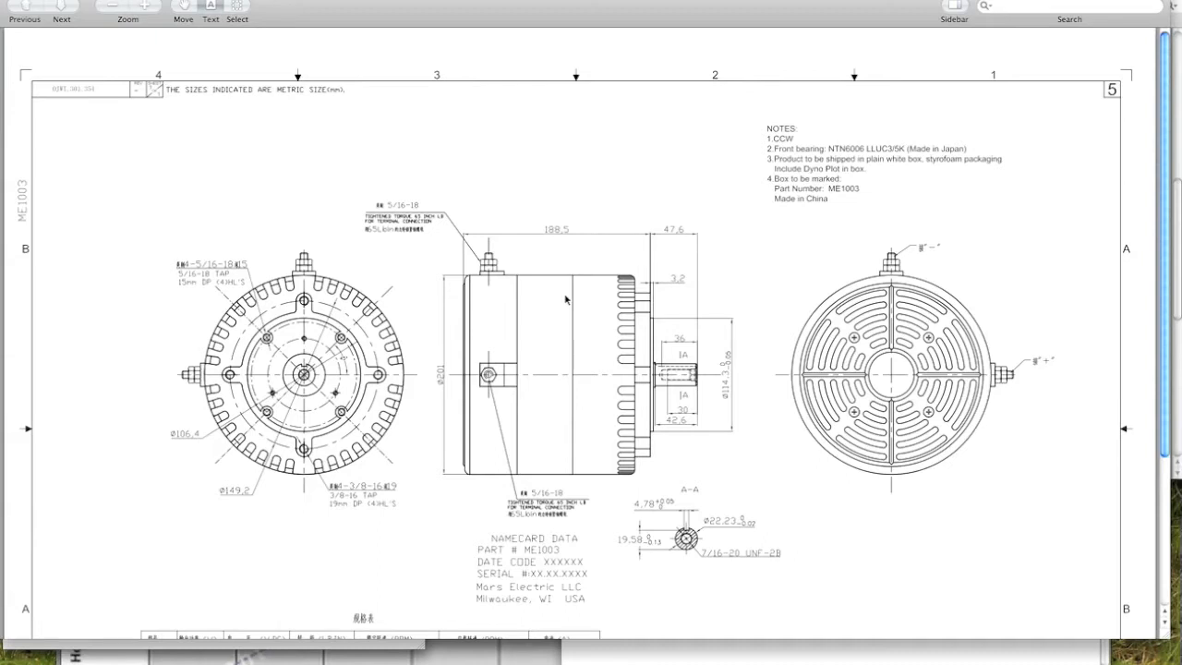
mouse_move(568, 240)
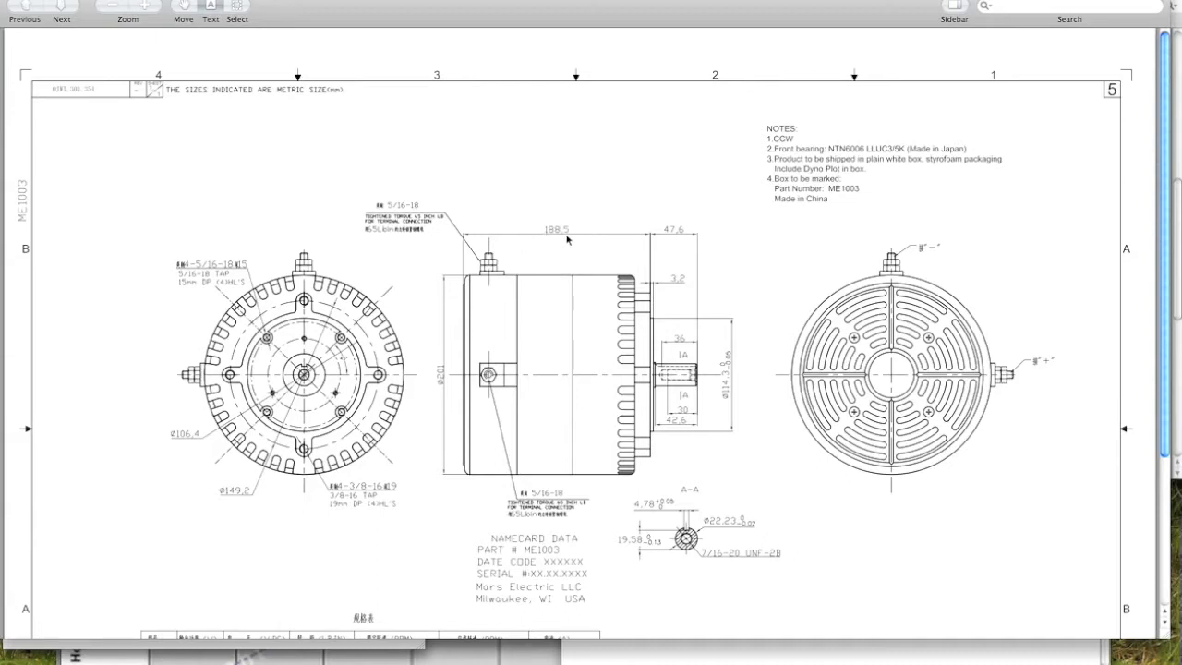
mouse_move(568, 240)
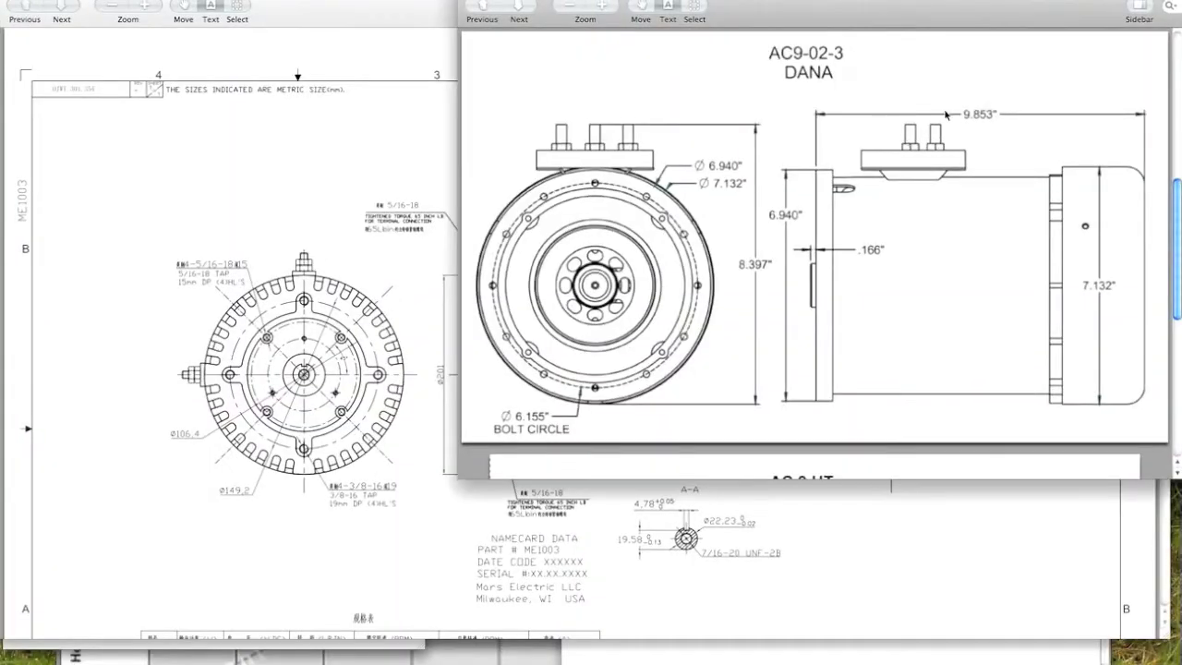
mouse_move(987, 157)
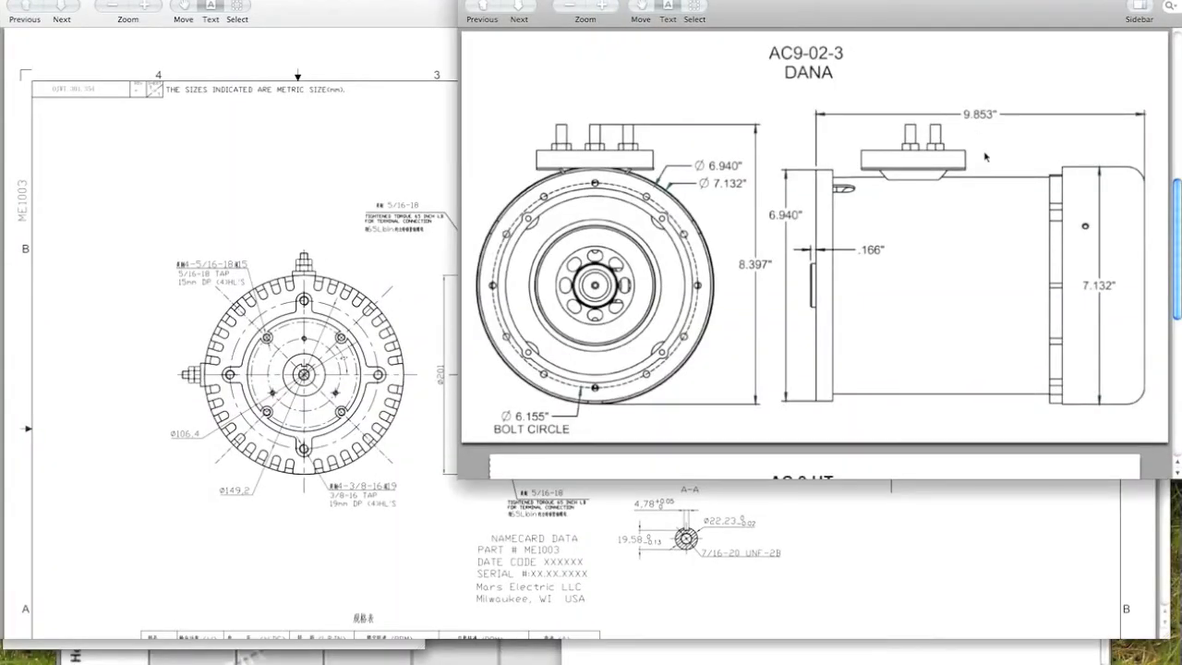
mouse_move(931, 162)
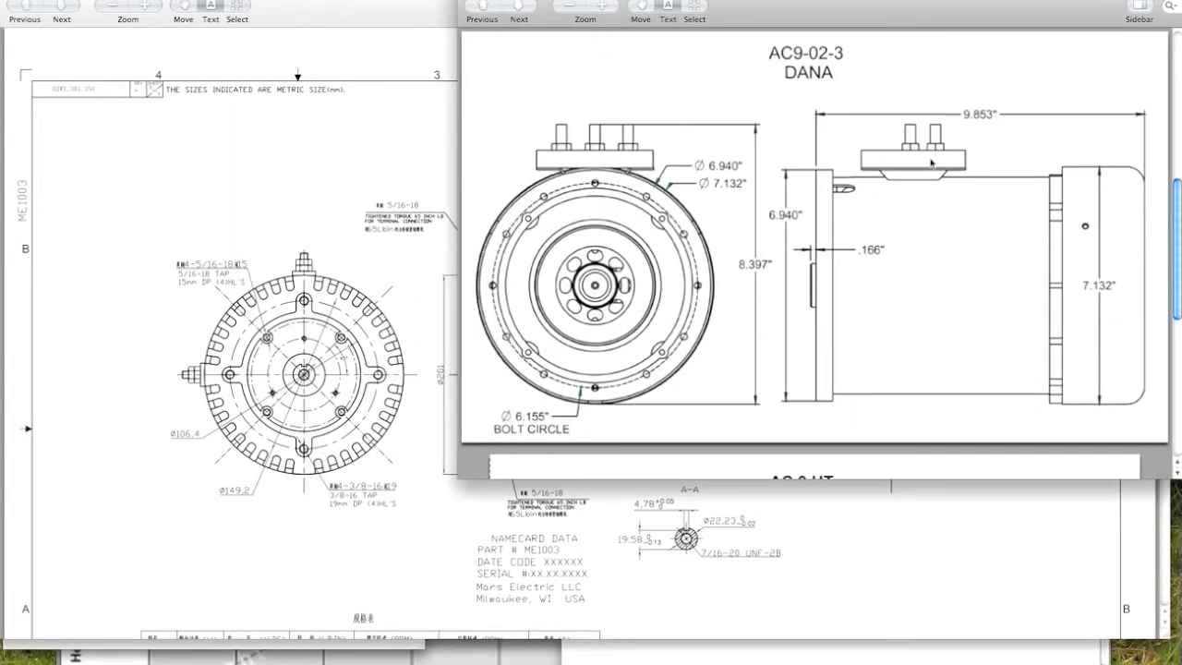
mouse_move(894, 329)
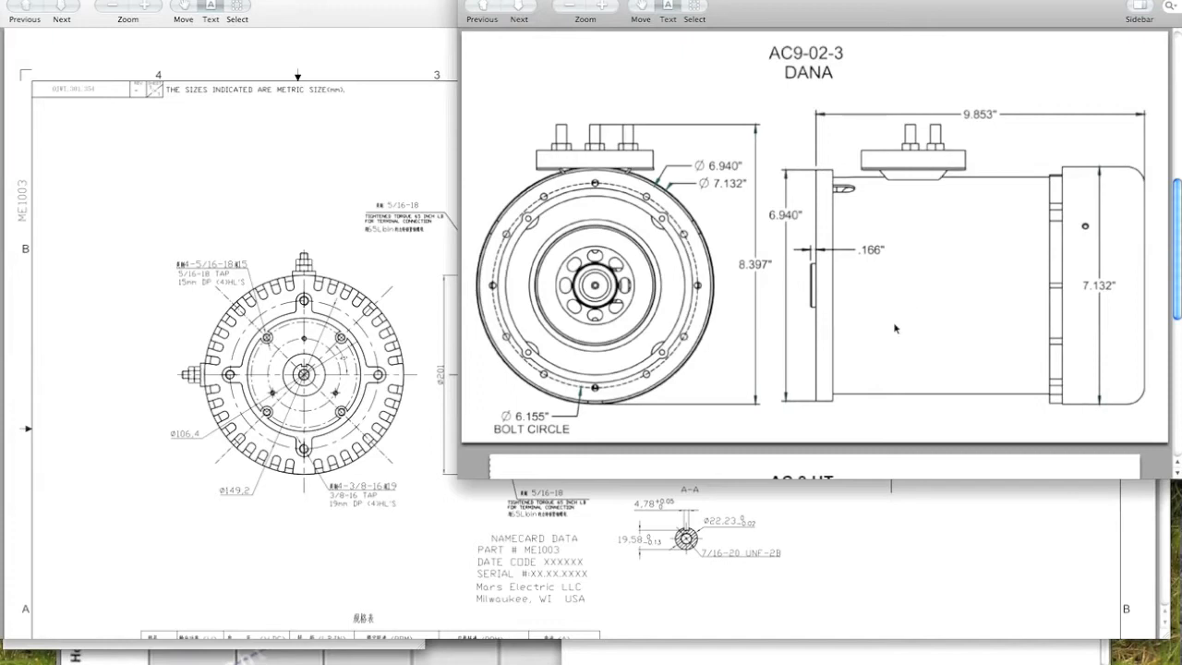
mouse_move(872, 207)
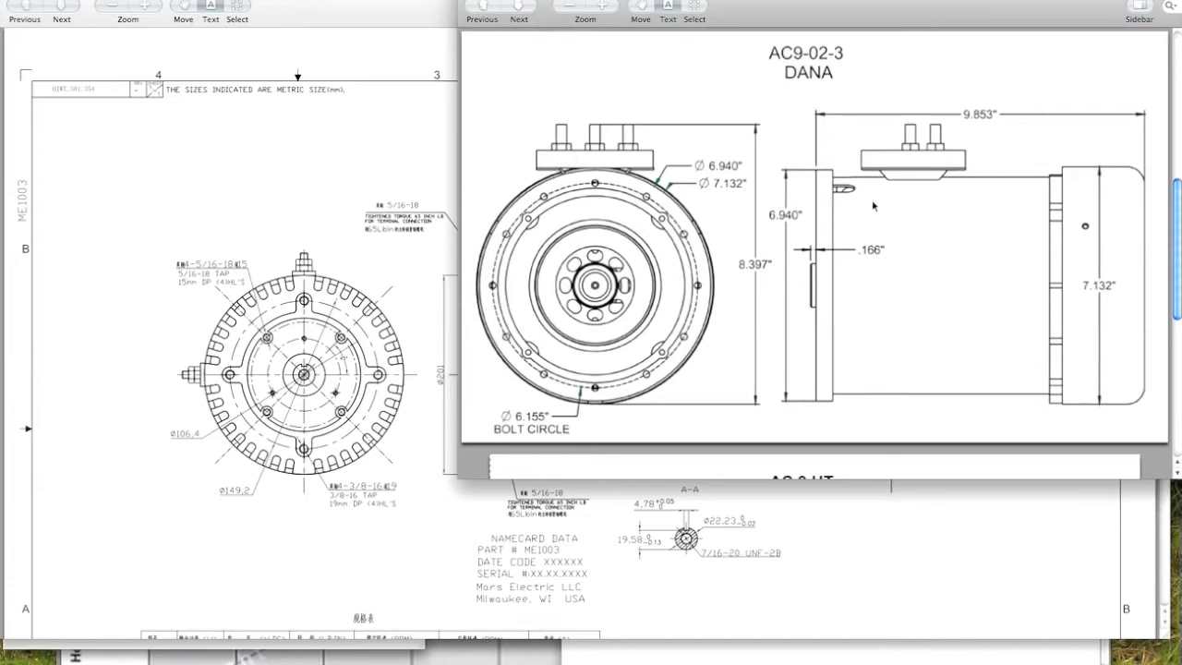
mouse_move(796, 201)
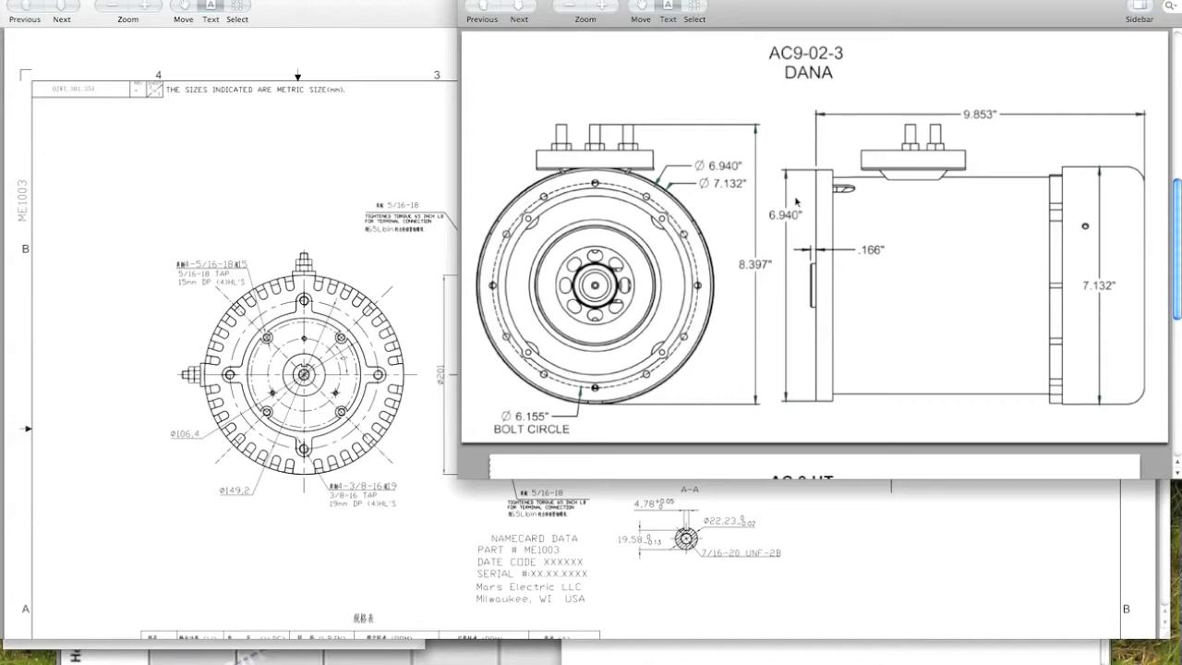
mouse_move(857, 243)
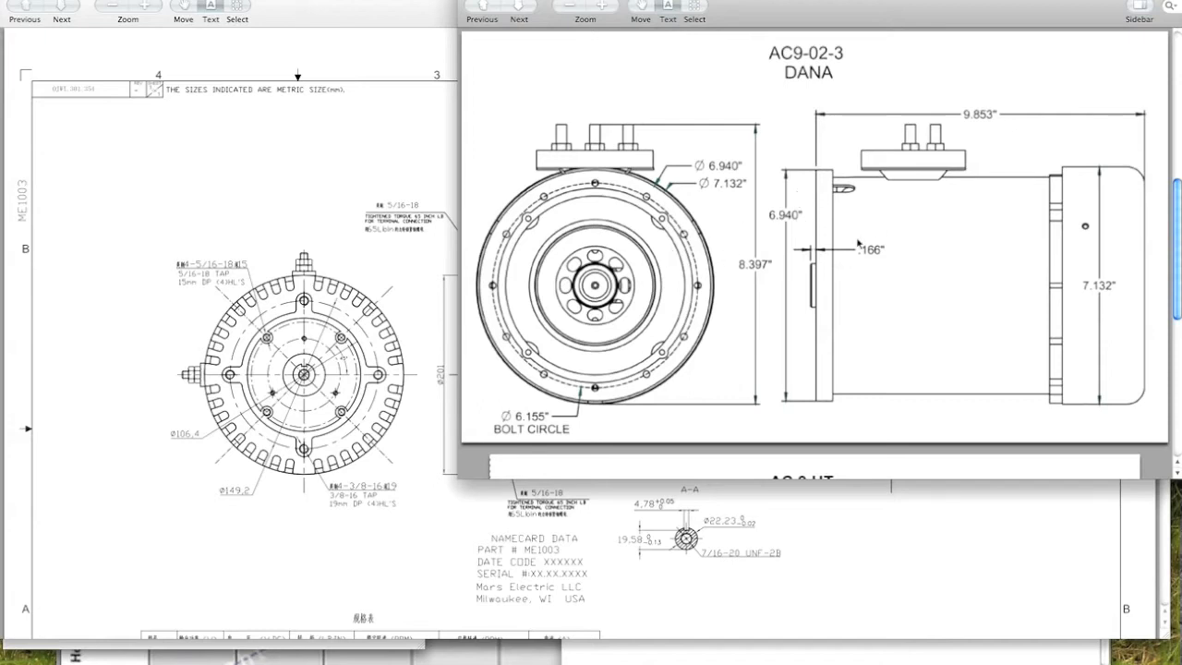
mouse_move(819, 259)
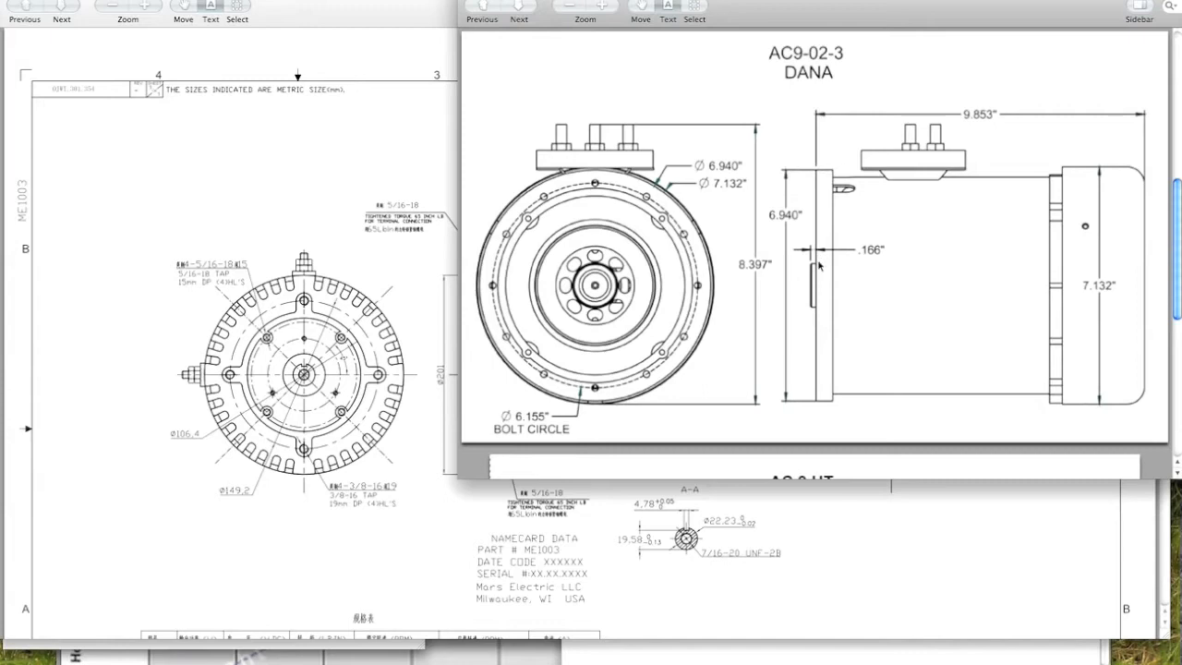
mouse_move(832, 226)
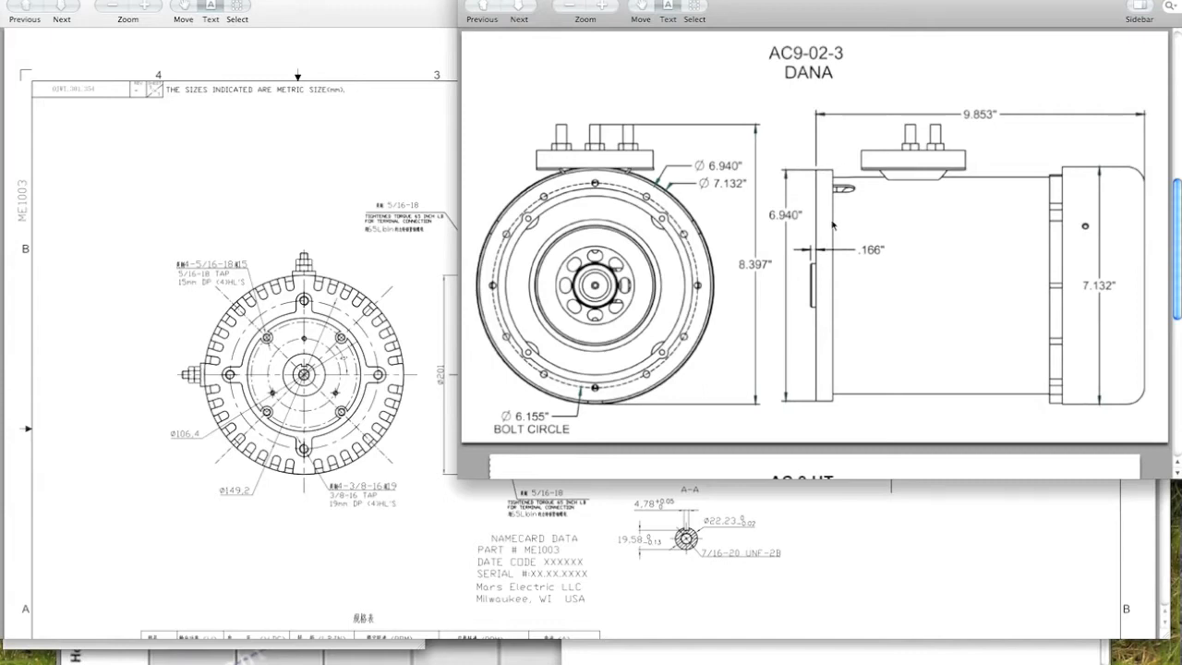
mouse_move(776, 178)
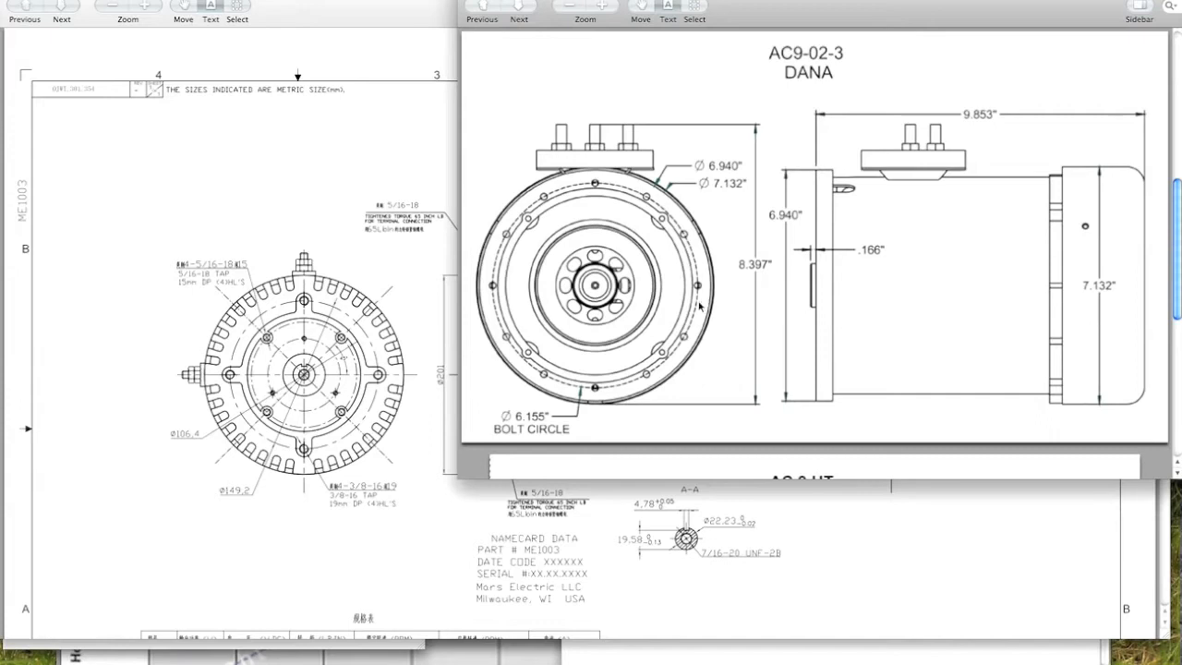
mouse_move(758, 277)
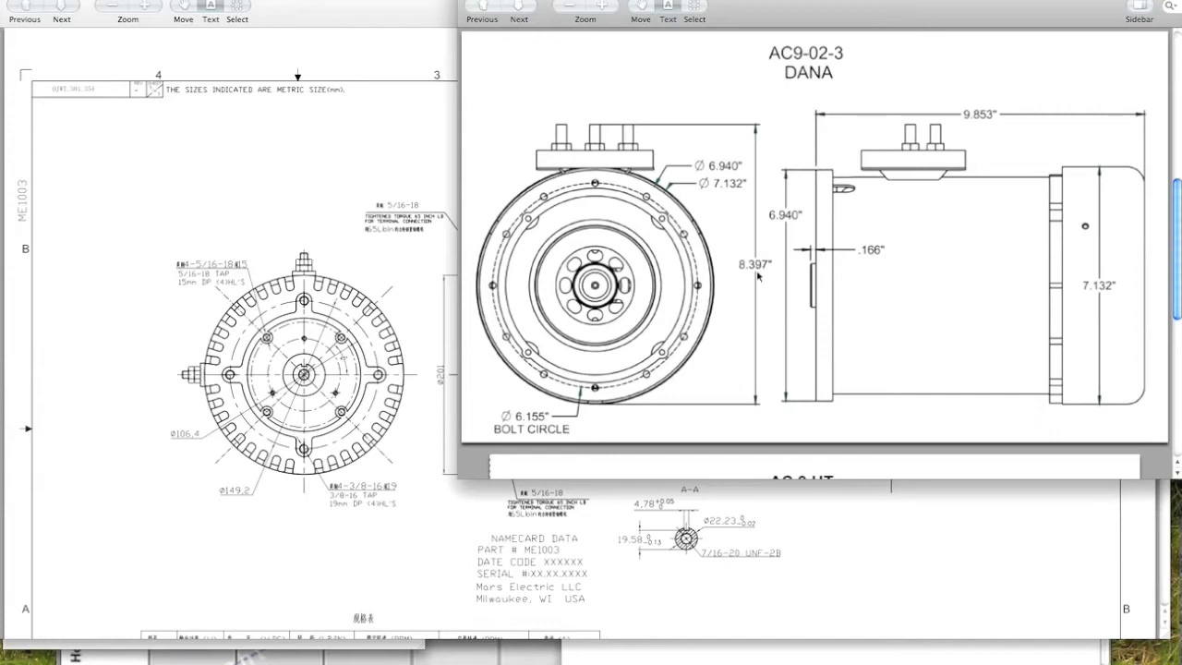
mouse_move(972, 178)
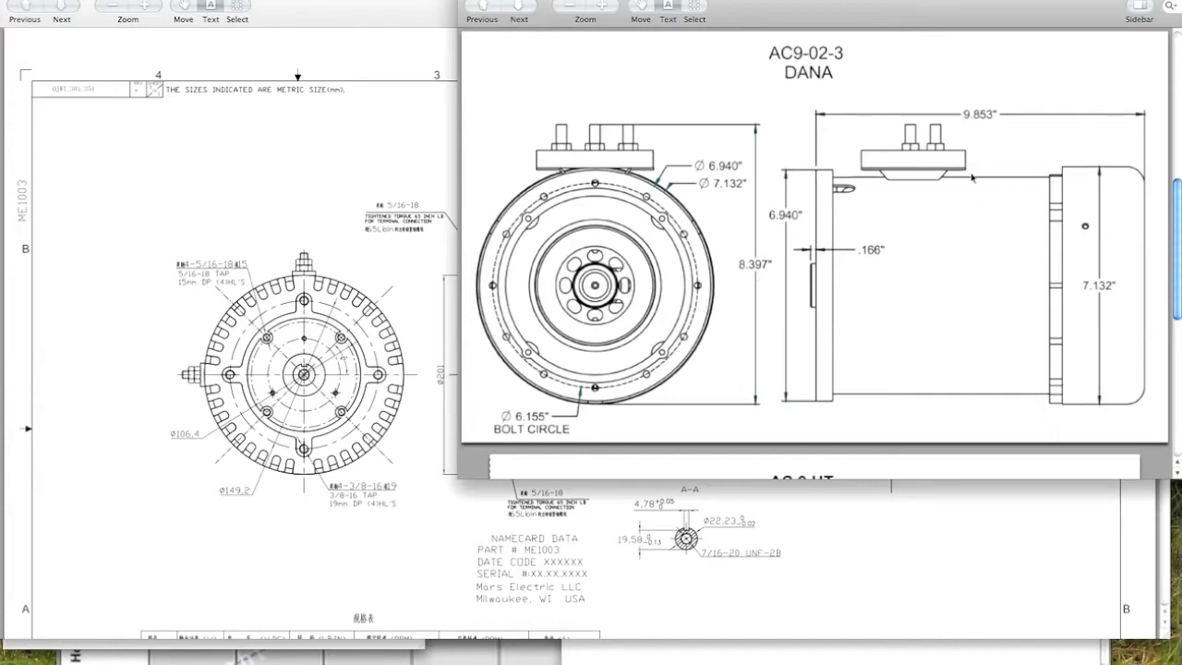
mouse_move(890, 139)
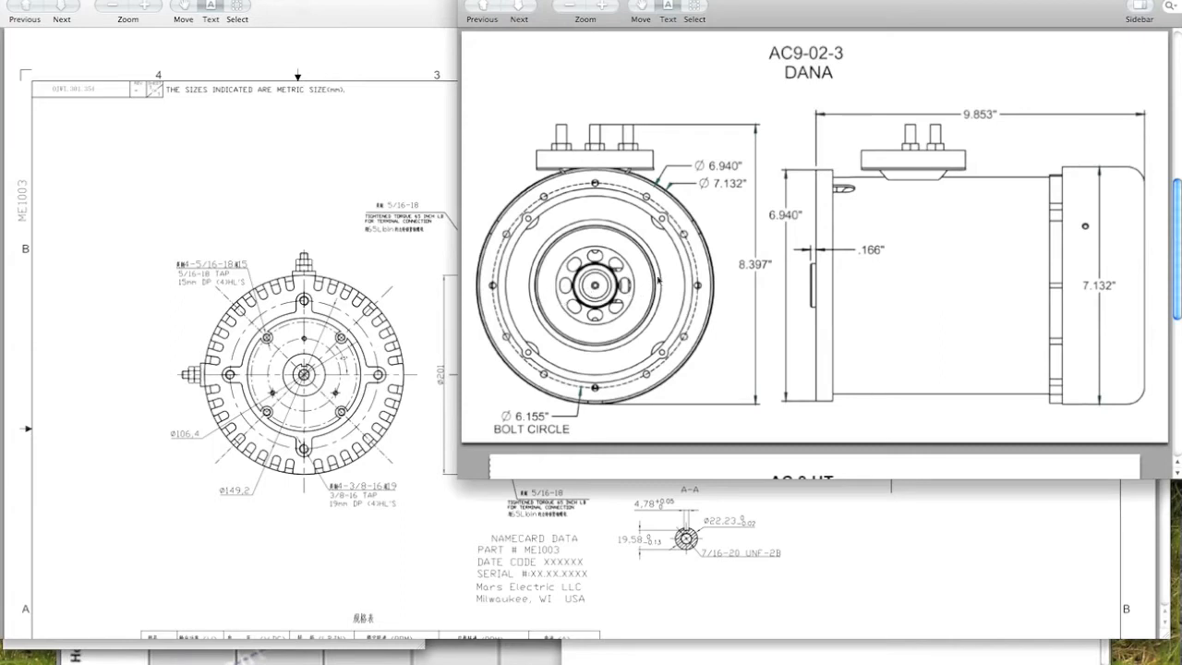
mouse_move(643, 262)
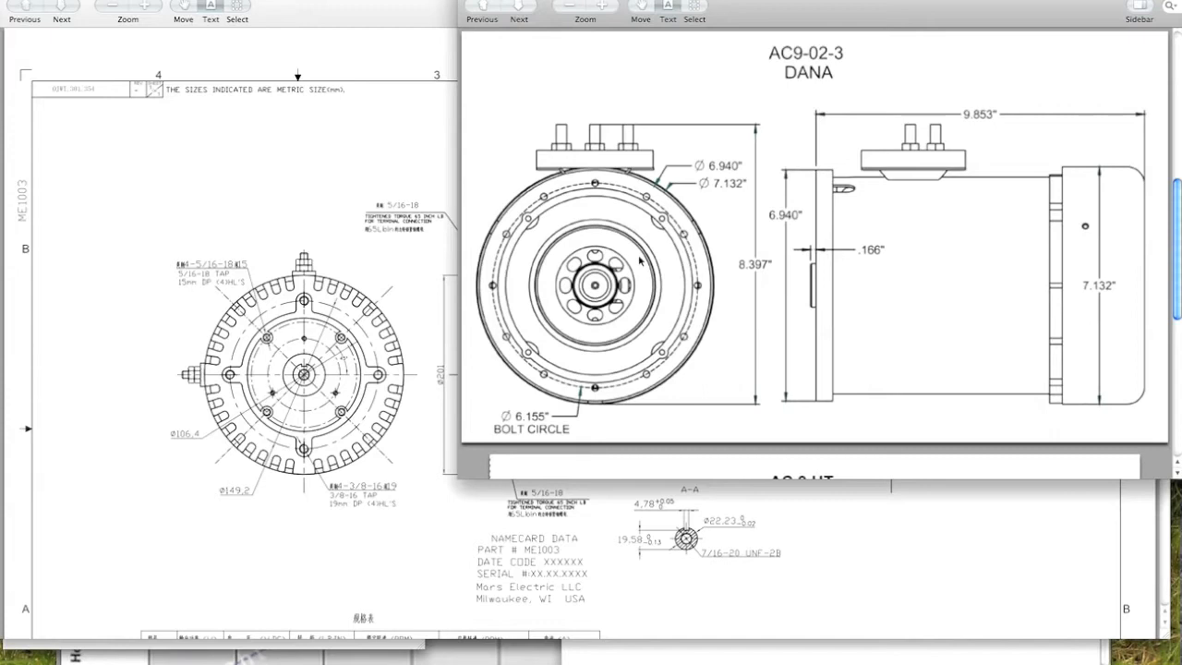
mouse_move(705, 258)
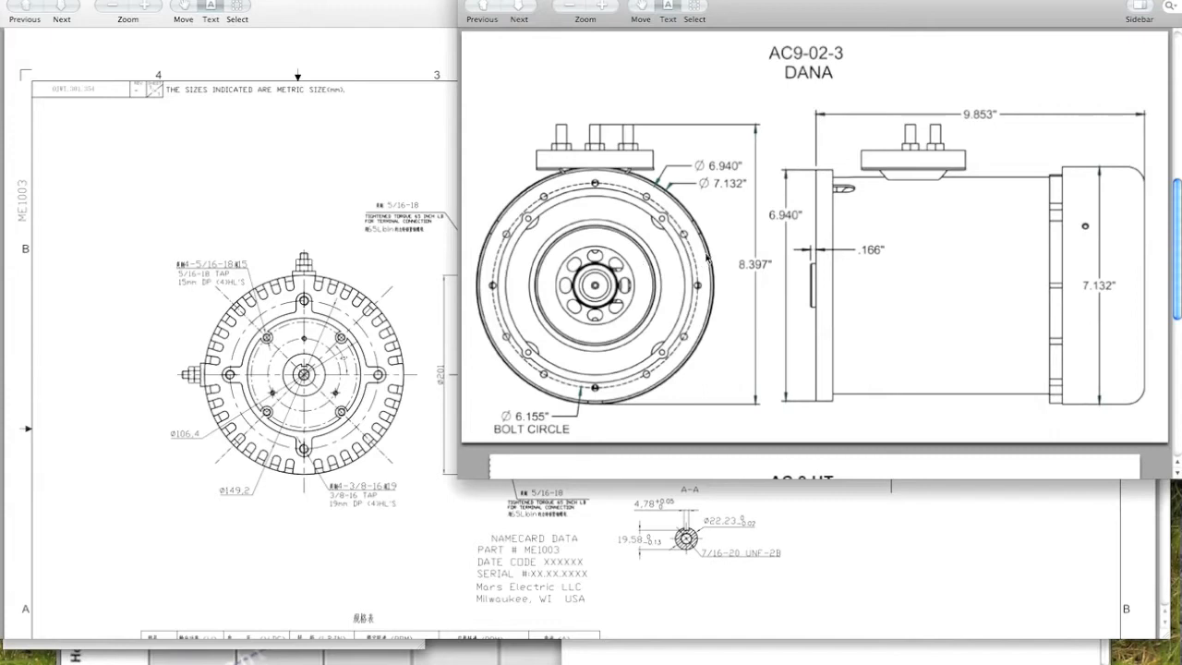
mouse_move(710, 262)
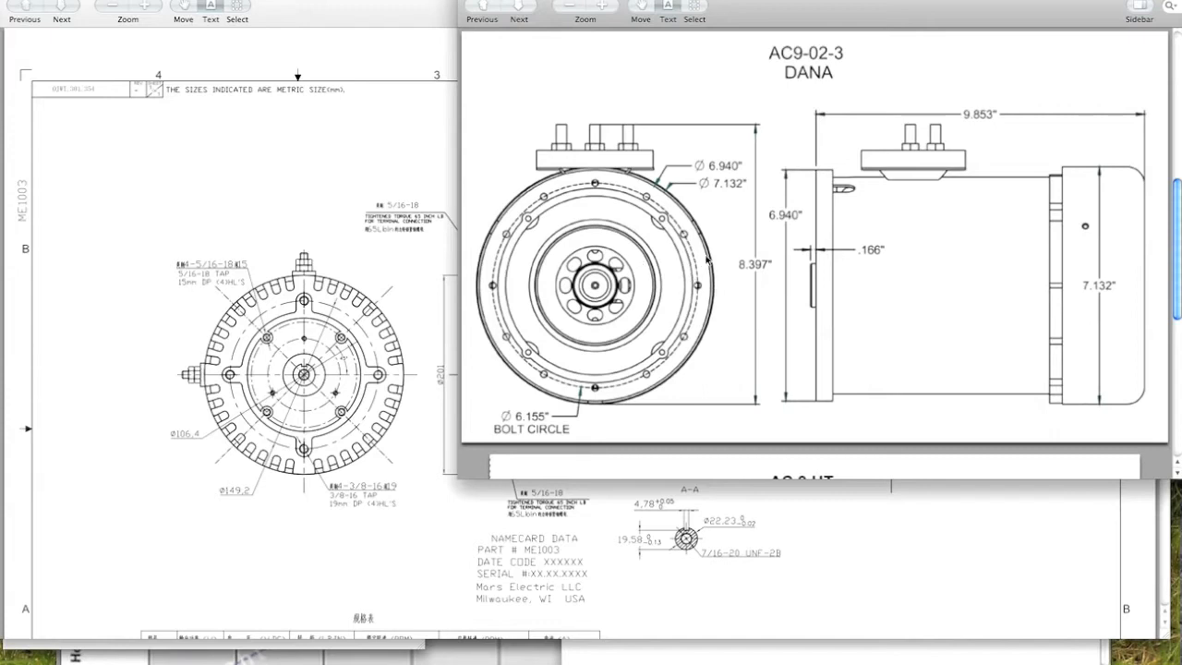
mouse_move(355, 312)
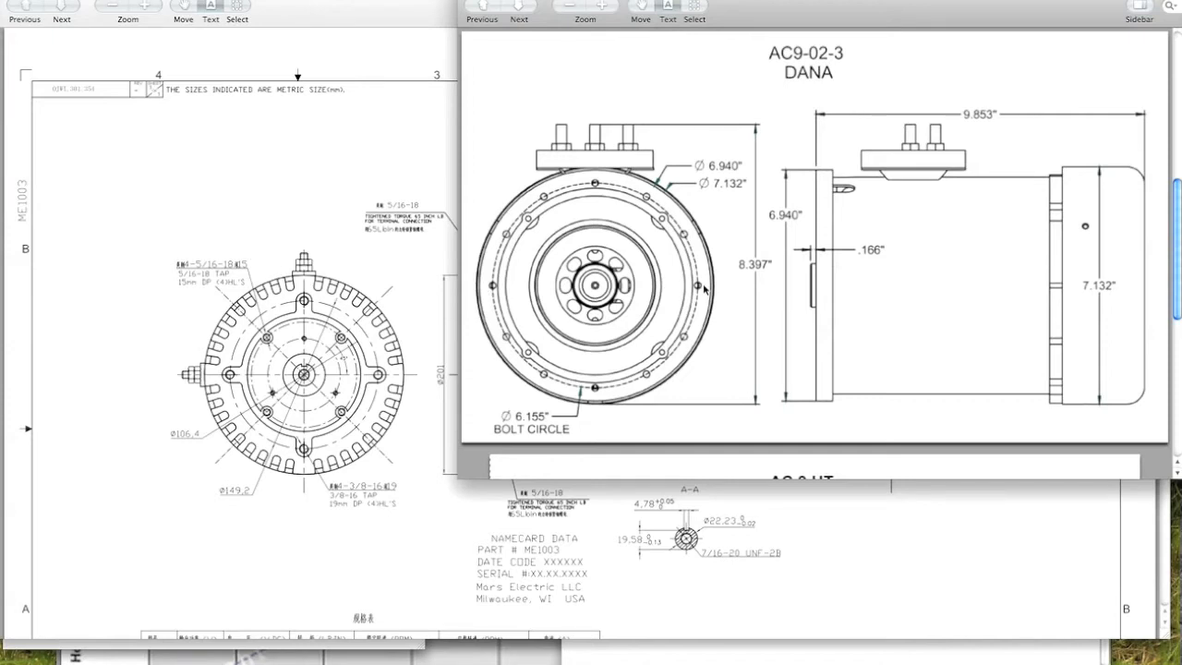
mouse_move(506, 280)
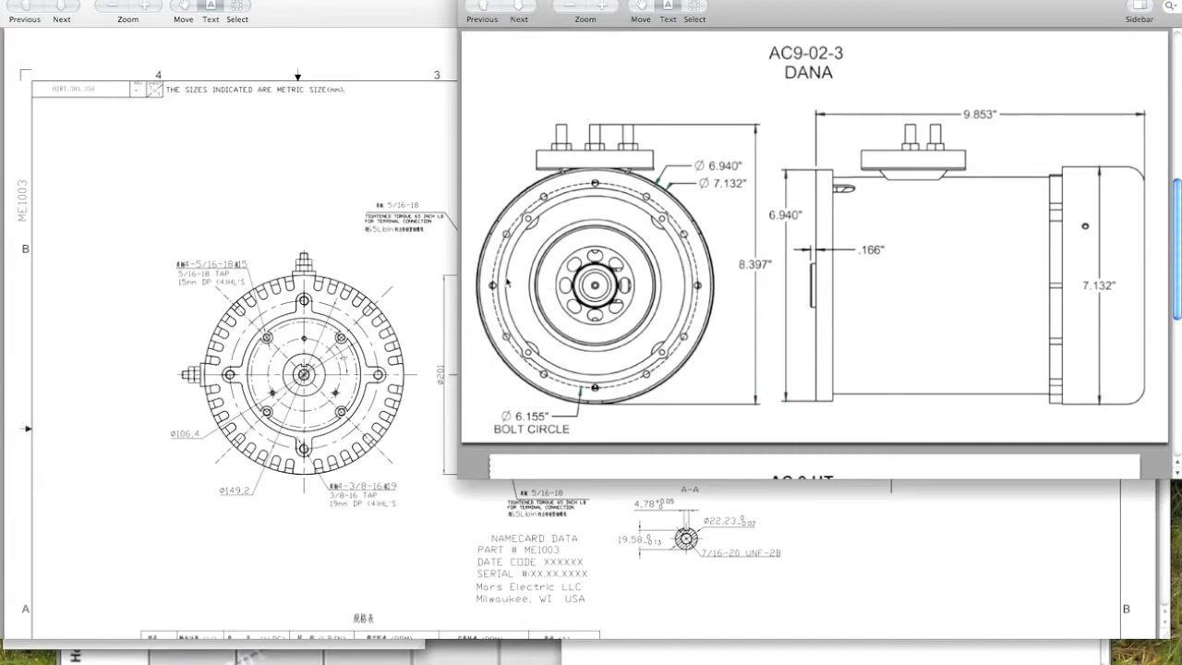
mouse_move(443, 244)
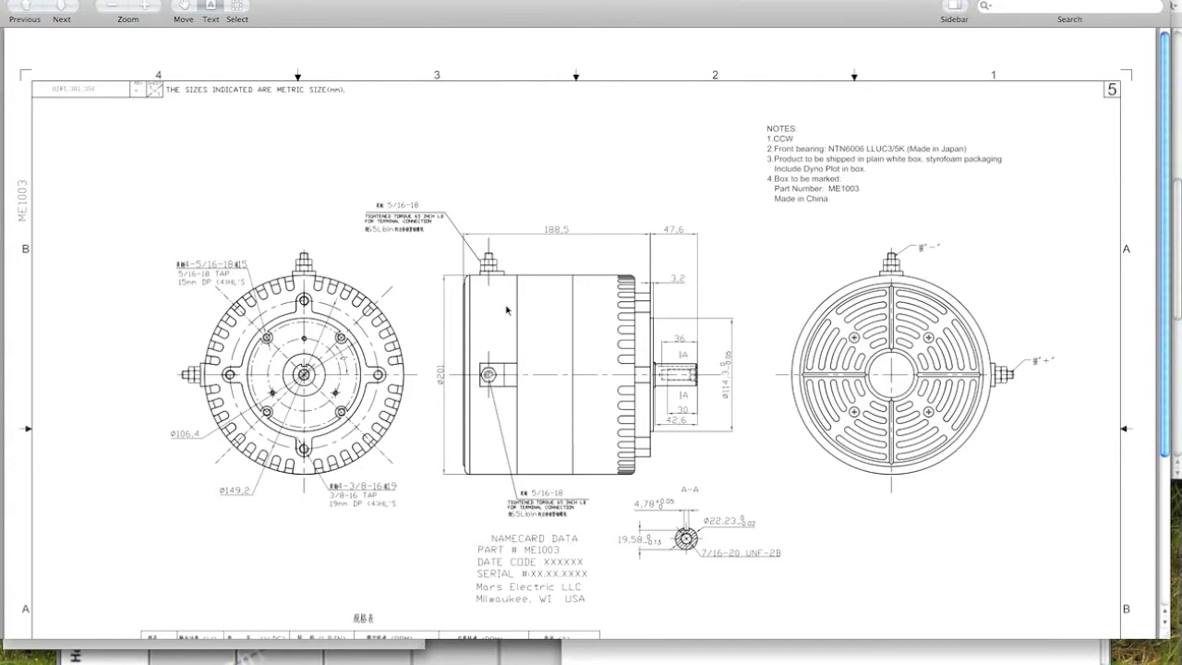
mouse_move(544, 233)
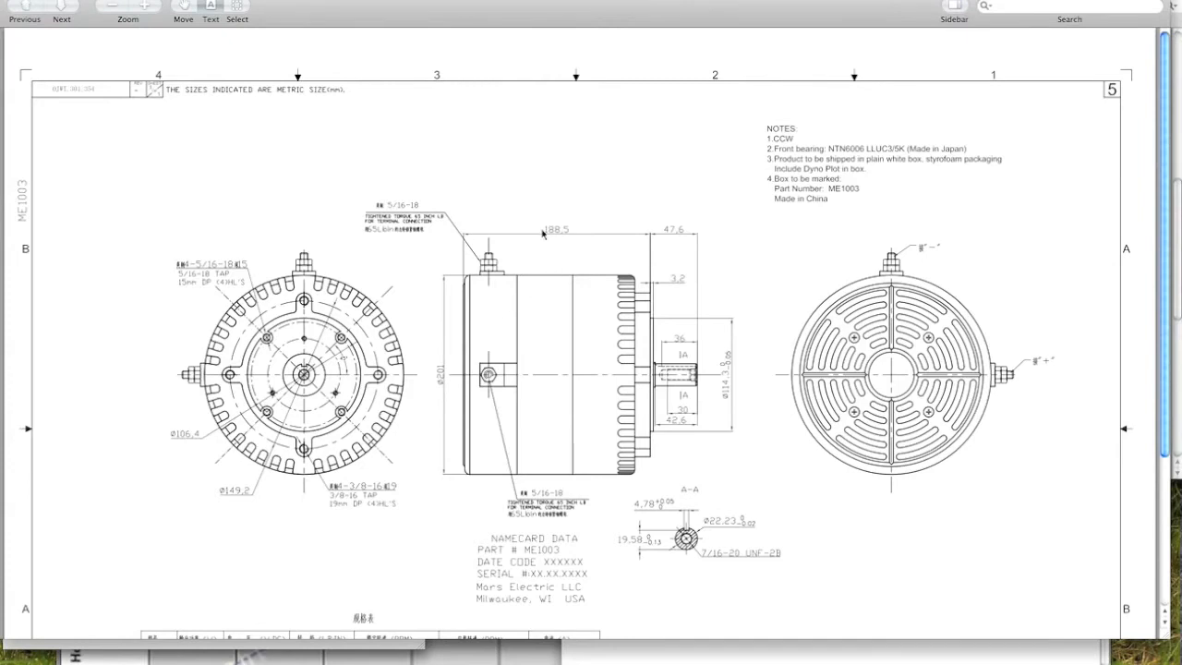
mouse_move(342, 185)
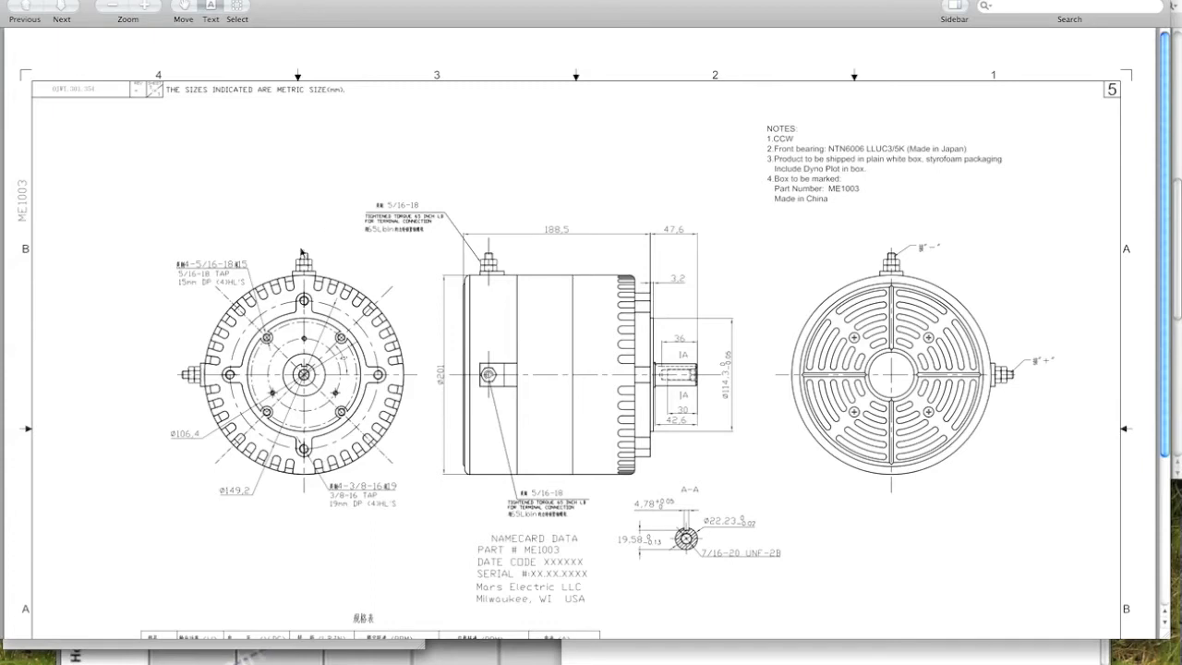
mouse_move(238, 170)
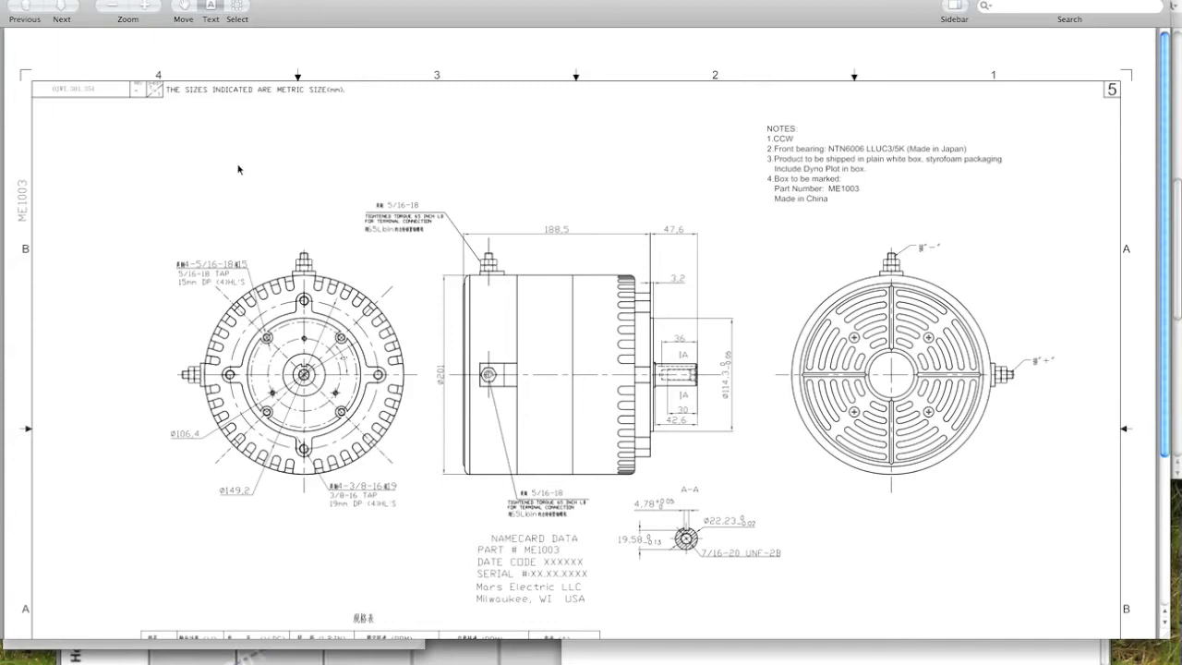
mouse_move(252, 183)
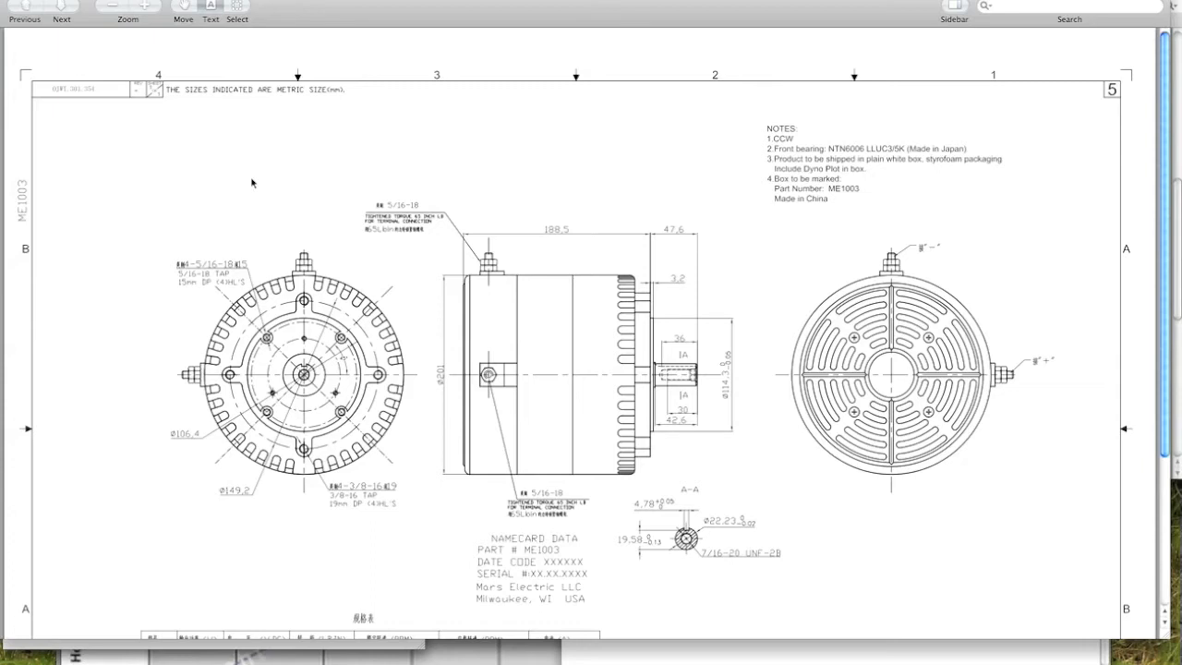
mouse_move(248, 185)
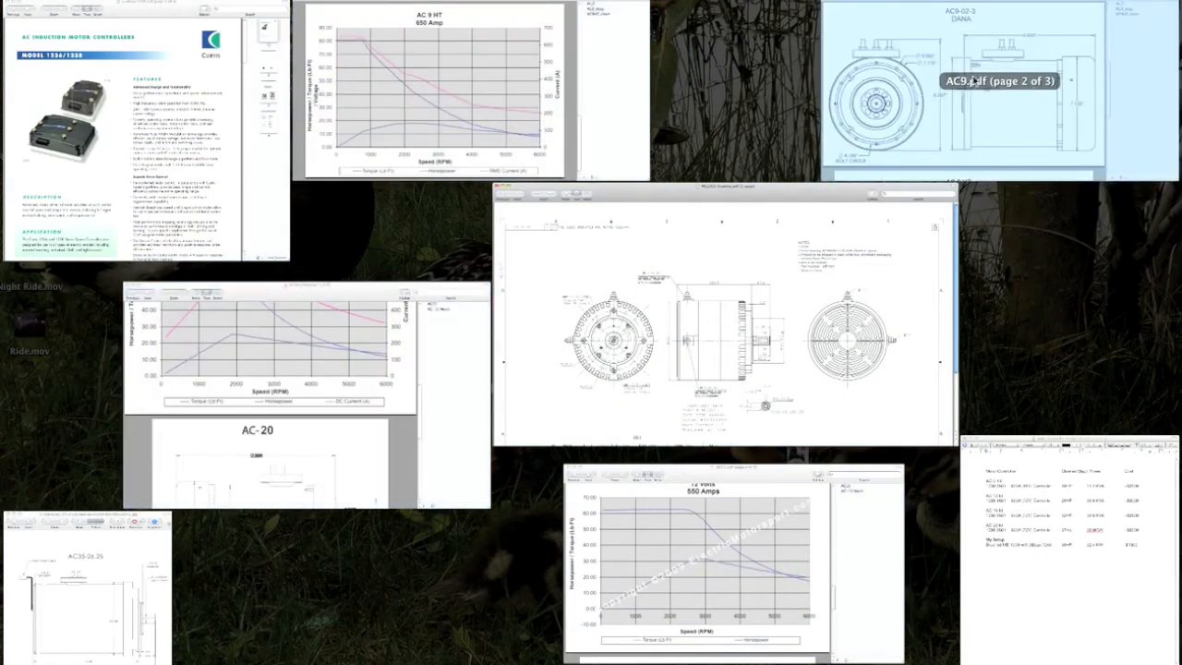
mouse_move(242, 310)
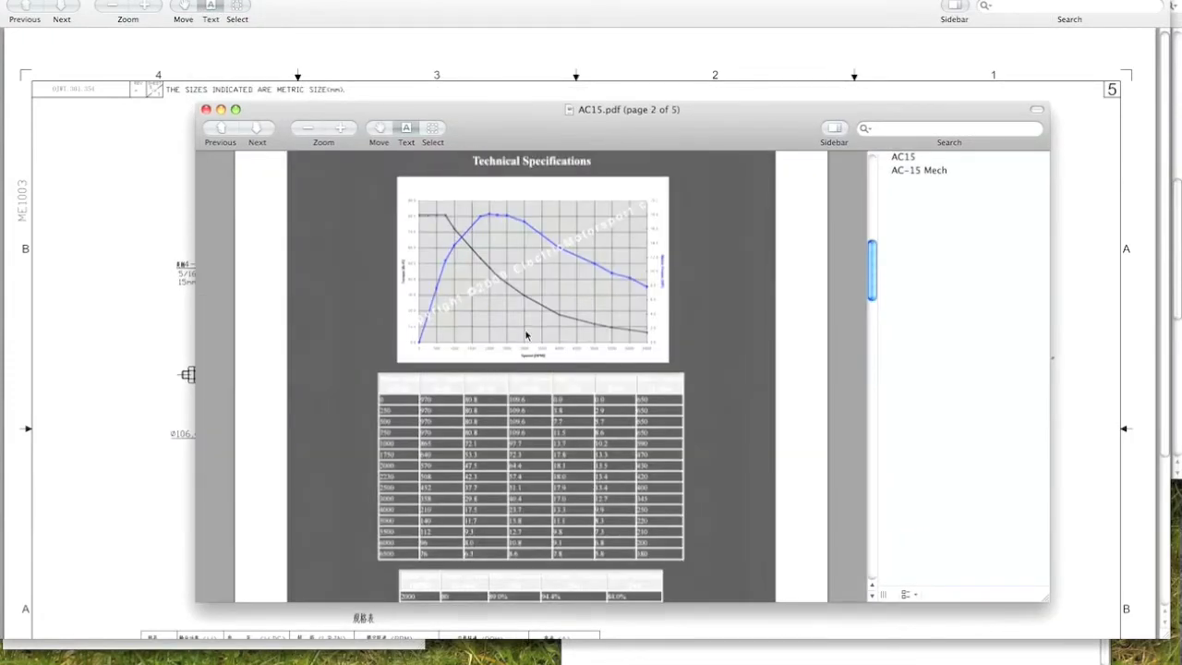
Scroll the AC15 PDF from the torque curve page down to the page 5 dimension drawing
scroll("down", 3)
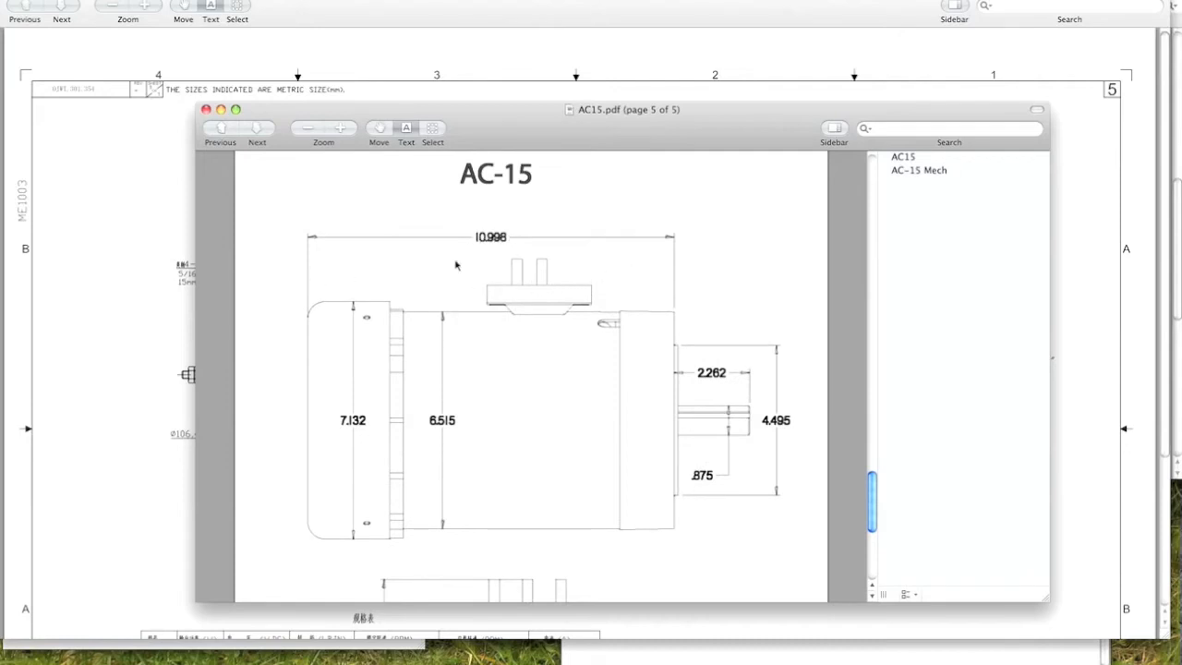
mouse_move(307, 257)
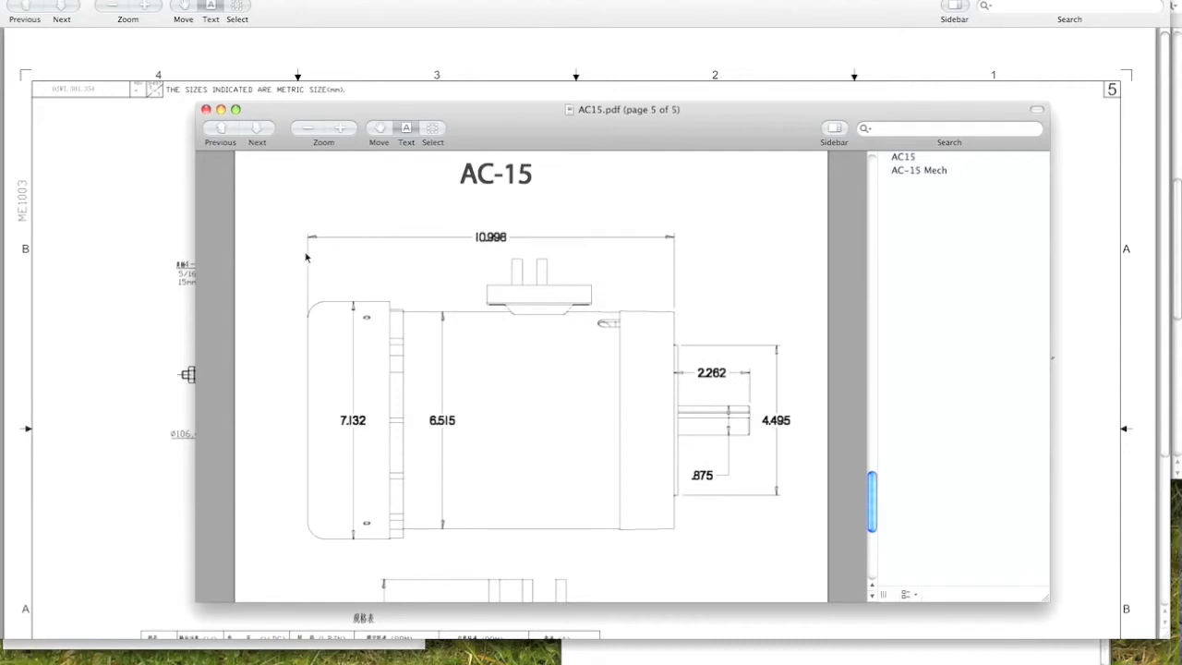
mouse_move(554, 284)
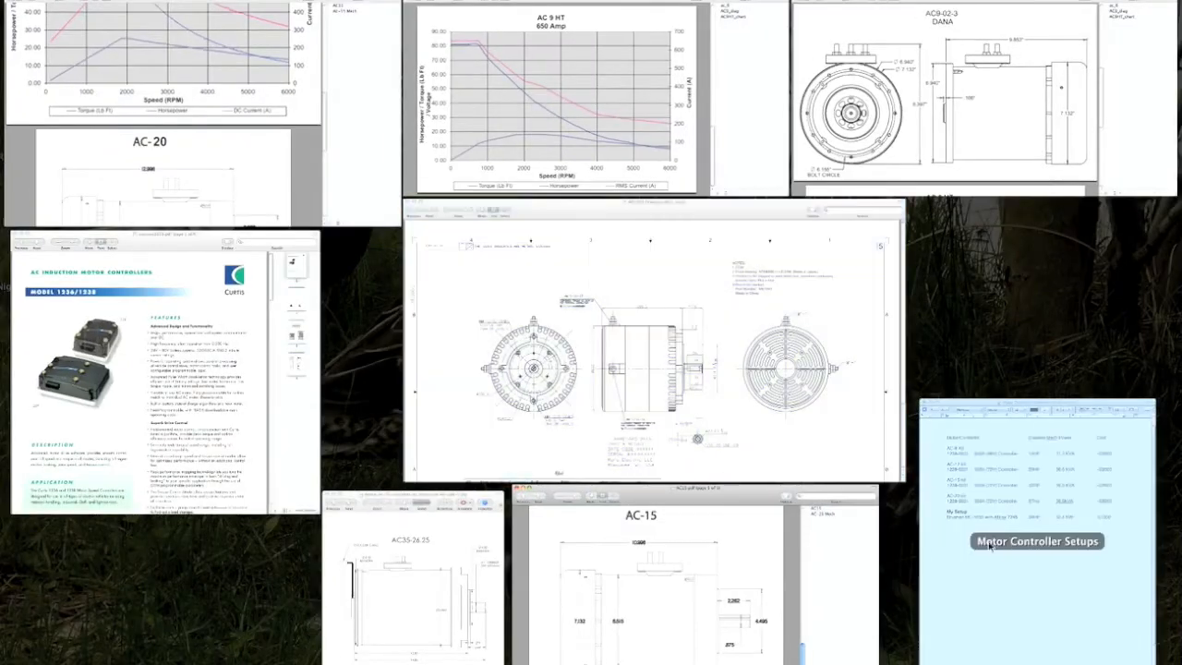
Bring the Motor Controller Setups comparison table forward, then revisit the AC 9 HT chart
left_click(1036, 539)
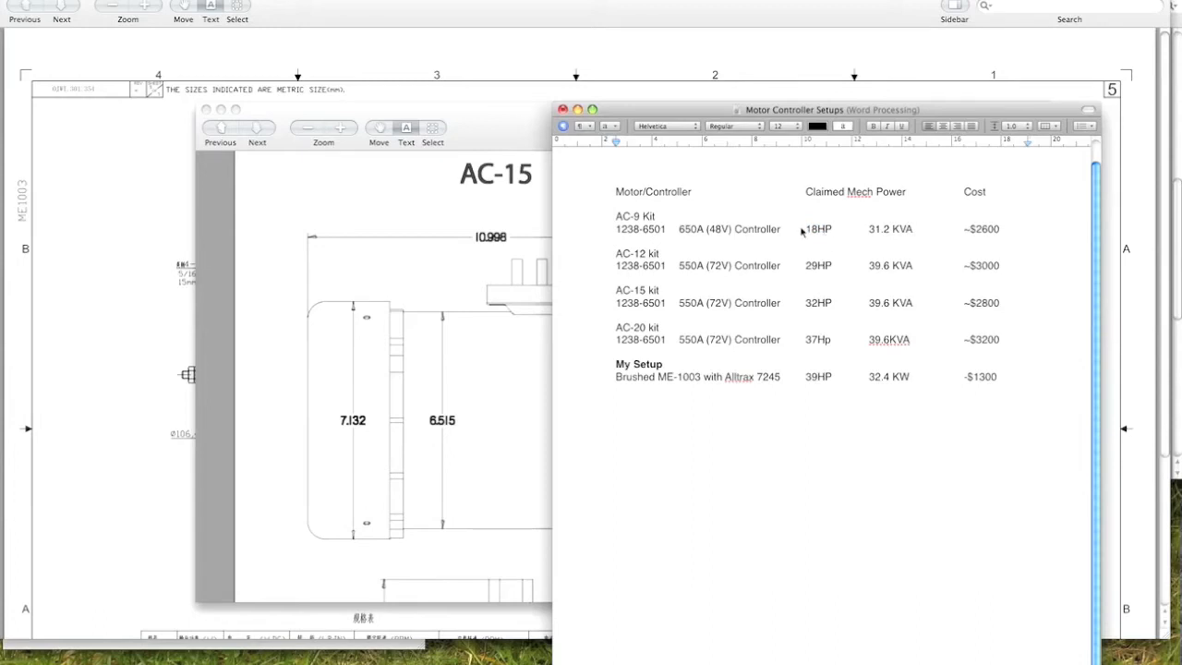
mouse_move(686, 229)
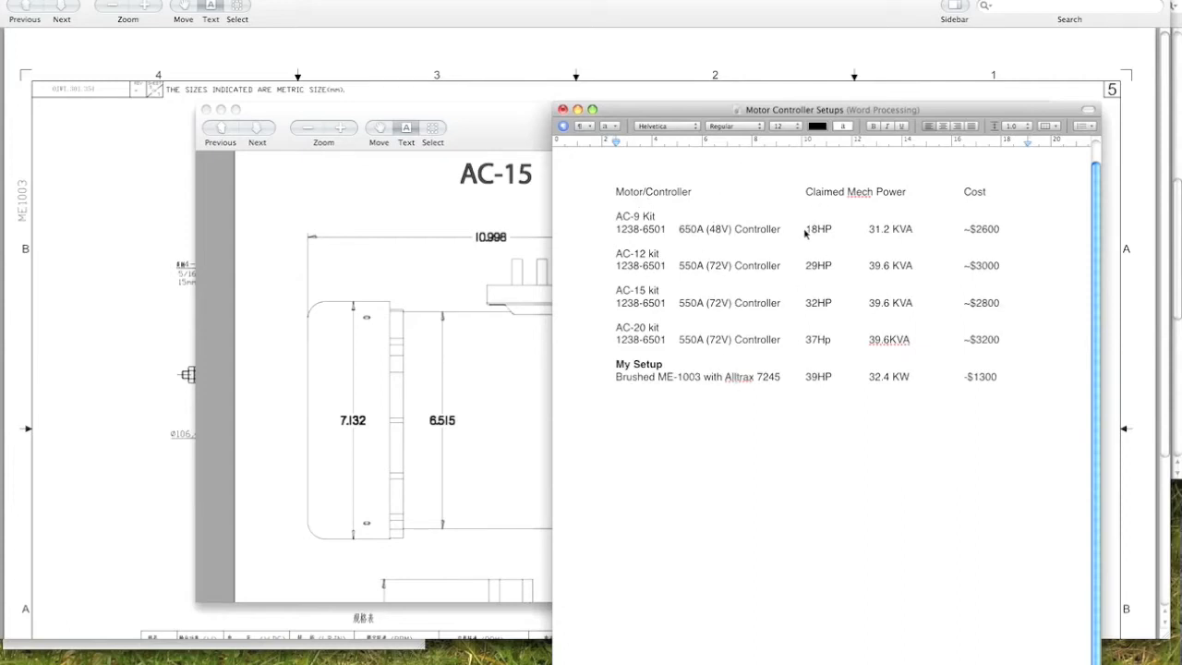
double_click(818, 229)
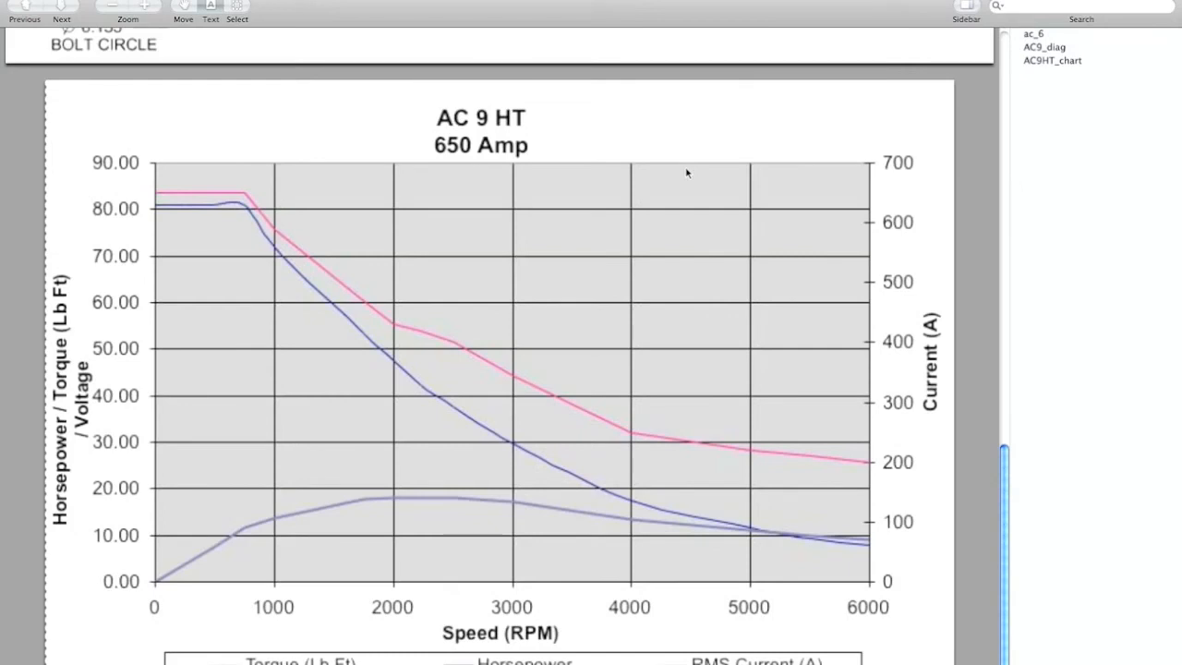
mouse_move(408, 529)
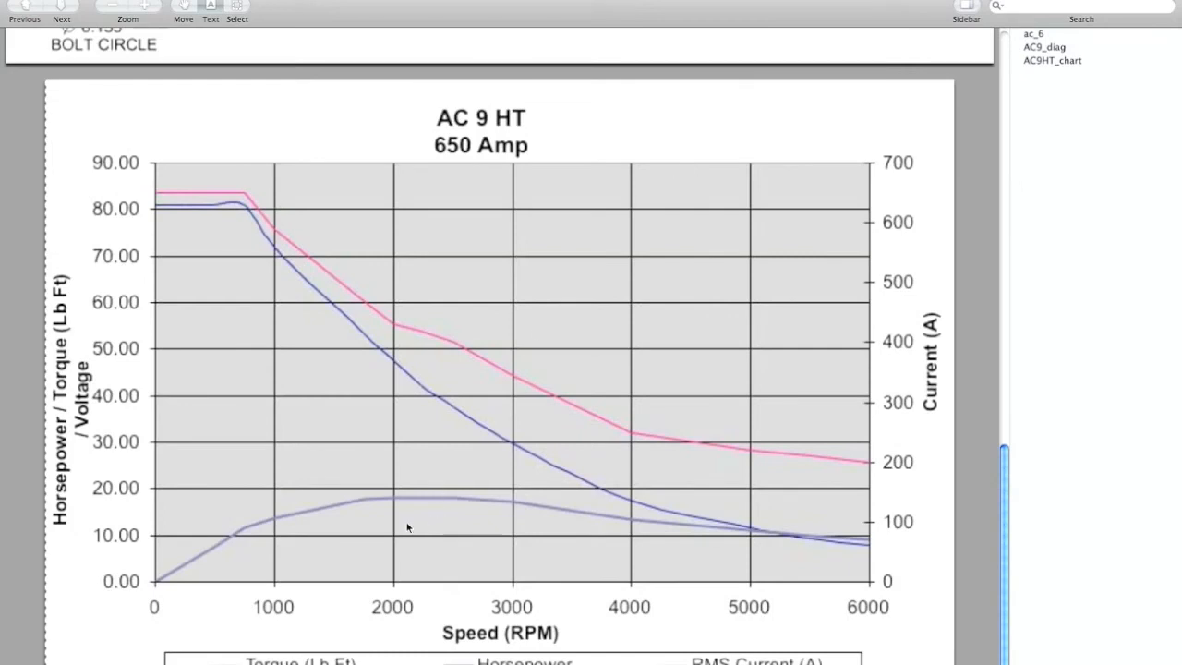
mouse_move(166, 170)
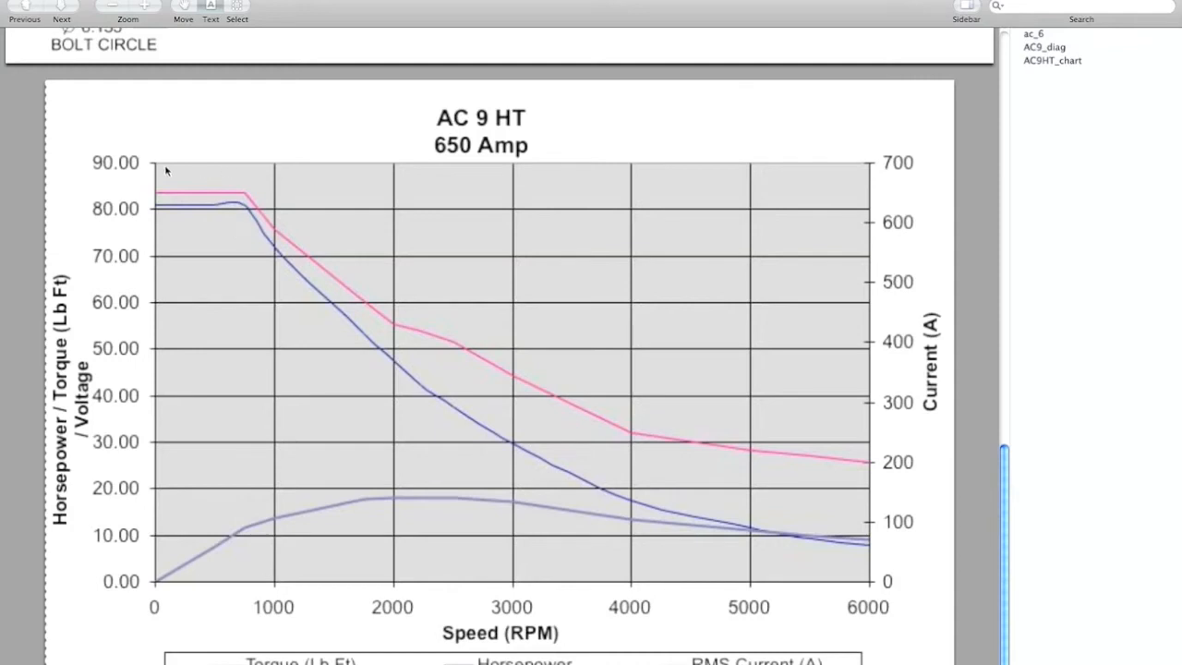
mouse_move(230, 241)
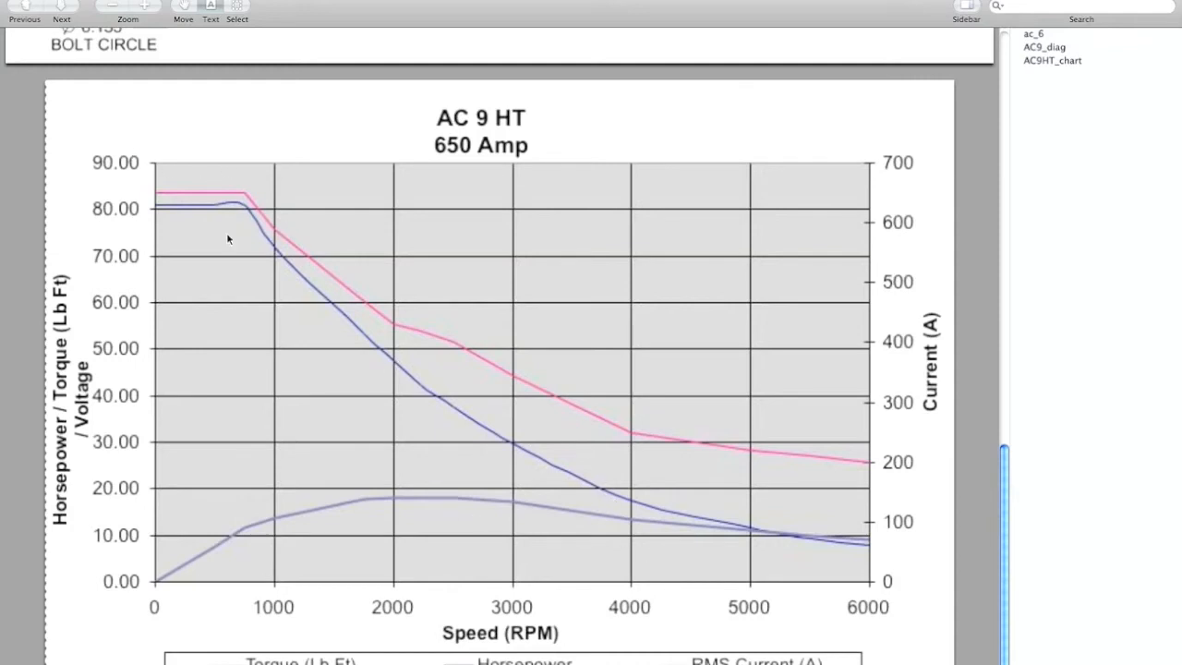
mouse_move(468, 539)
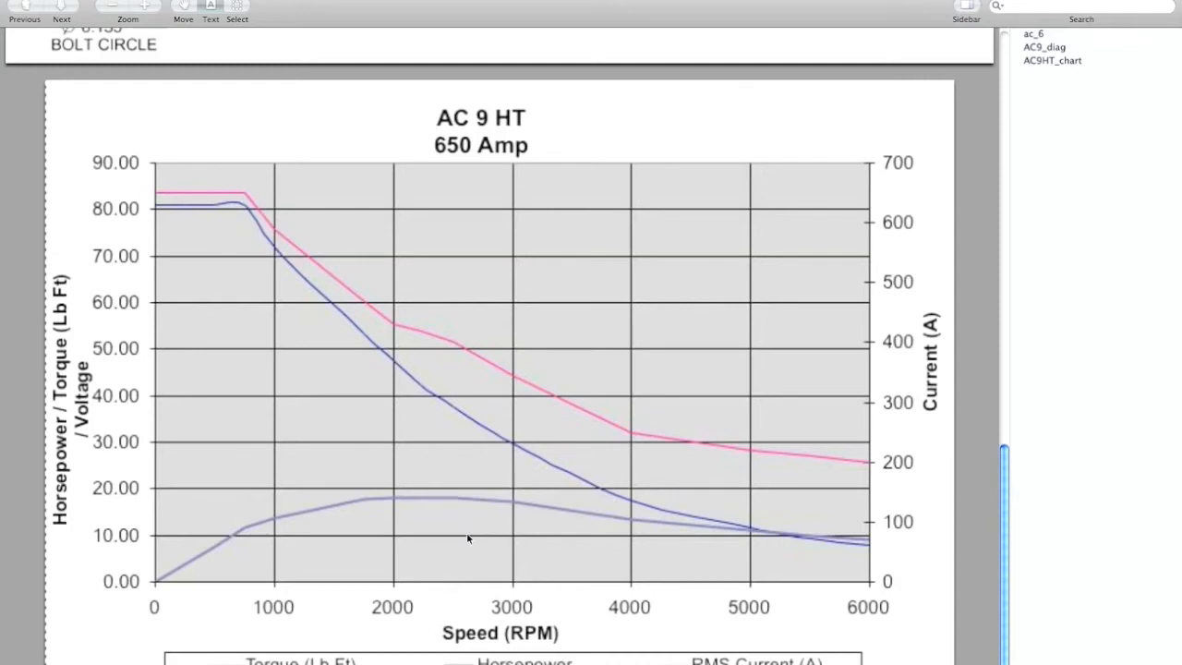
mouse_move(436, 205)
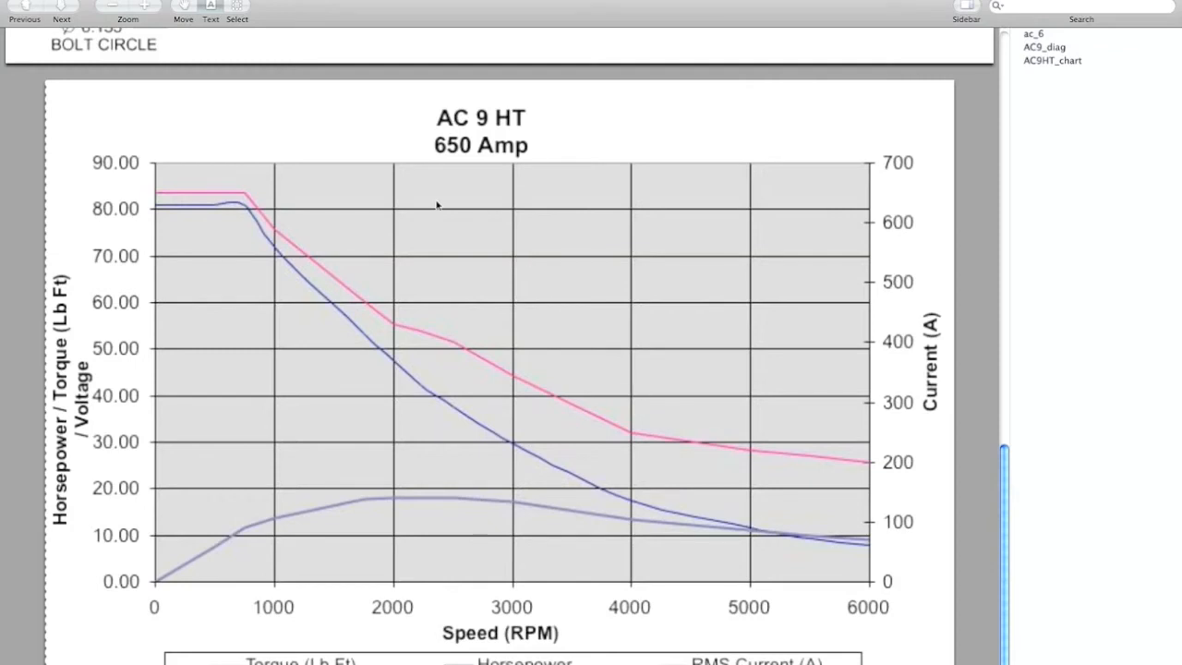
mouse_move(428, 119)
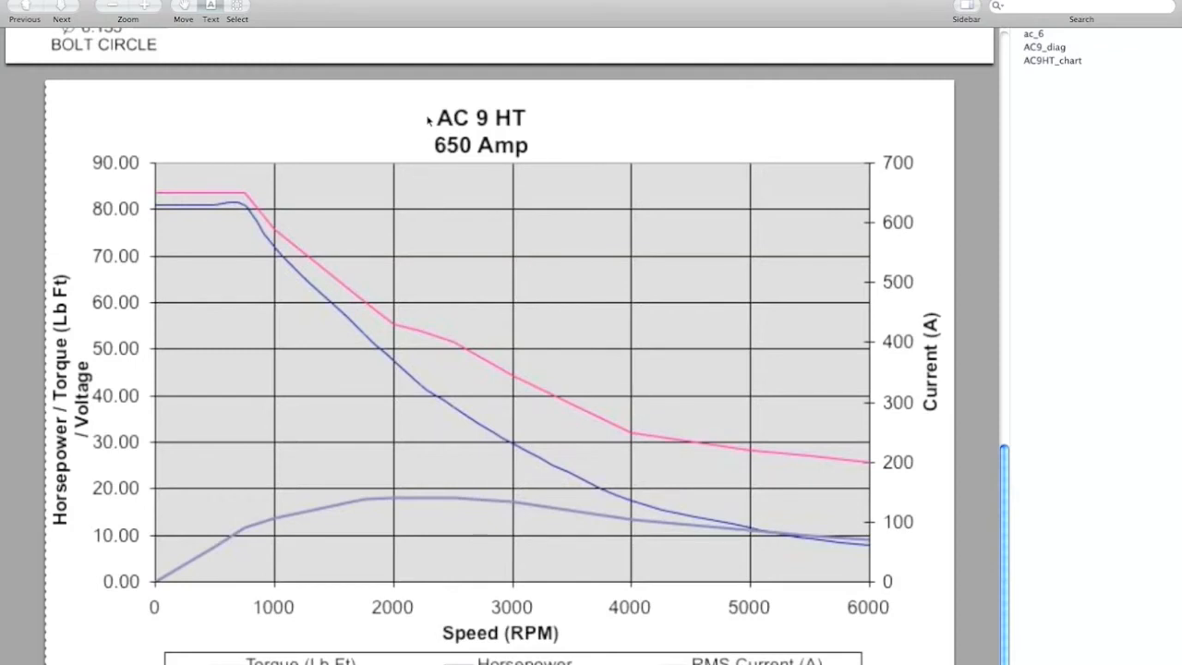
mouse_move(222, 480)
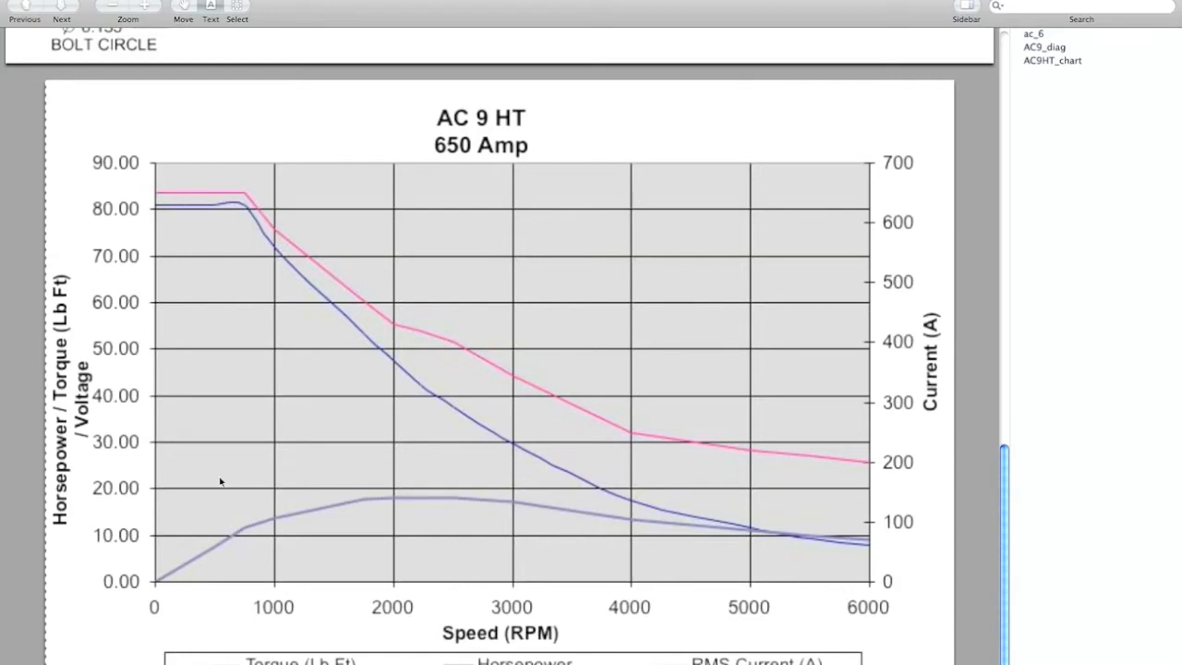
mouse_move(406, 506)
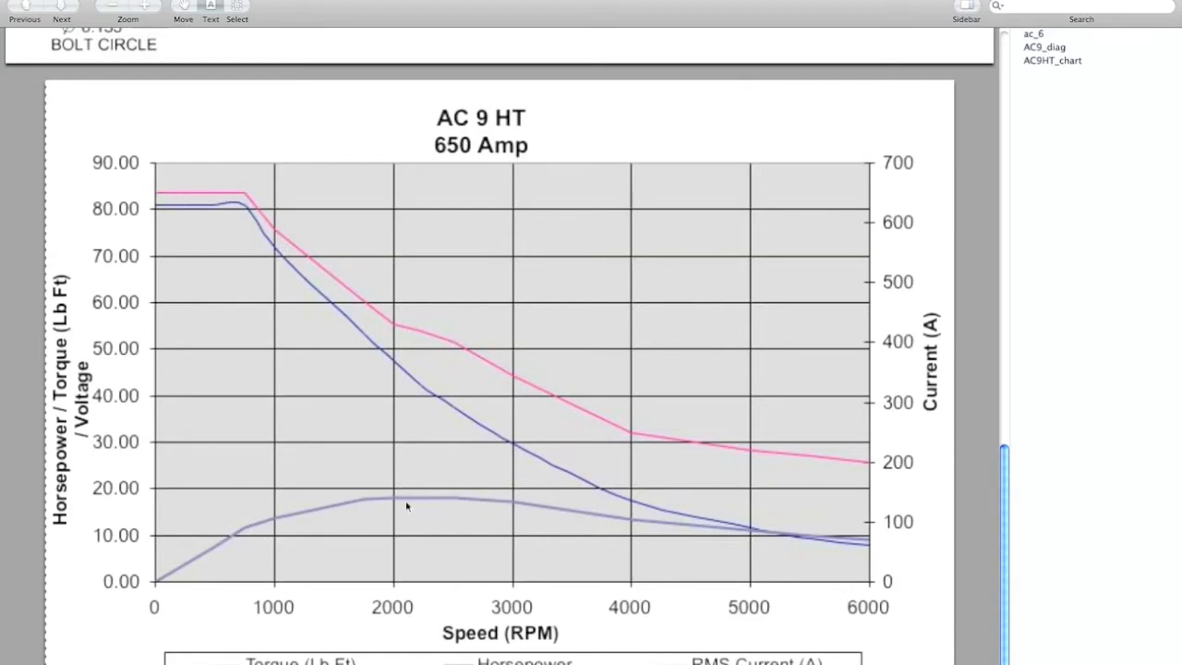
mouse_move(462, 495)
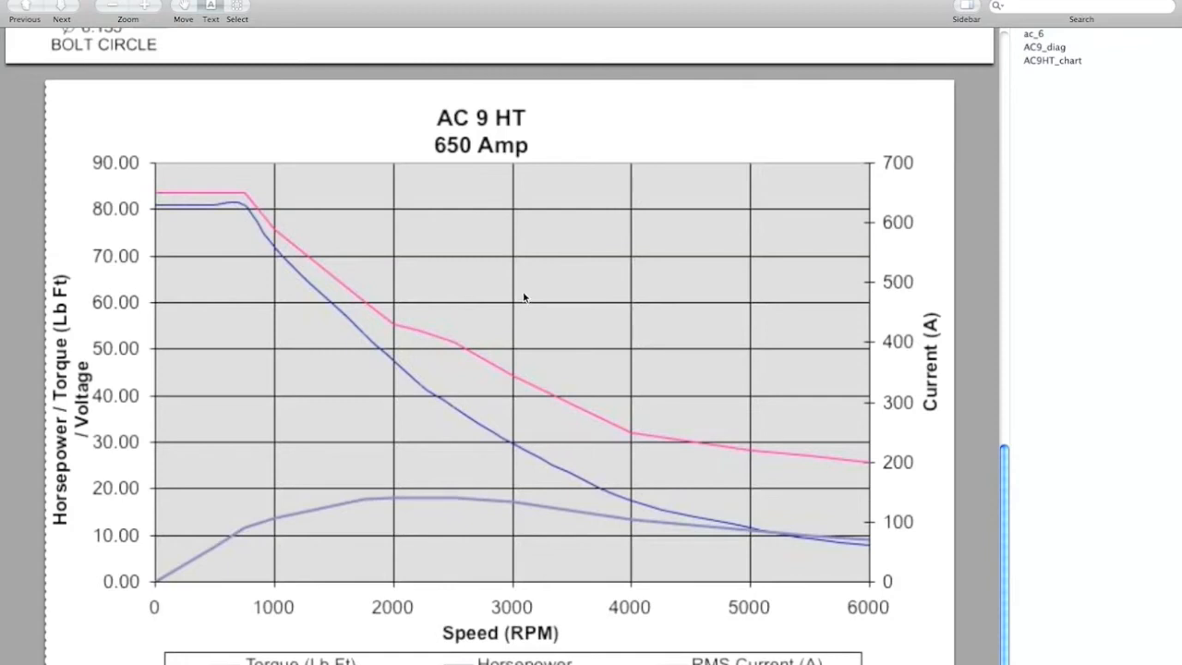
mouse_move(475, 286)
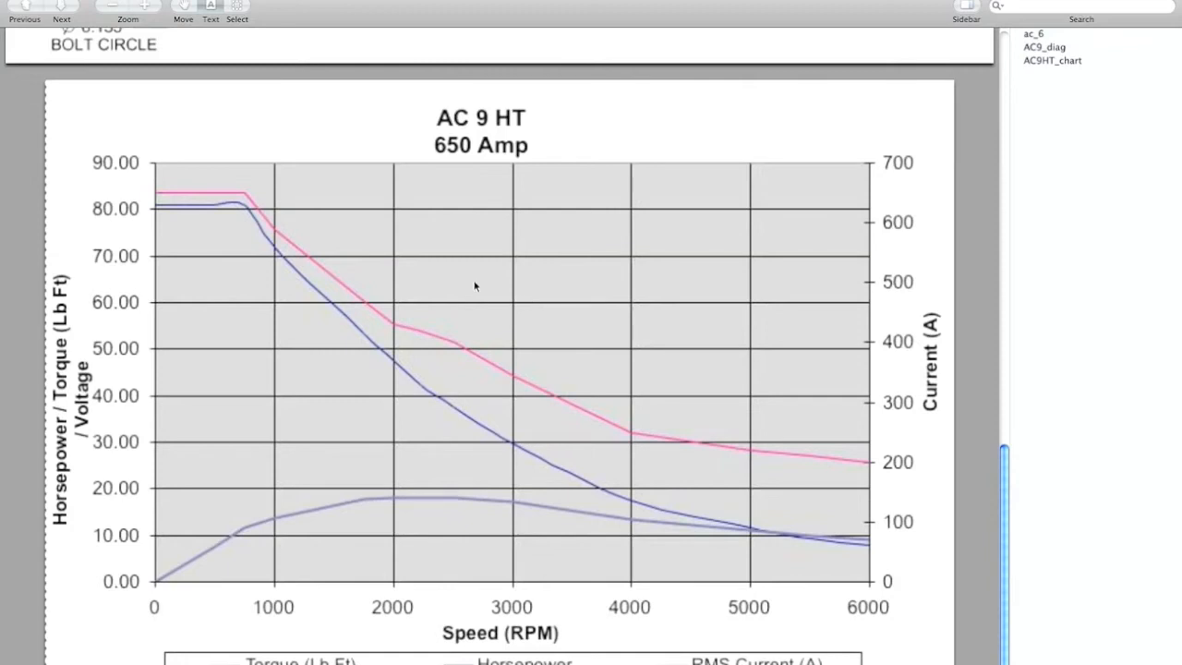
mouse_move(502, 314)
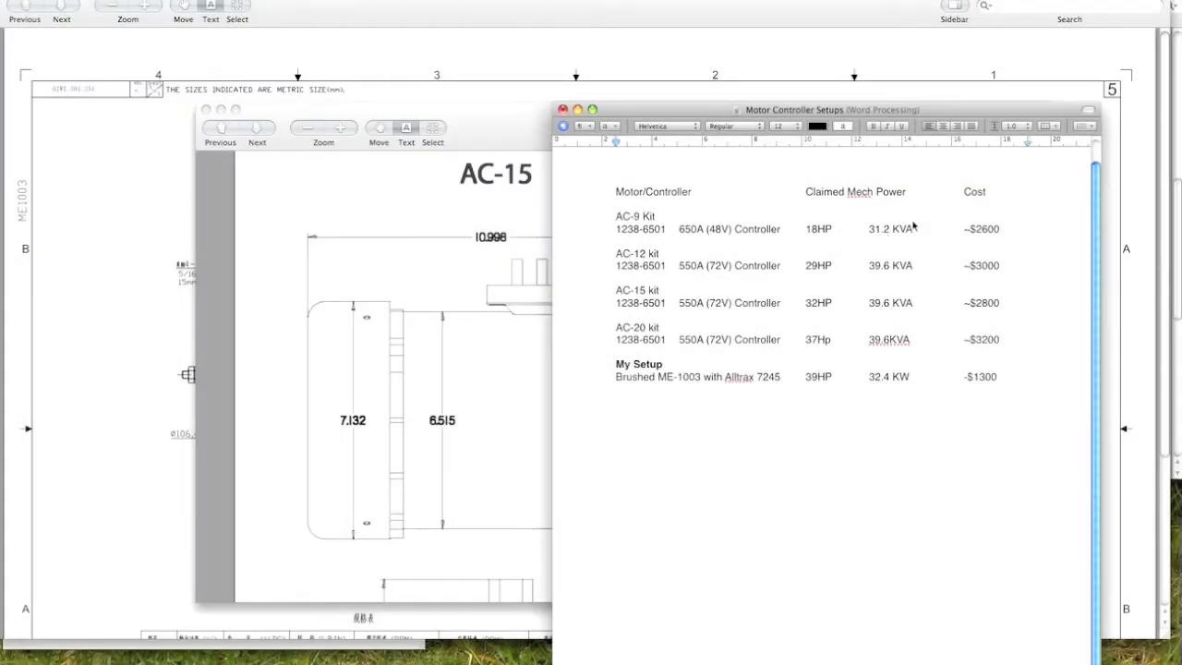
left_click(660, 253)
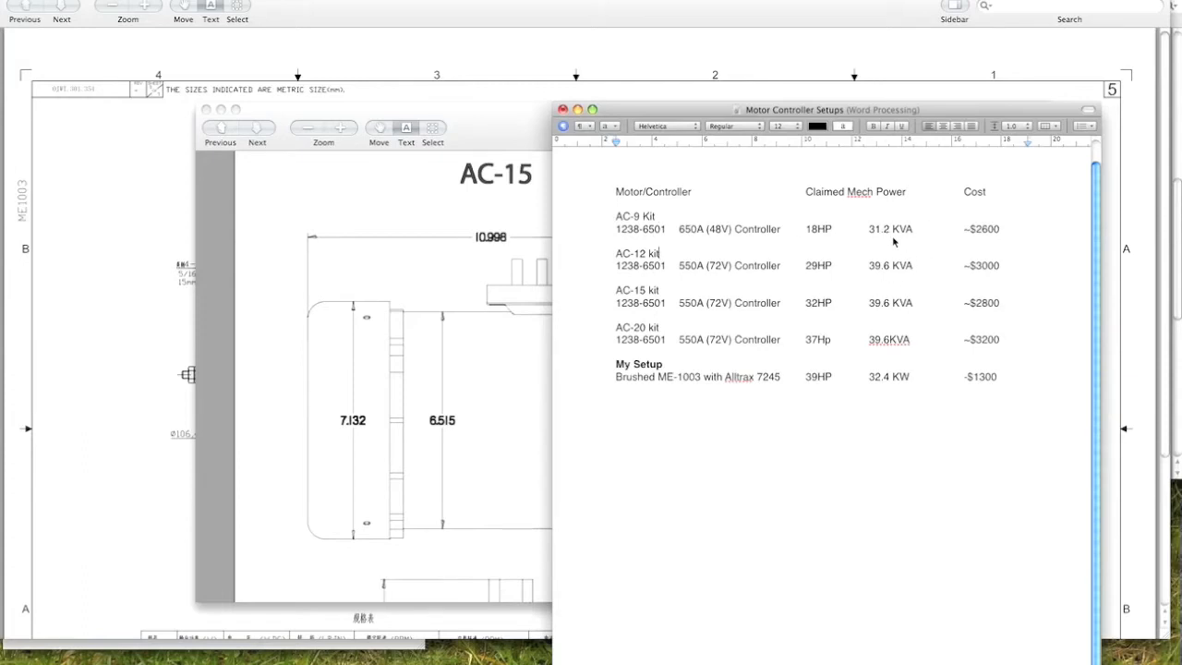
mouse_move(869, 281)
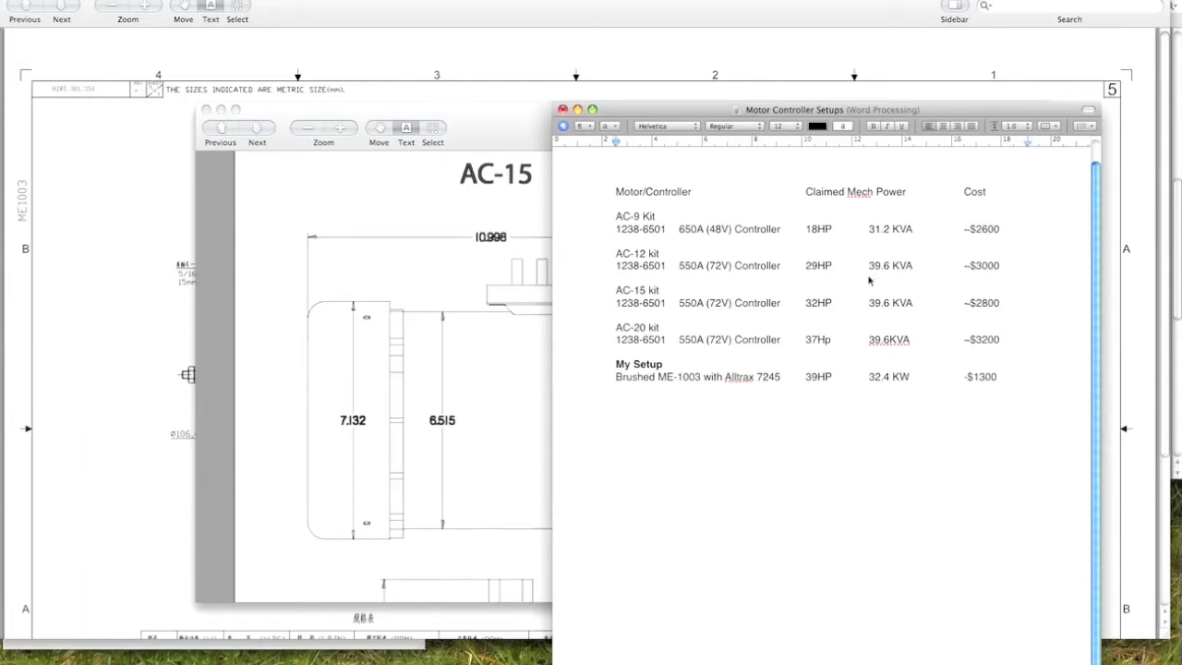
mouse_move(796, 294)
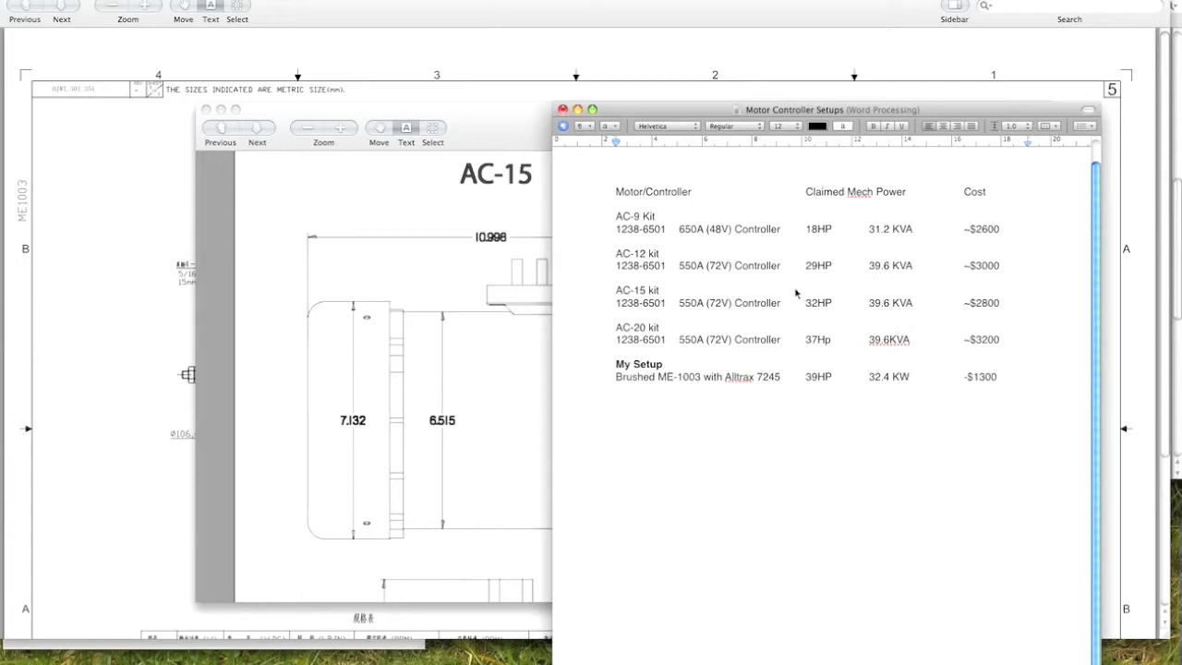
mouse_move(796, 257)
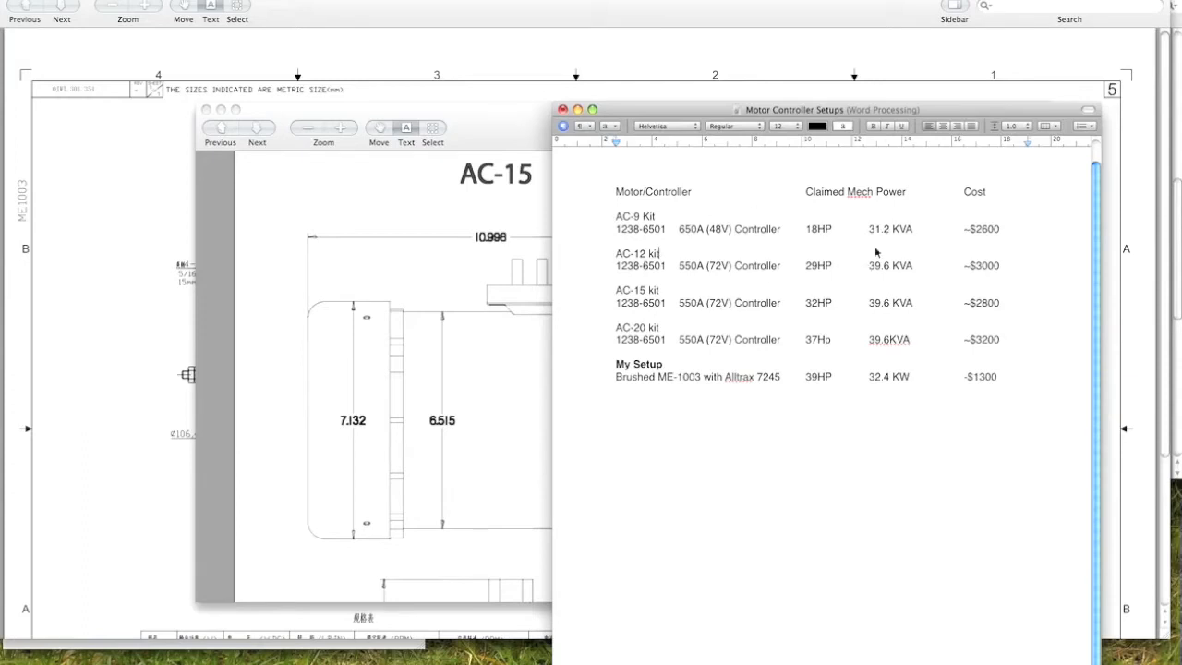
mouse_move(872, 225)
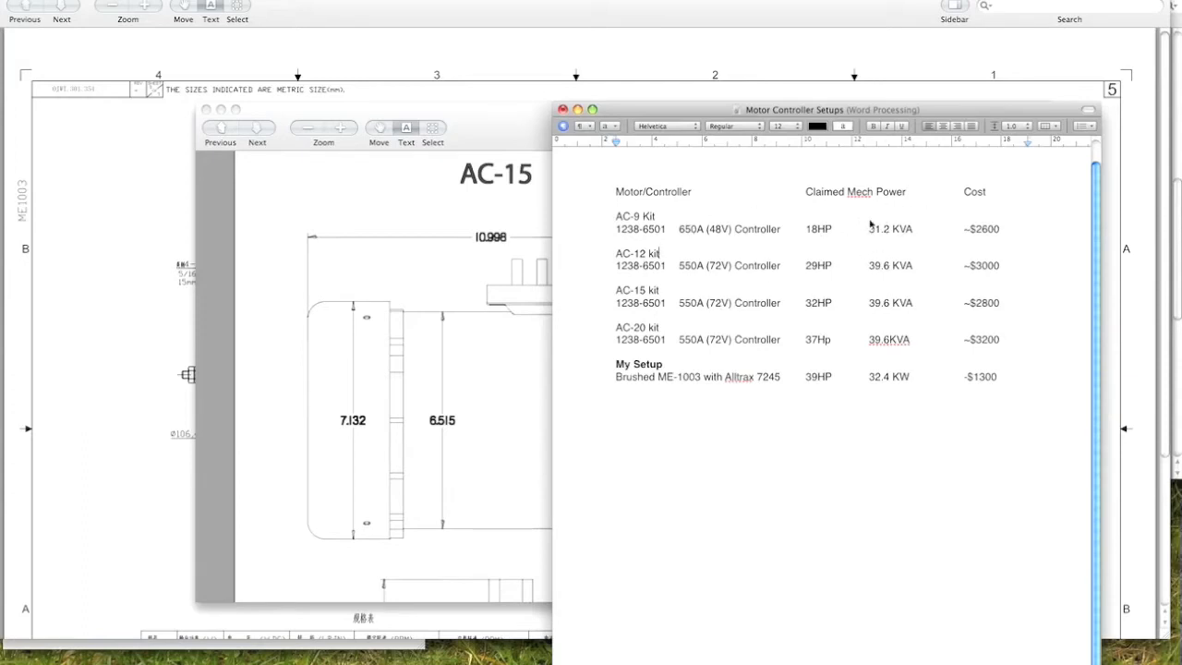
mouse_move(876, 240)
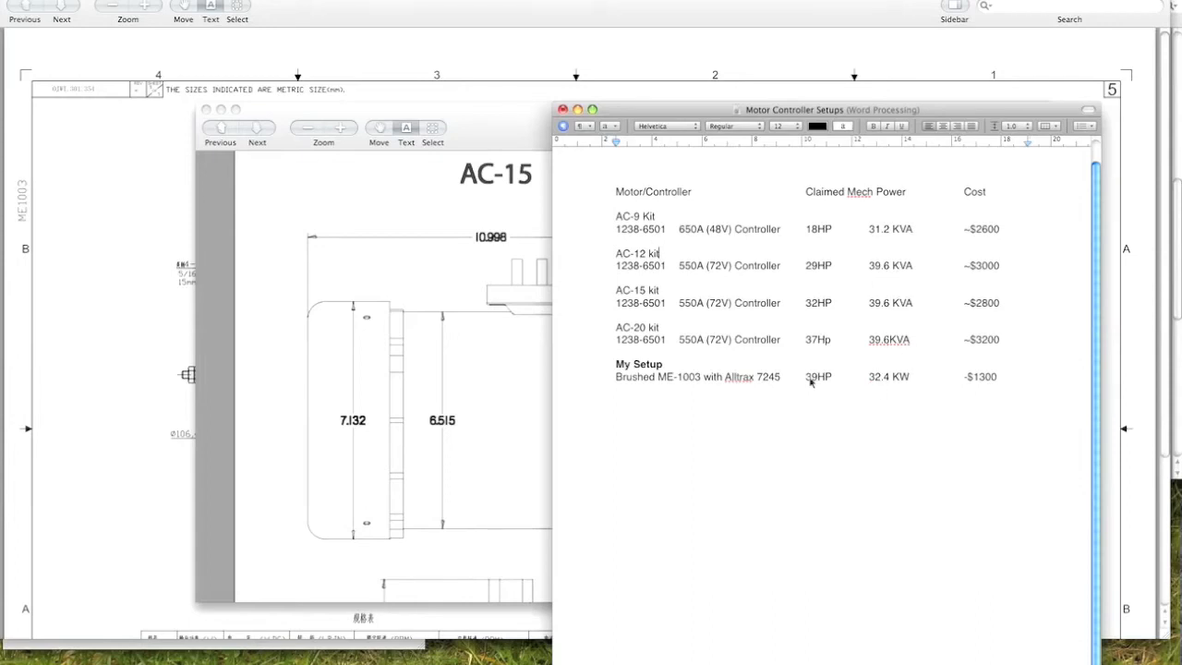
mouse_move(1005, 358)
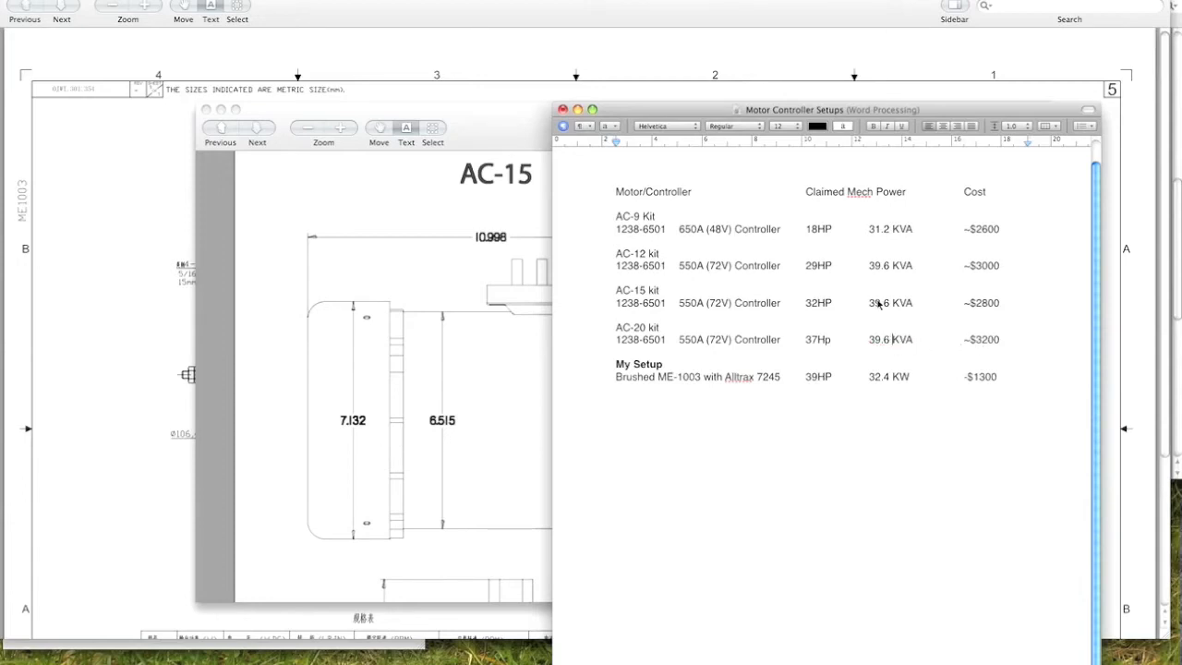
mouse_move(687, 395)
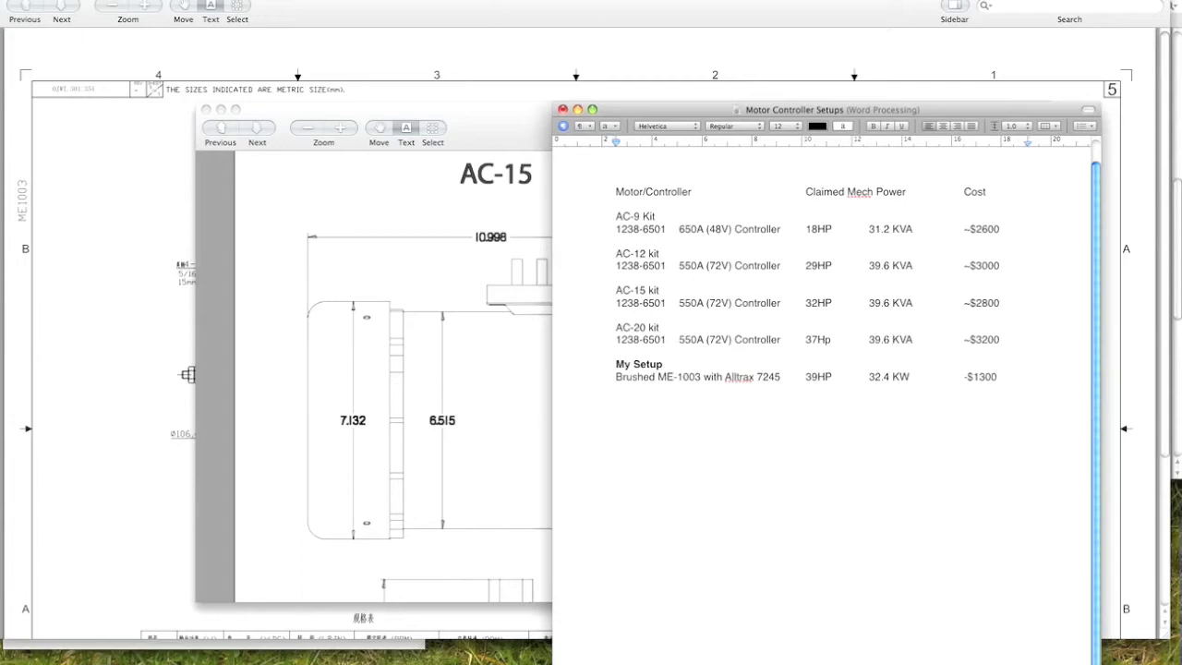
mouse_move(861, 391)
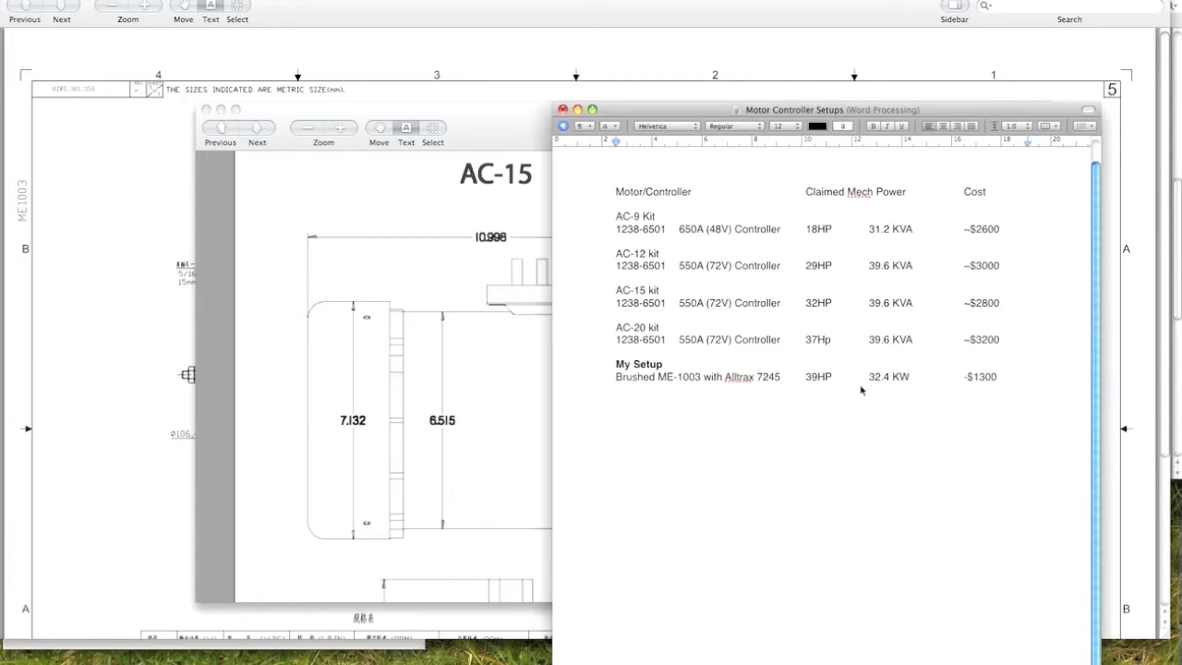
mouse_move(993, 222)
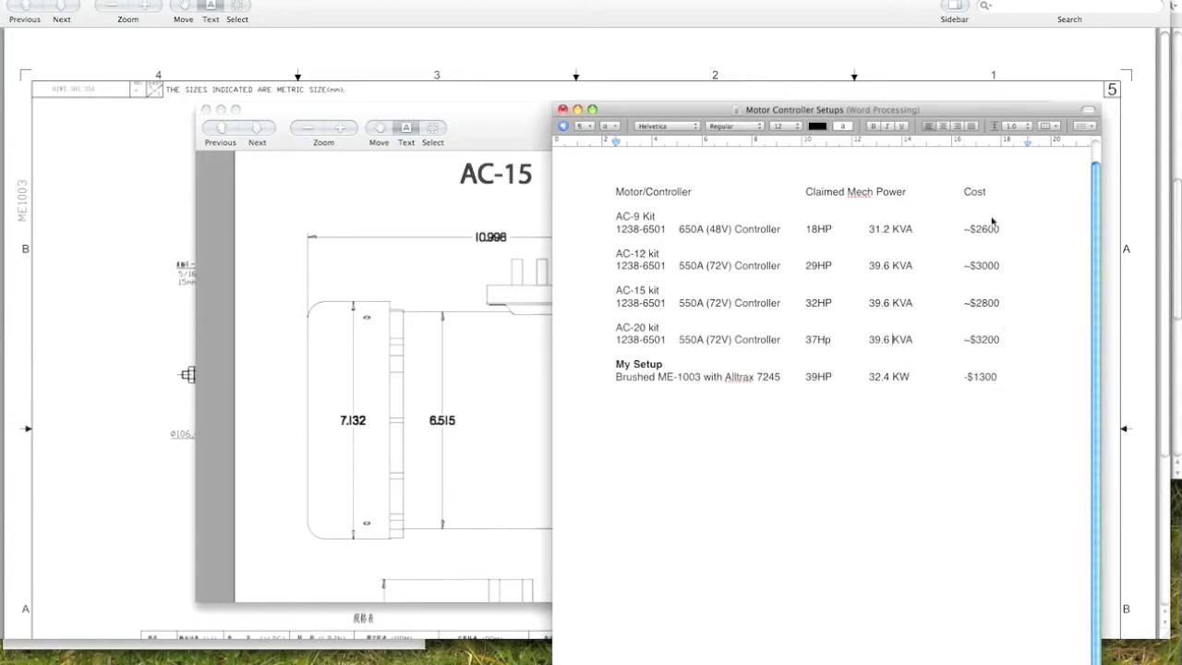
mouse_move(983, 410)
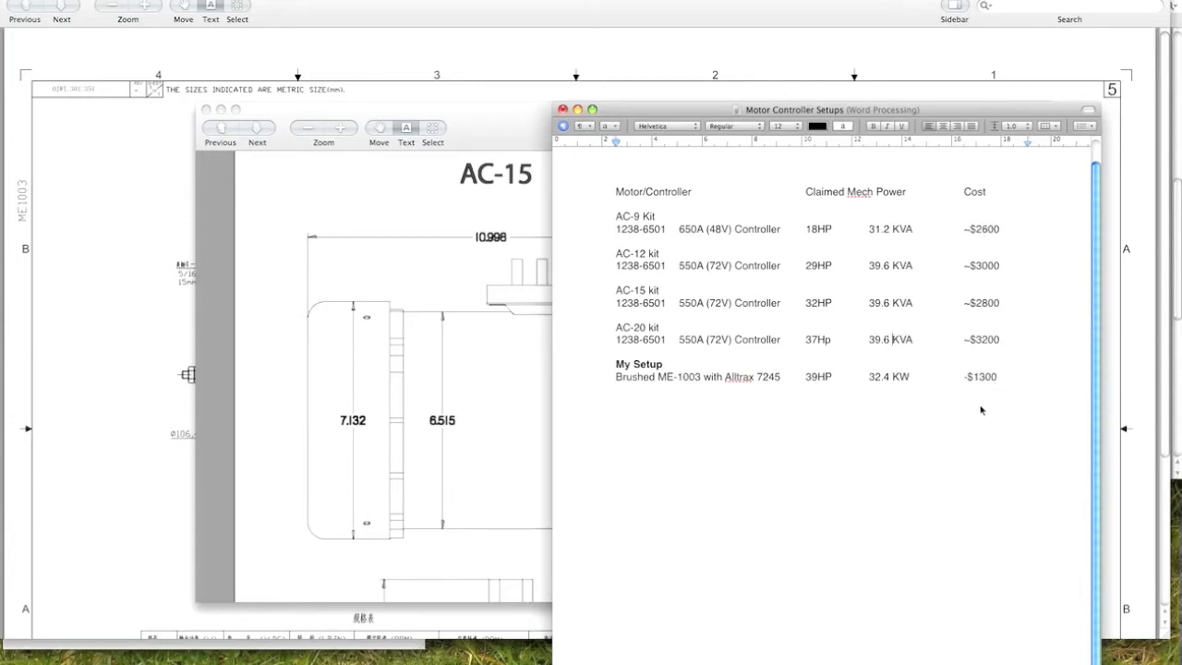
mouse_move(839, 340)
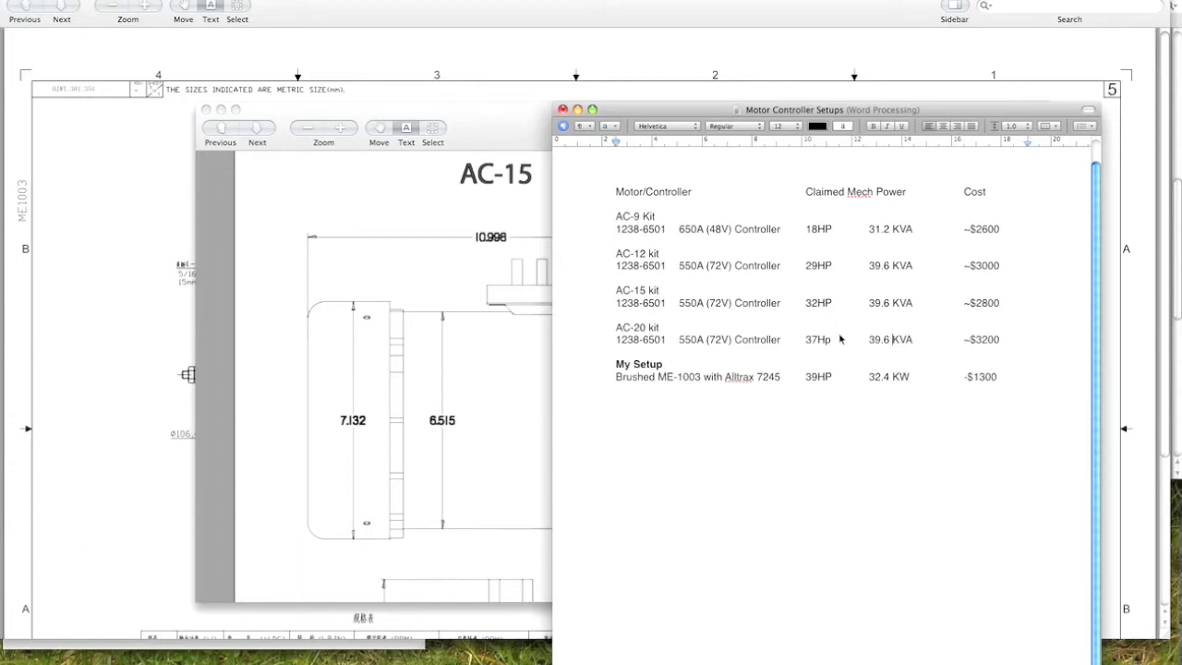
mouse_move(878, 303)
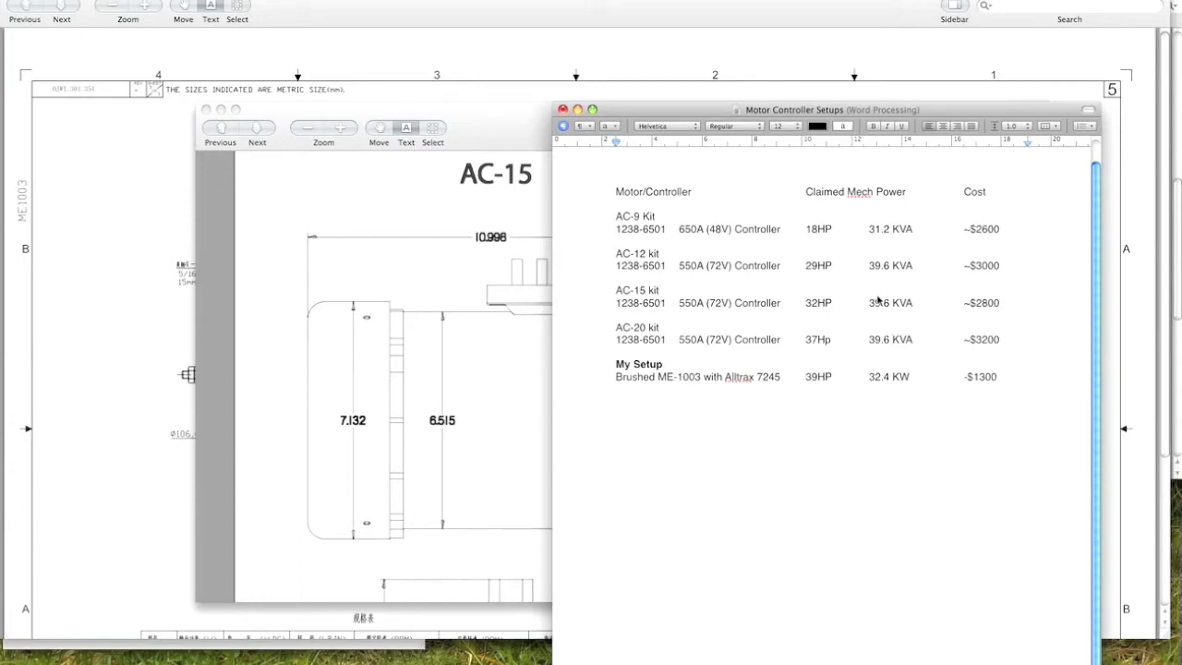
mouse_move(763, 315)
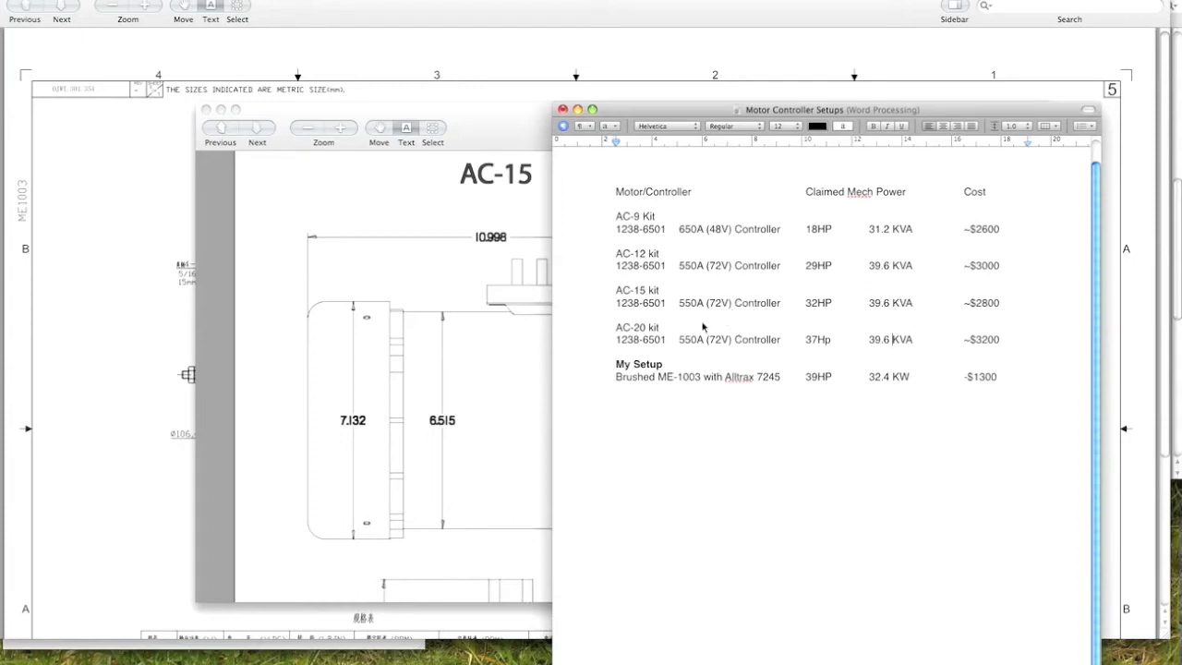
mouse_move(668, 331)
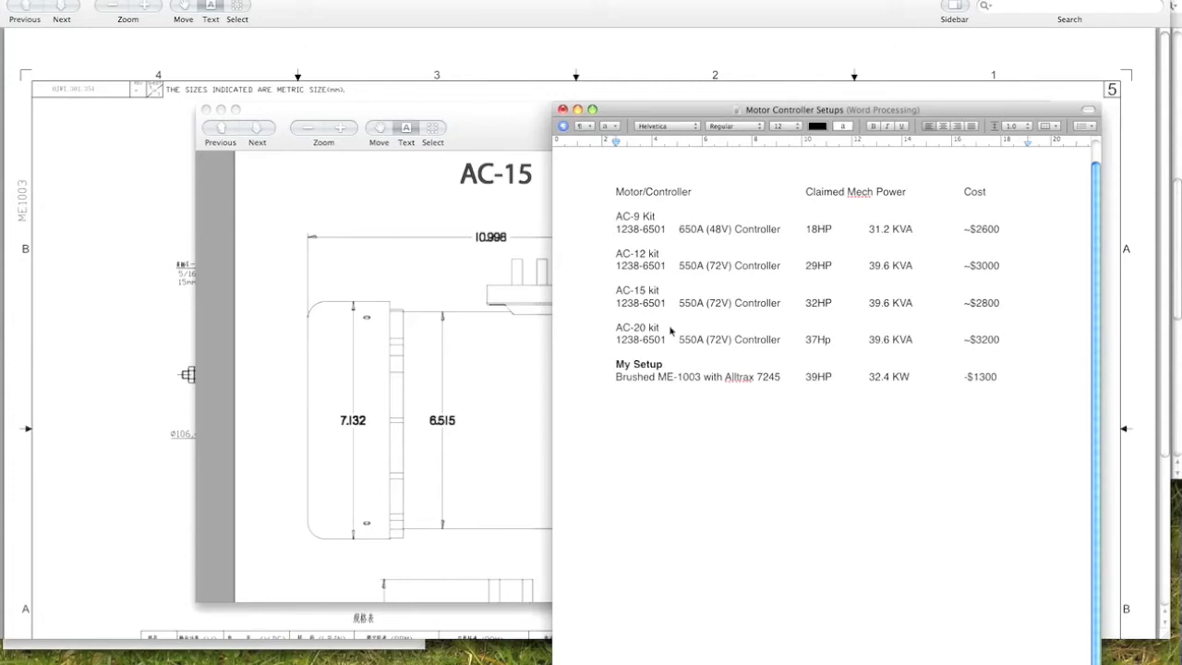
mouse_move(841, 342)
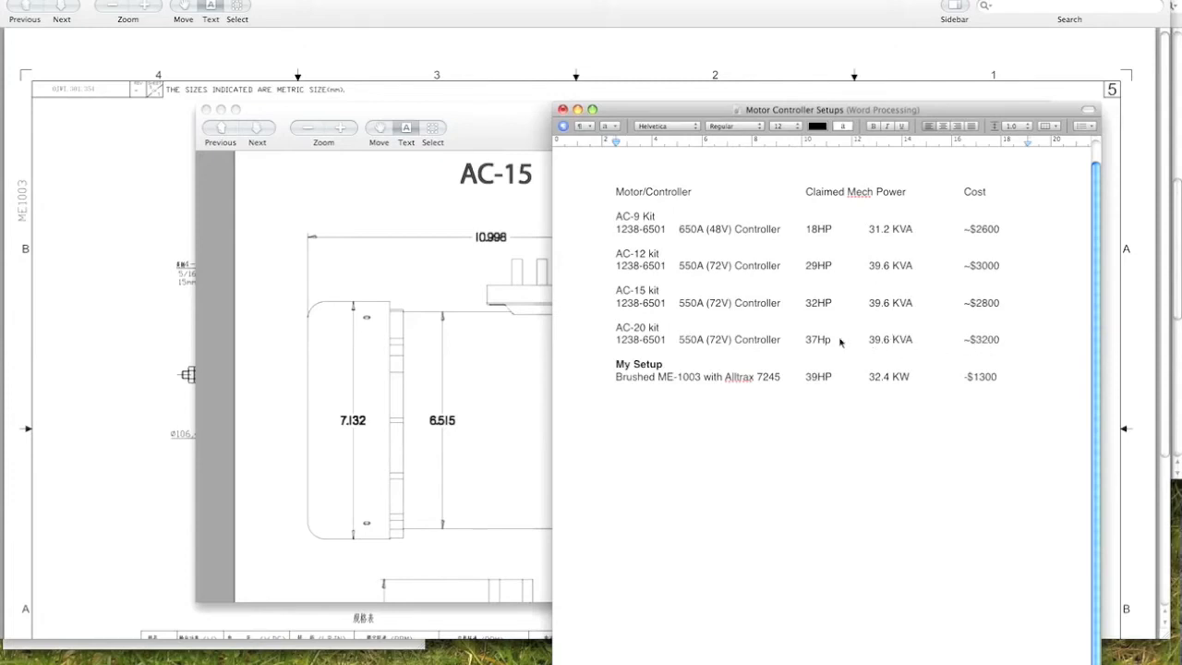
mouse_move(783, 345)
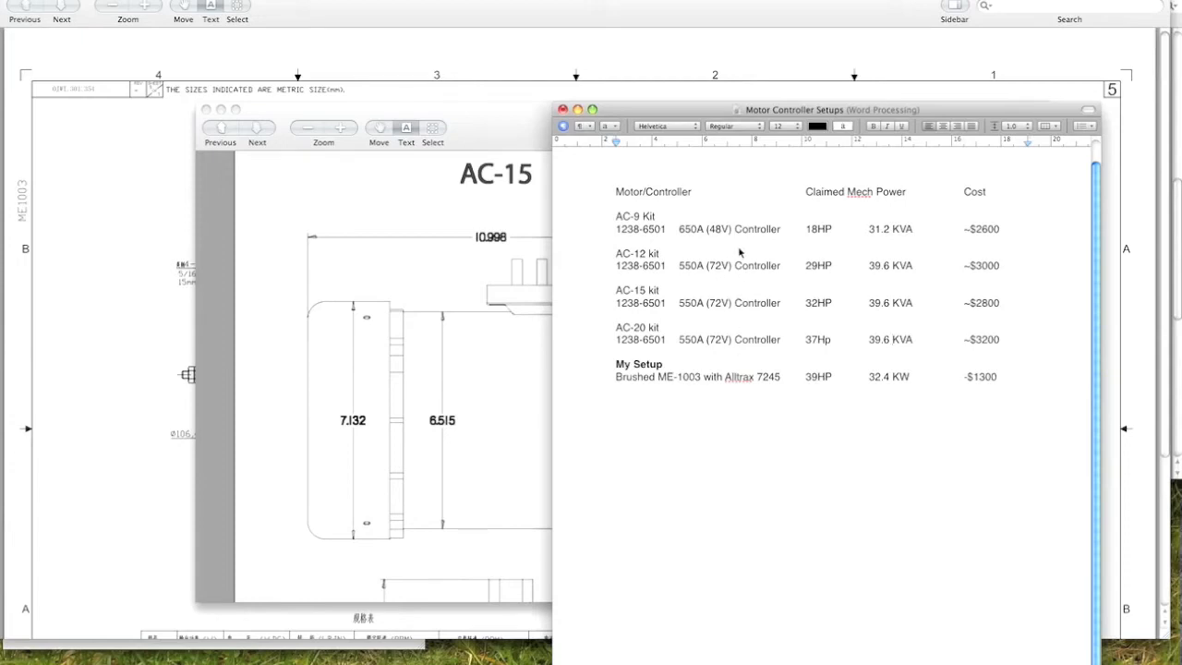
mouse_move(742, 225)
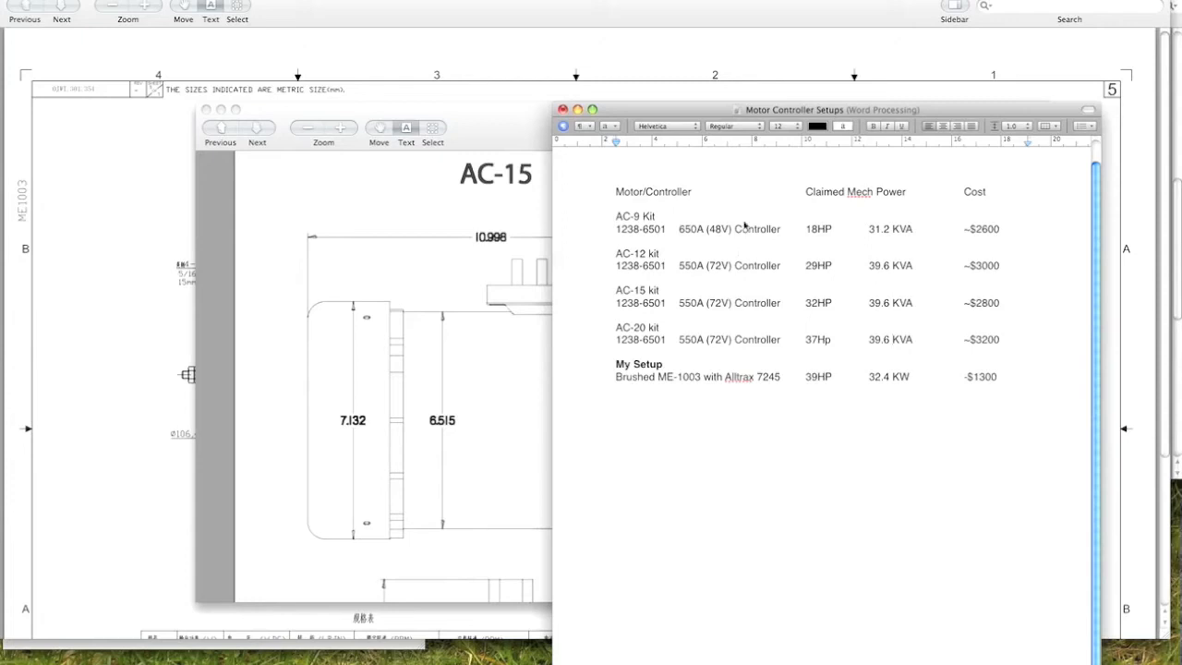
mouse_move(753, 231)
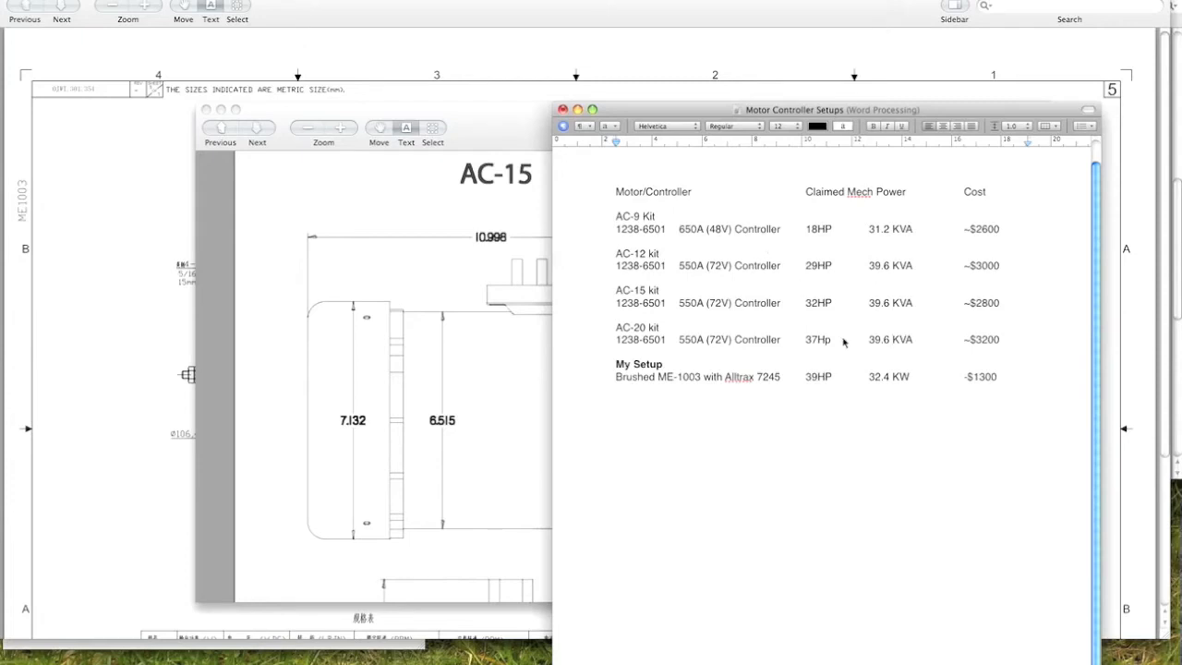
mouse_move(918, 340)
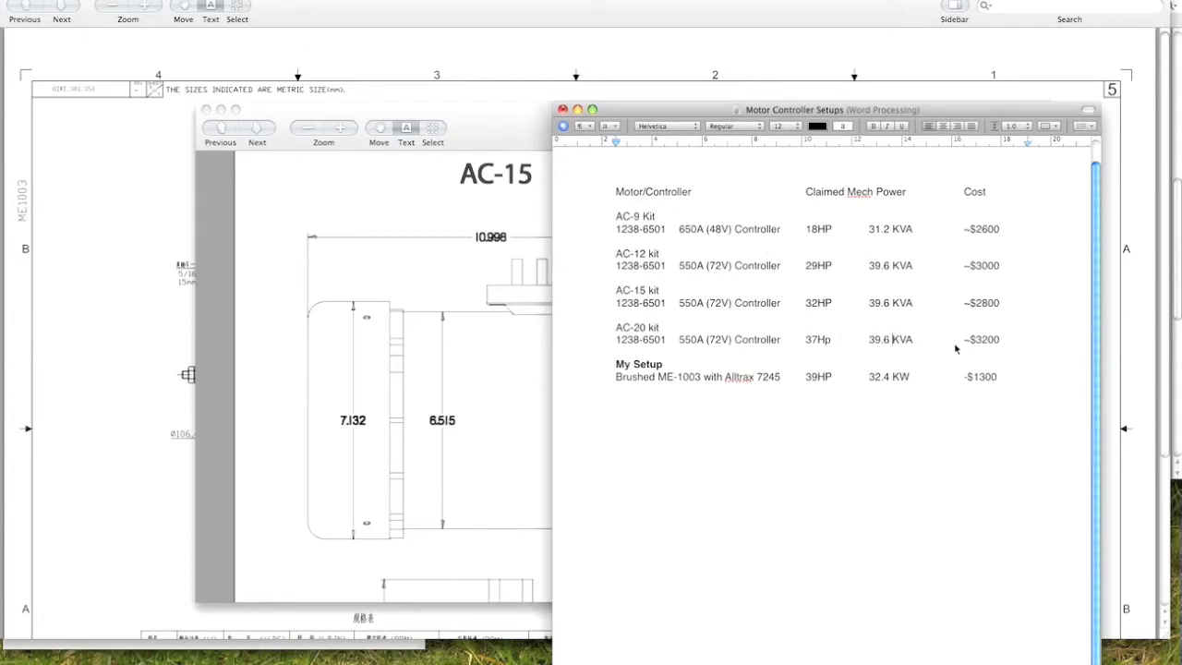
mouse_move(920, 342)
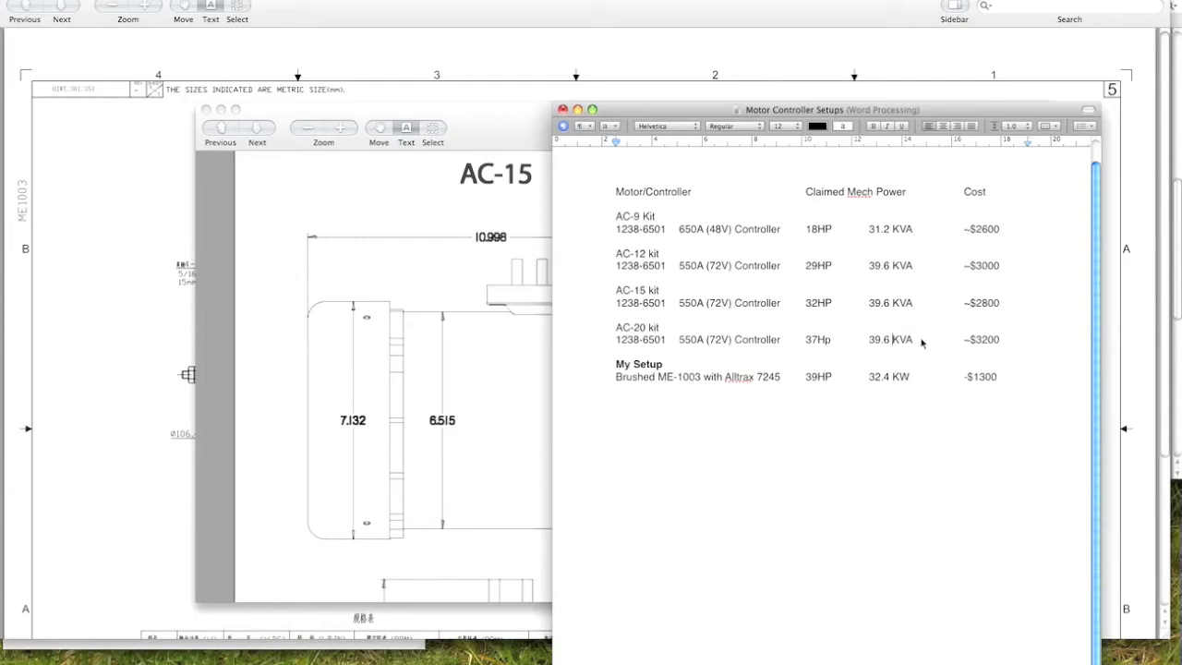
mouse_move(773, 214)
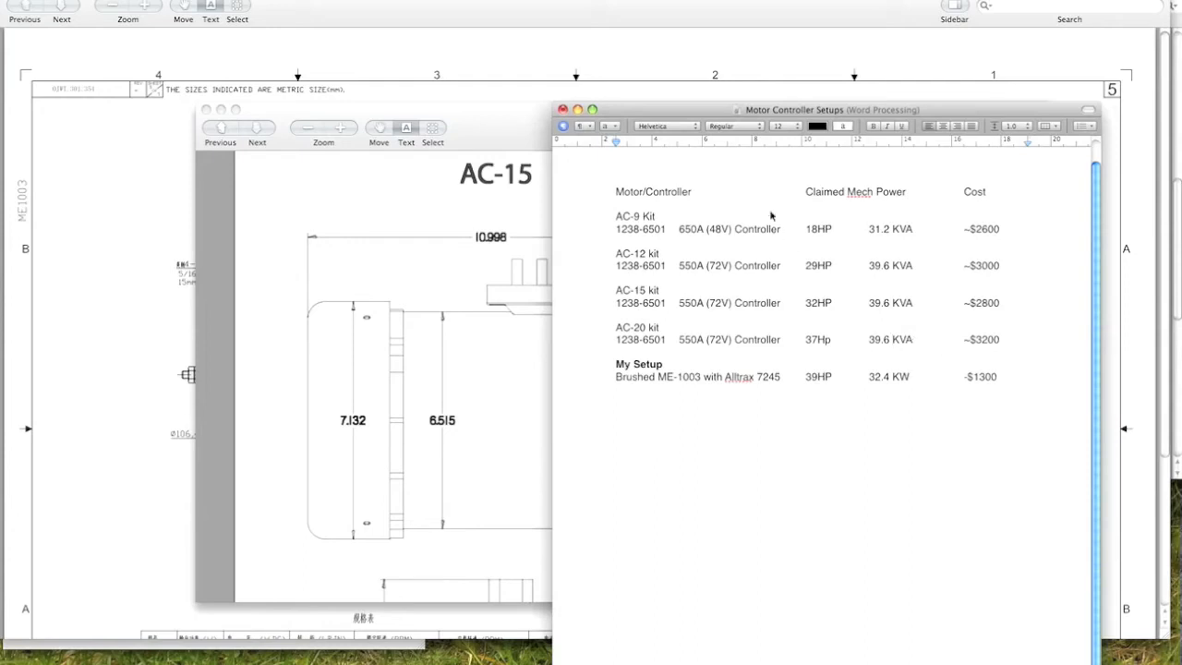
mouse_move(739, 348)
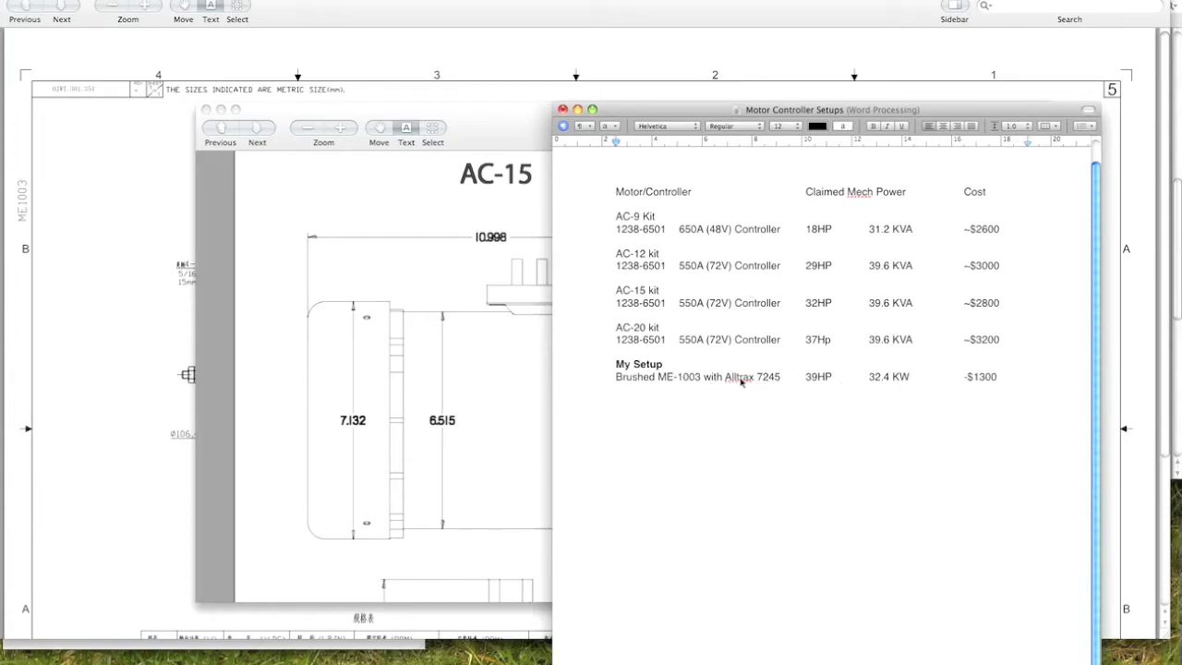
mouse_move(800, 384)
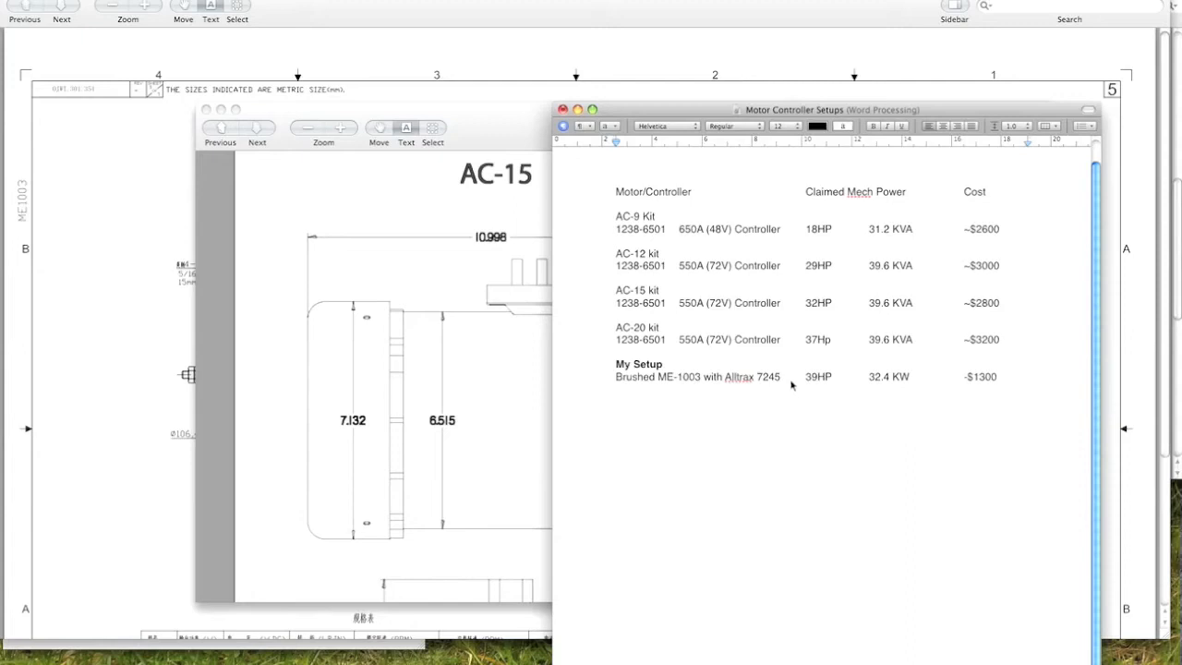
mouse_move(954, 377)
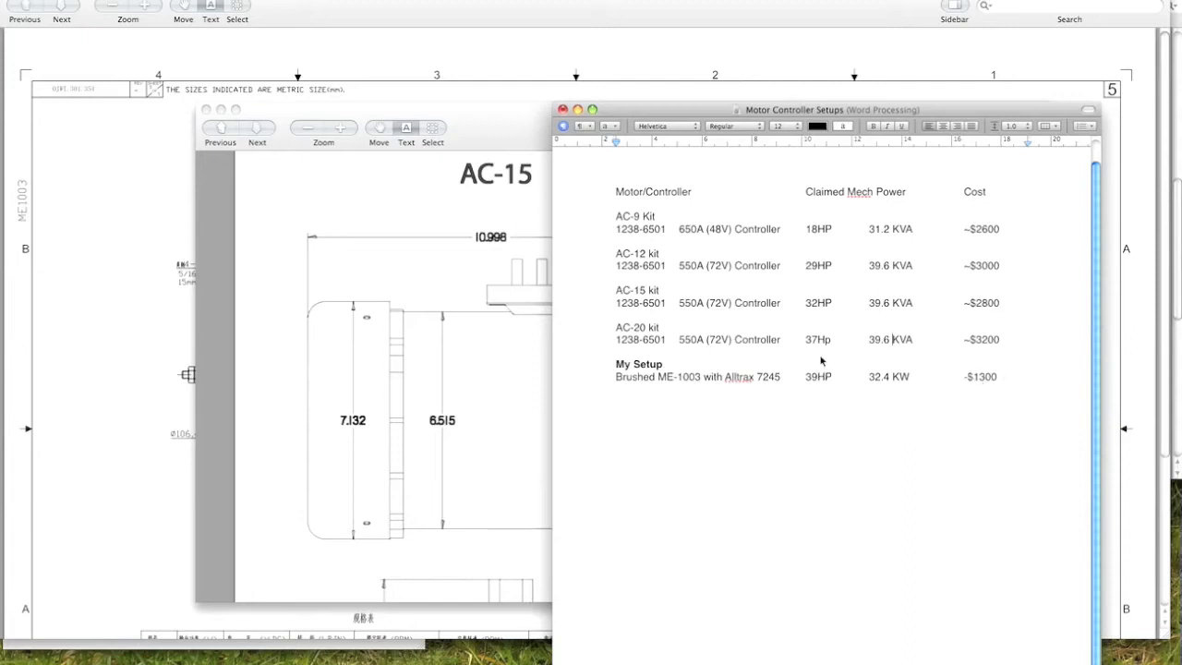
mouse_move(813, 358)
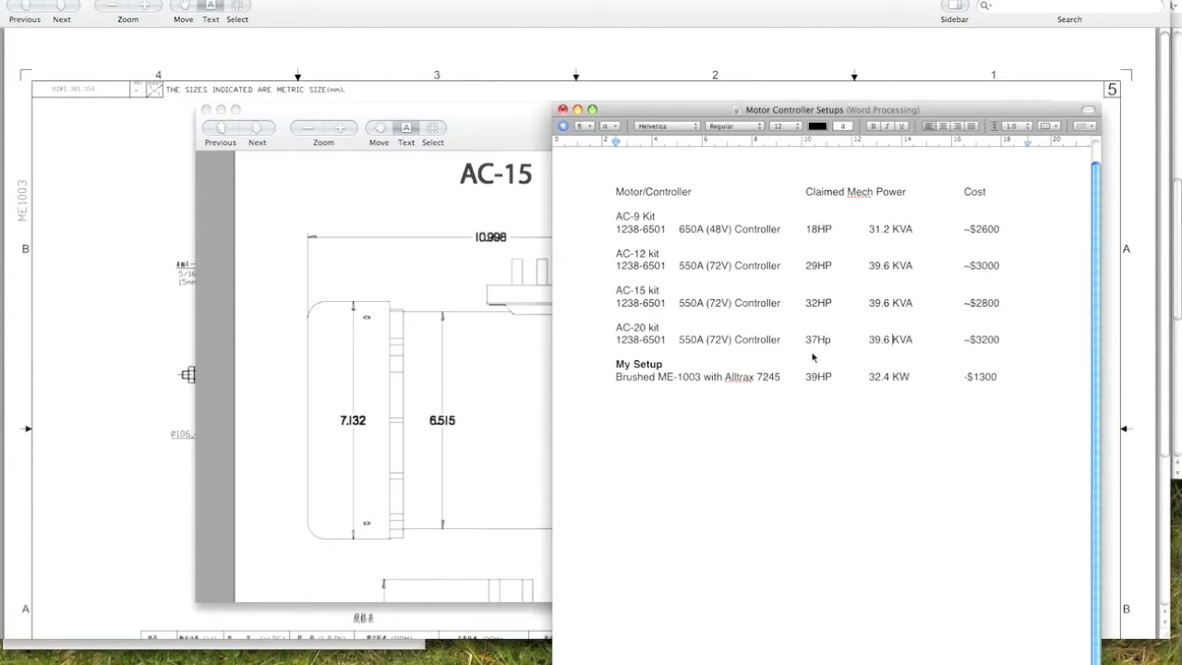
double_click(813, 229)
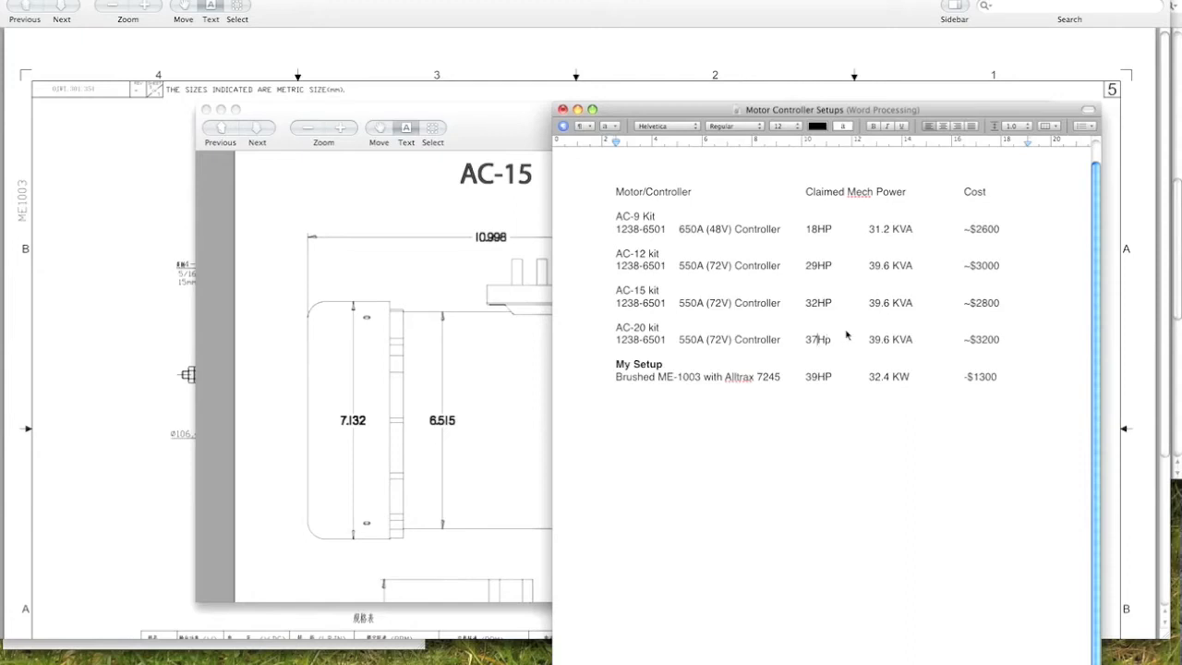
mouse_move(713, 290)
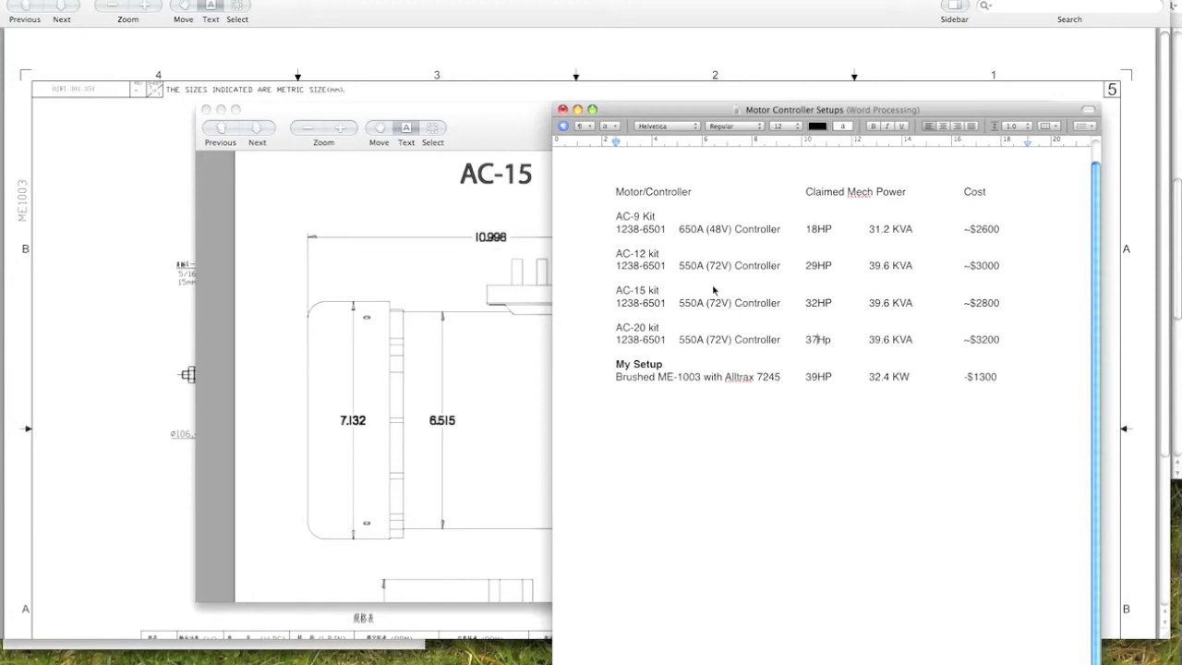
mouse_move(641, 196)
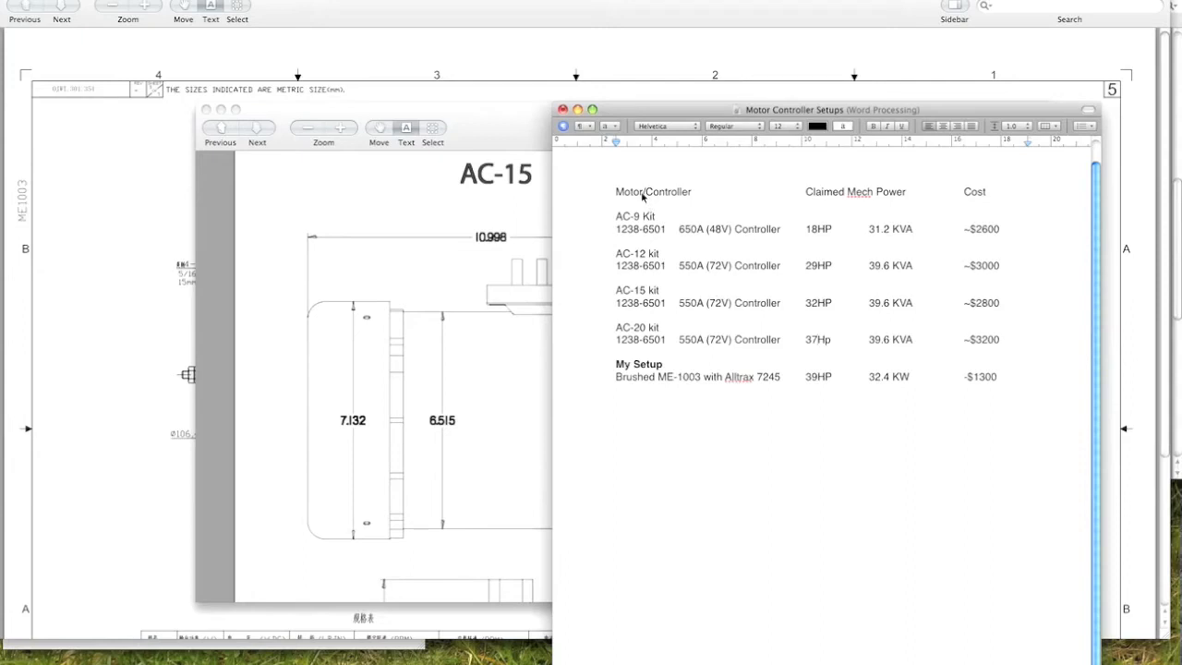
mouse_move(661, 207)
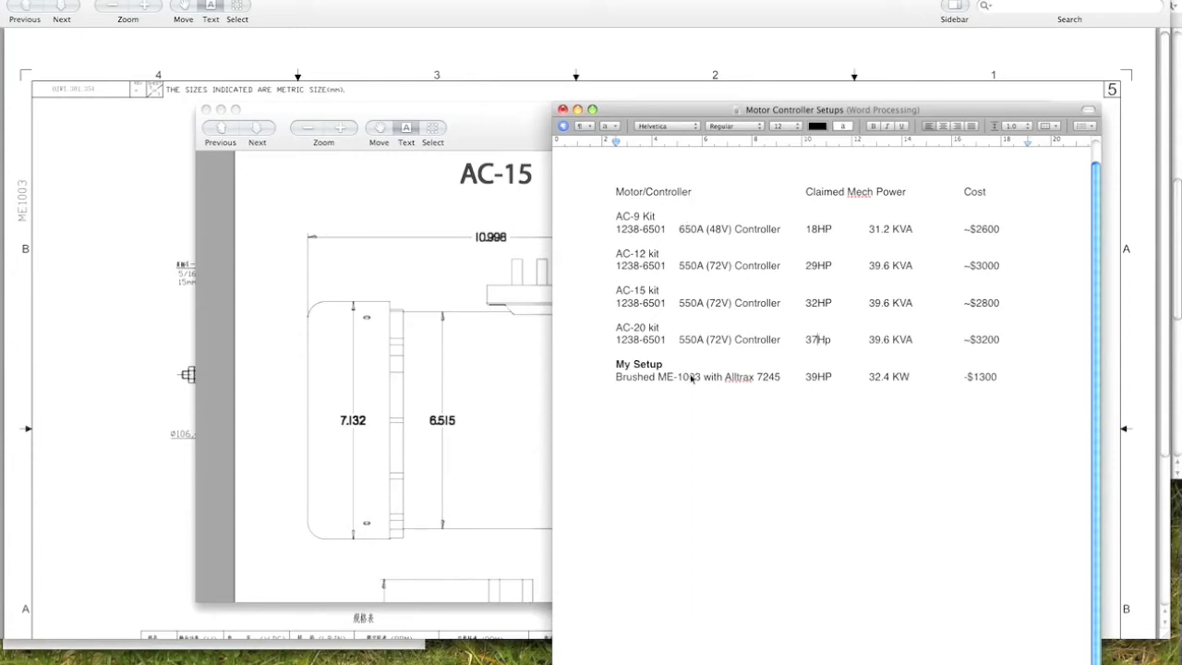
mouse_move(698, 354)
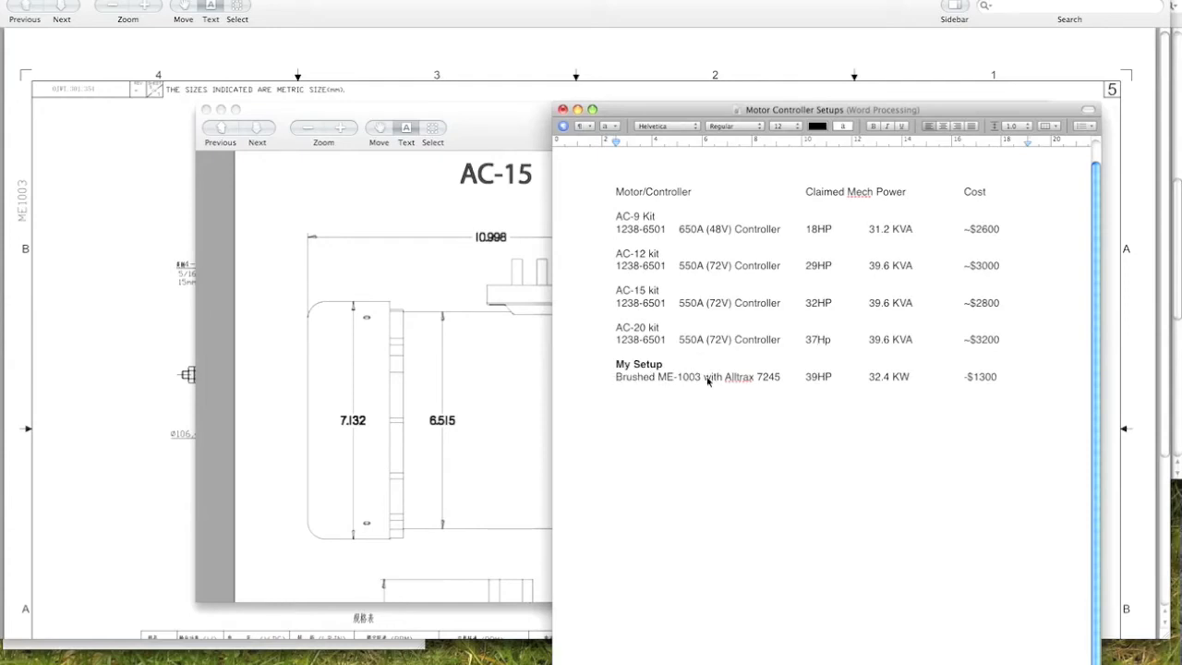
mouse_move(706, 381)
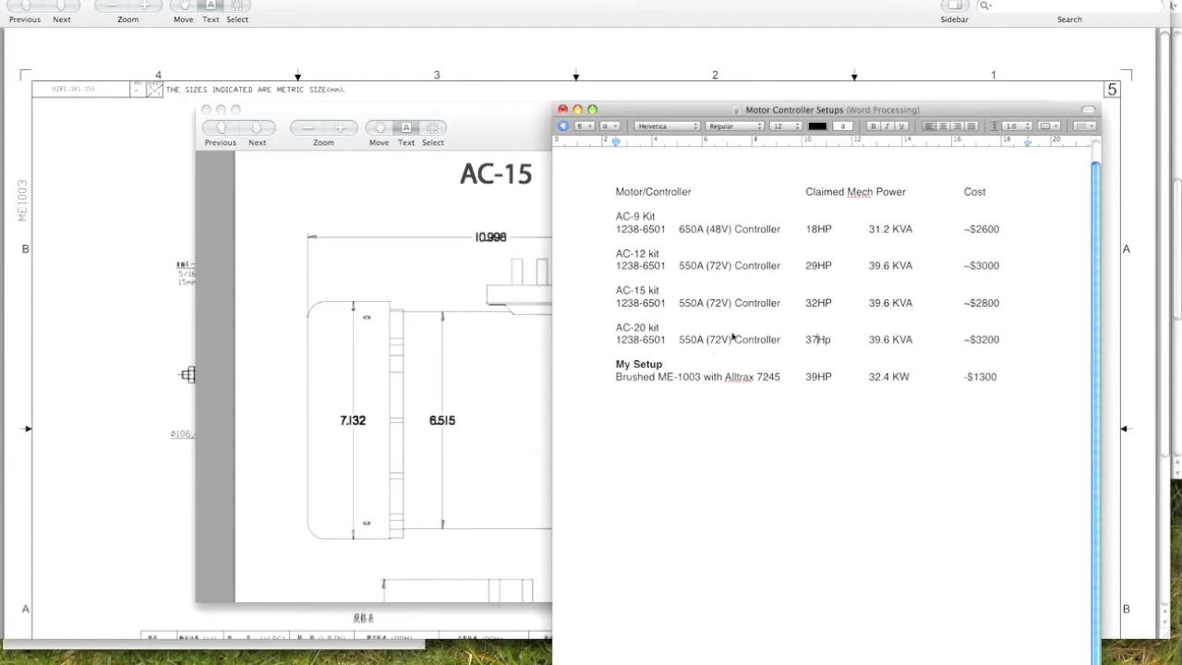
mouse_move(693, 379)
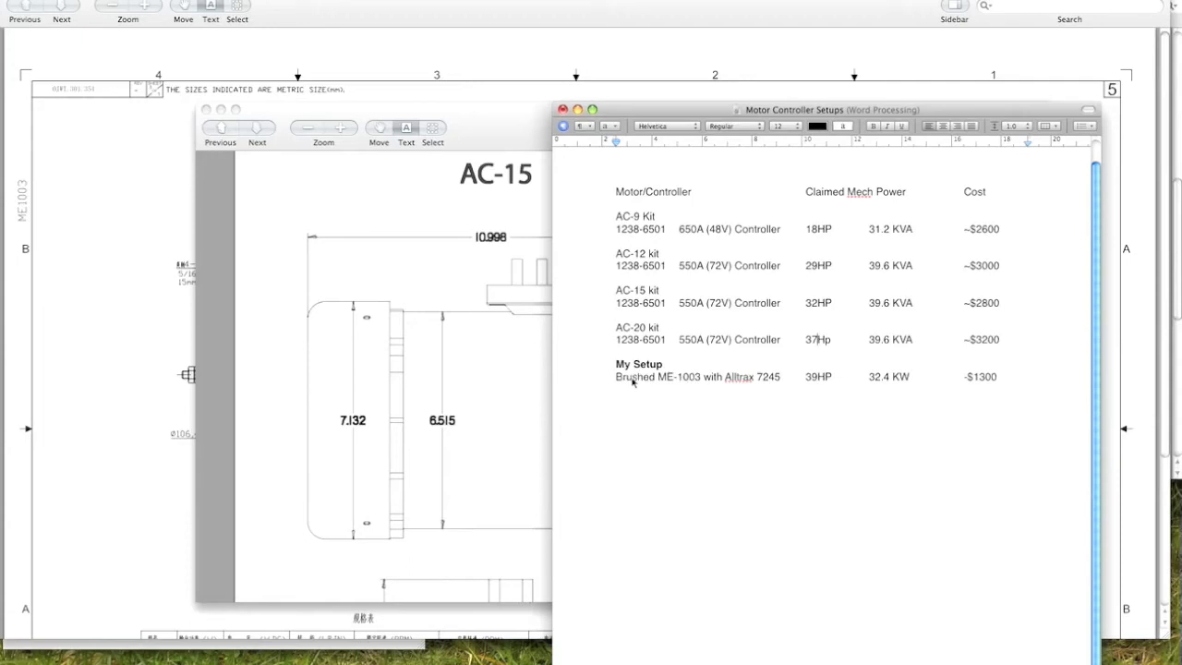
mouse_move(702, 380)
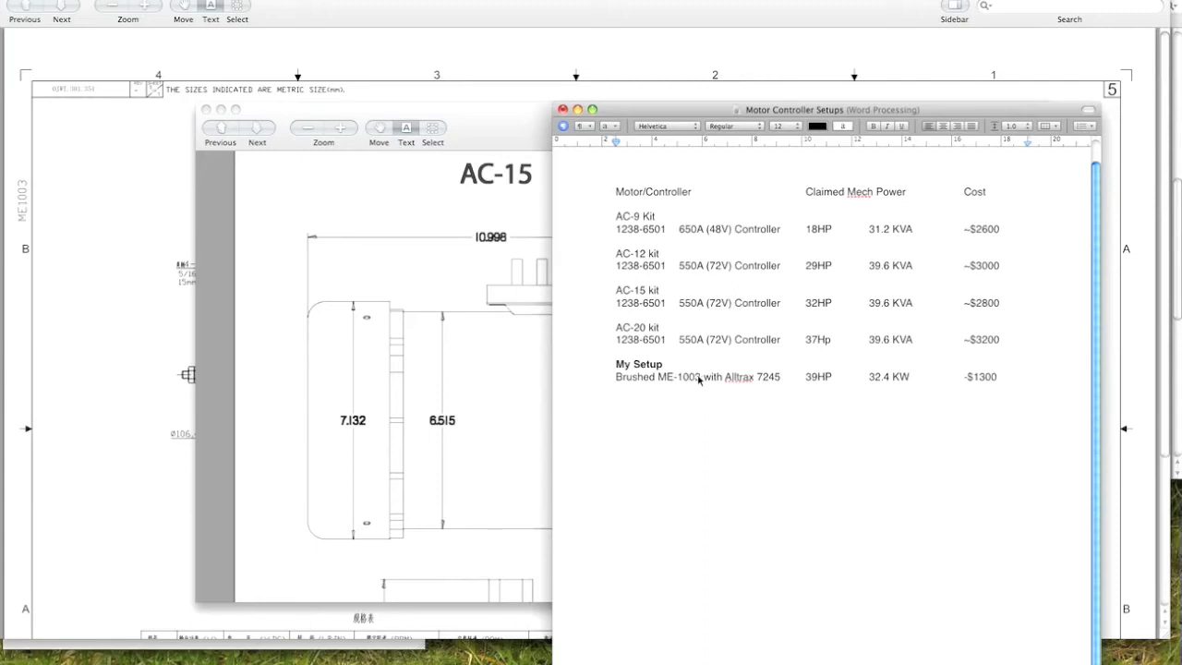
mouse_move(680, 381)
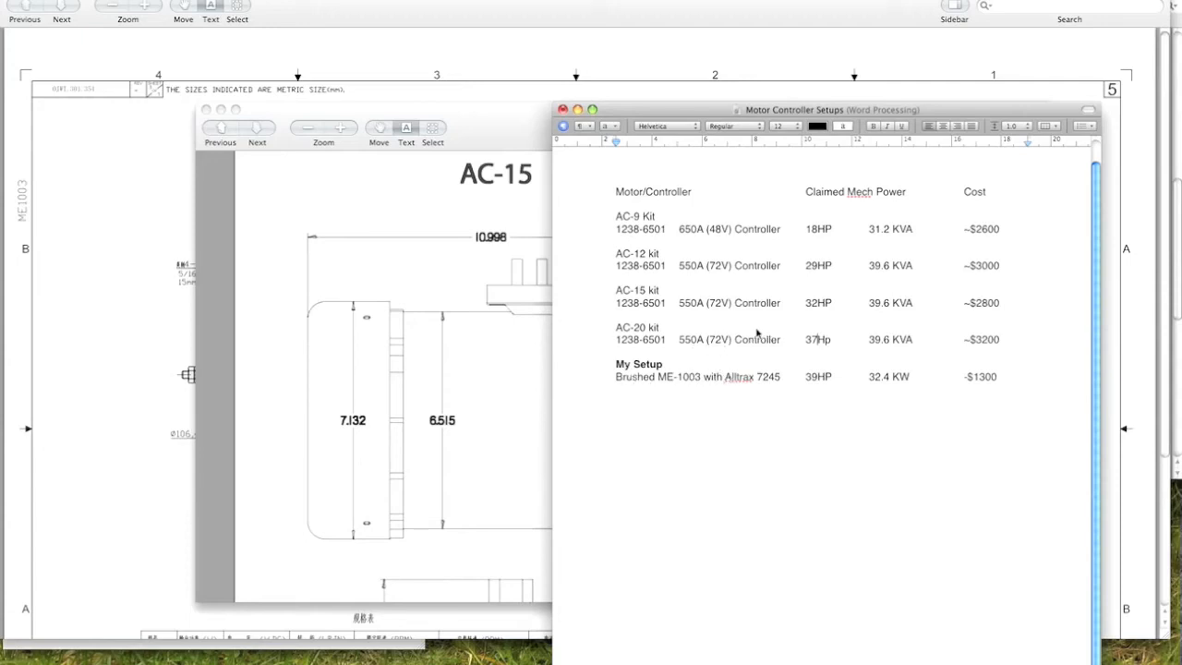
mouse_move(663, 230)
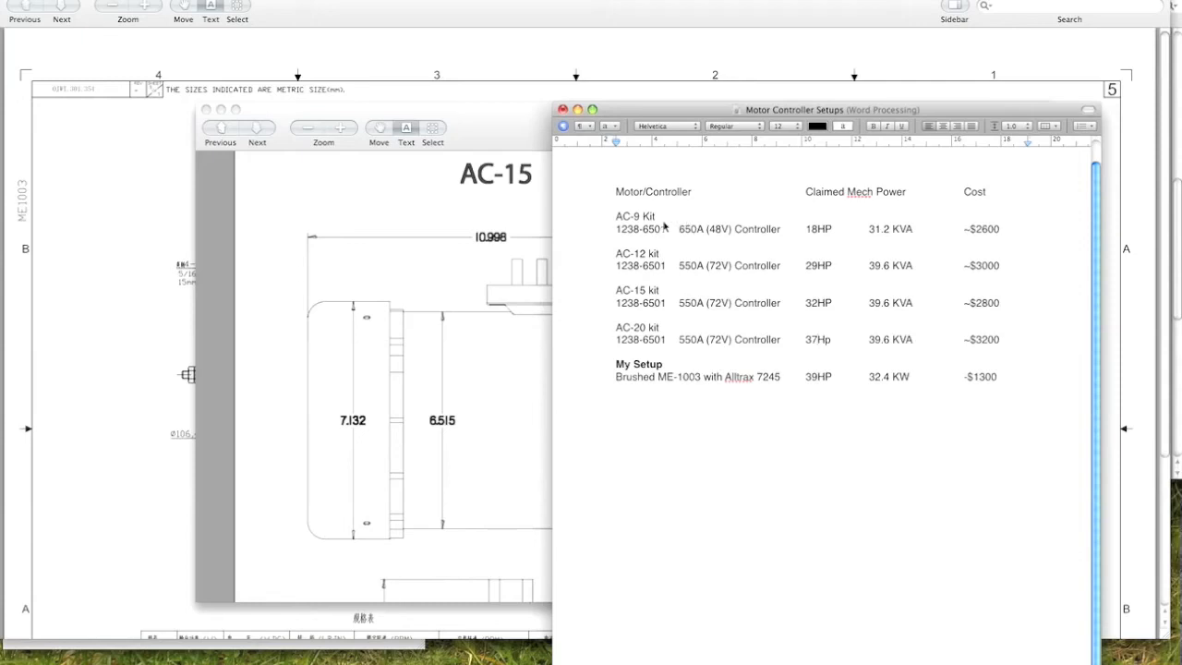
mouse_move(659, 196)
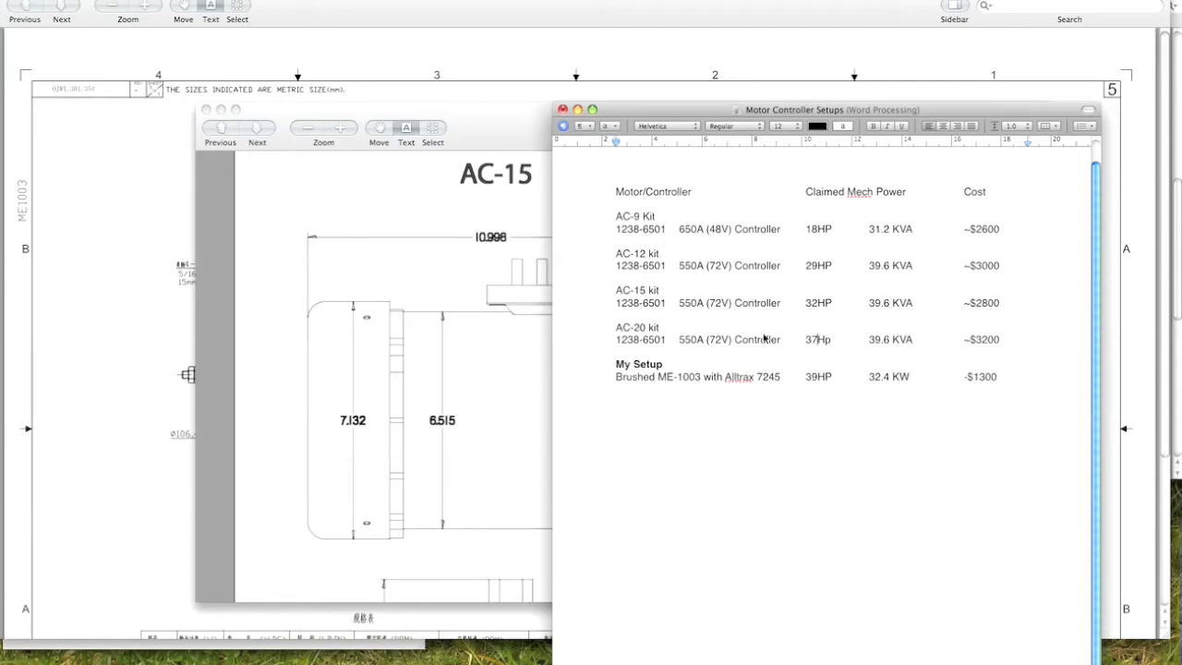
mouse_move(766, 300)
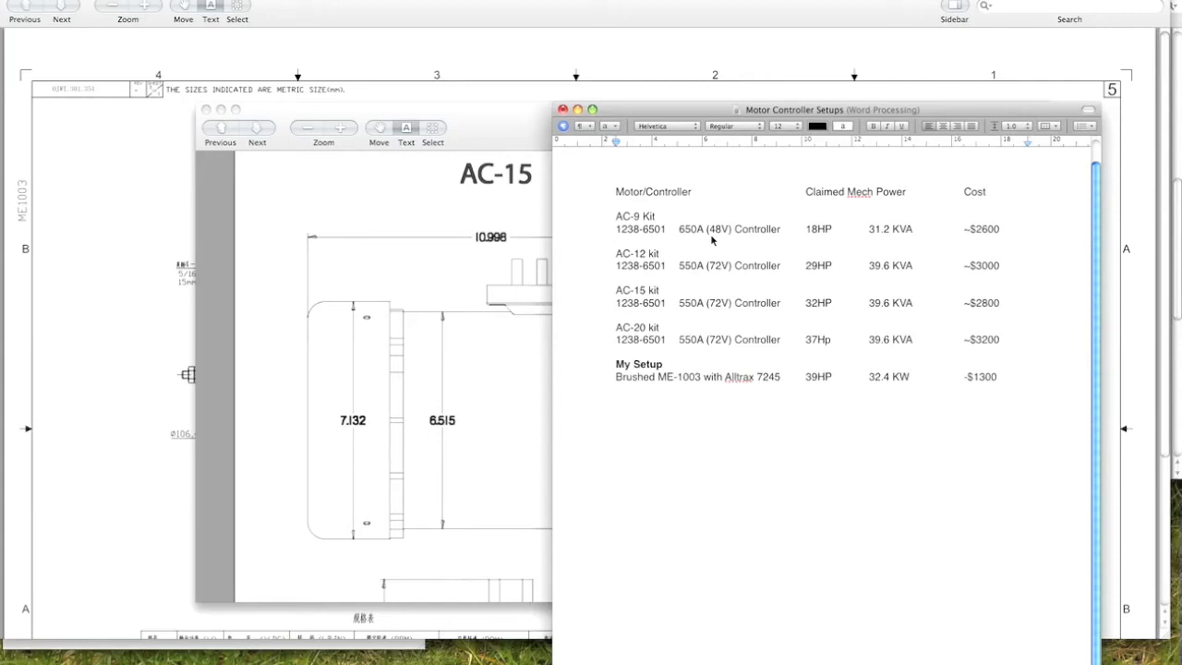
mouse_move(658, 283)
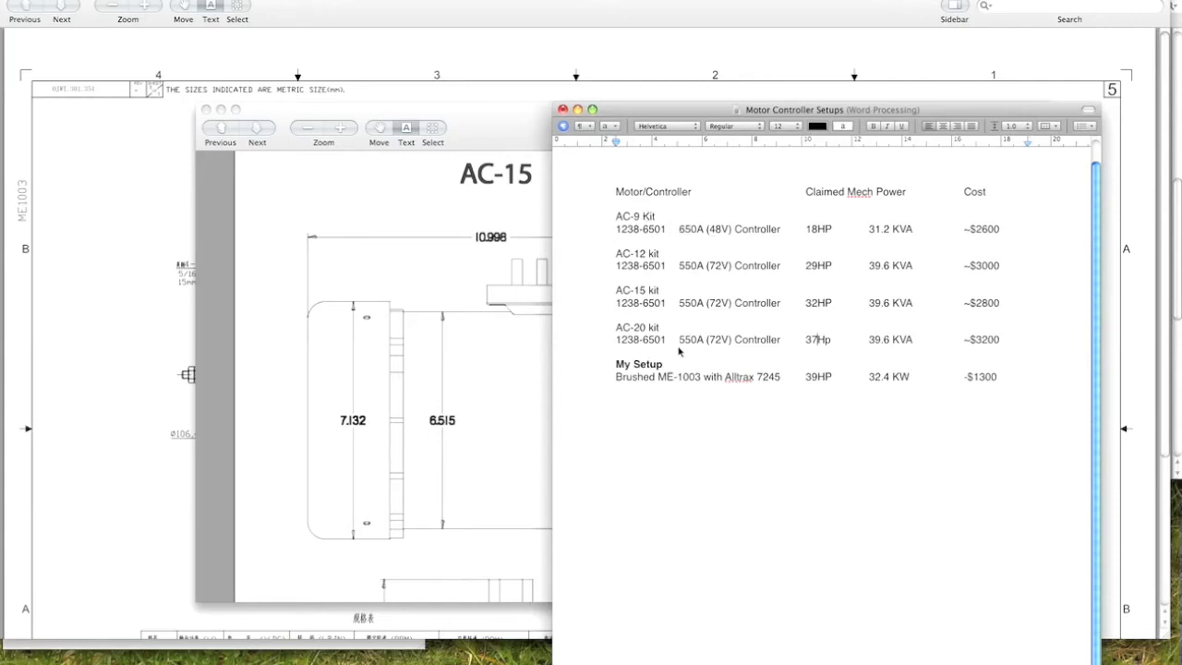
mouse_move(693, 357)
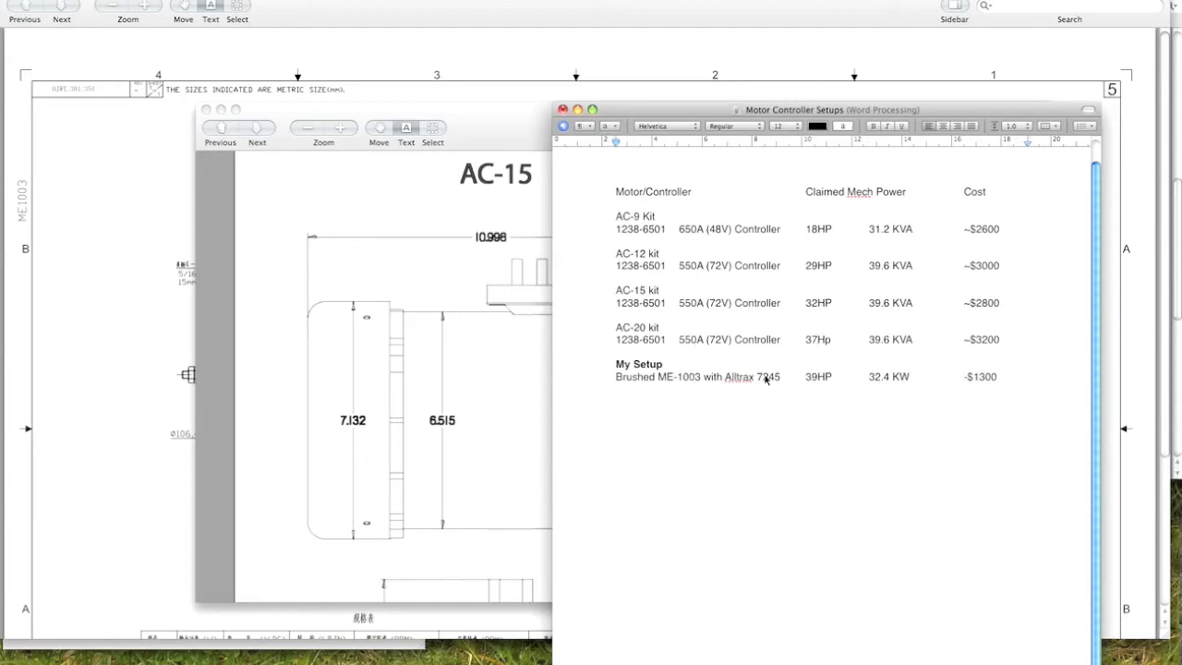
mouse_move(614, 238)
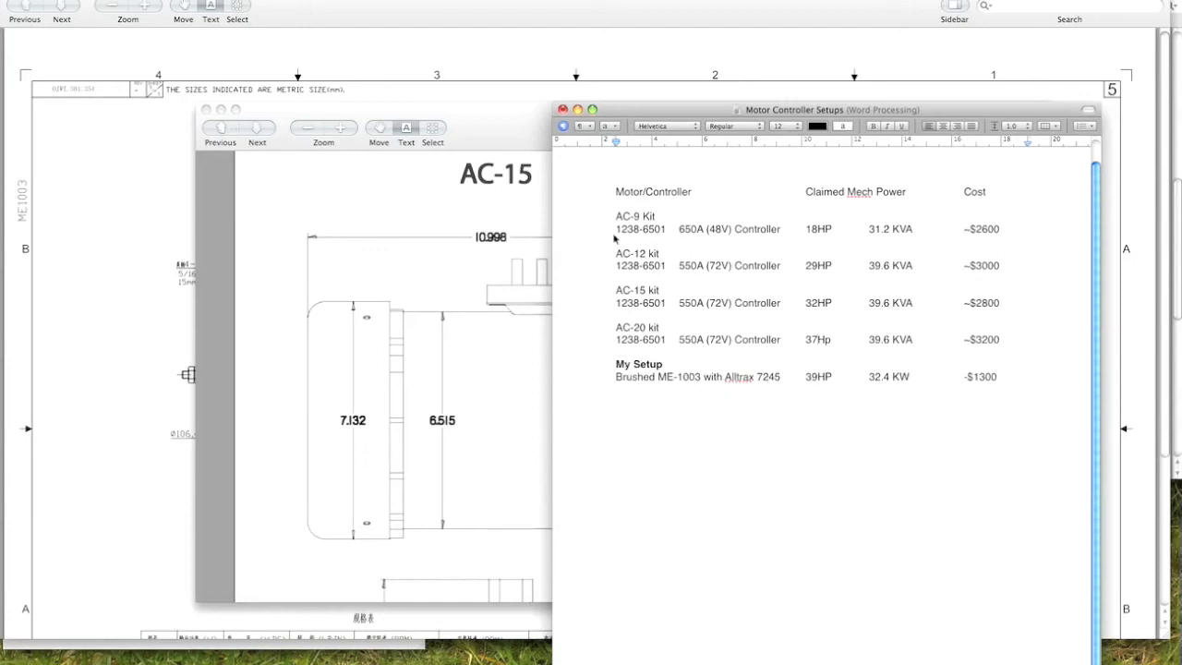
mouse_move(663, 351)
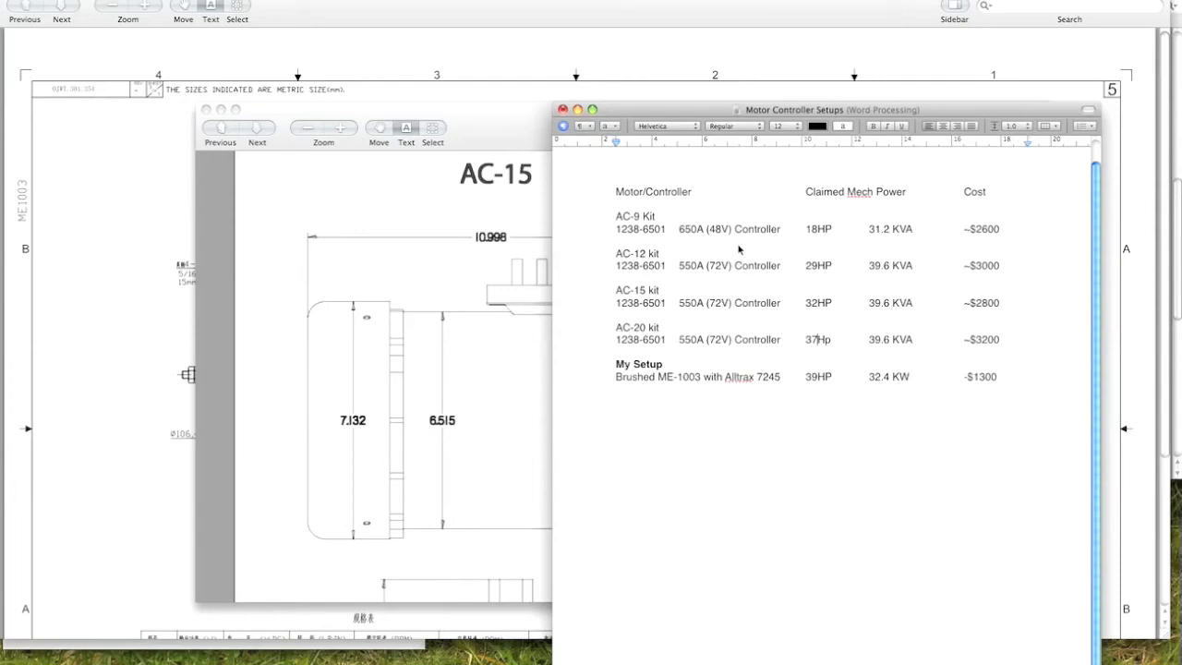
mouse_move(750, 266)
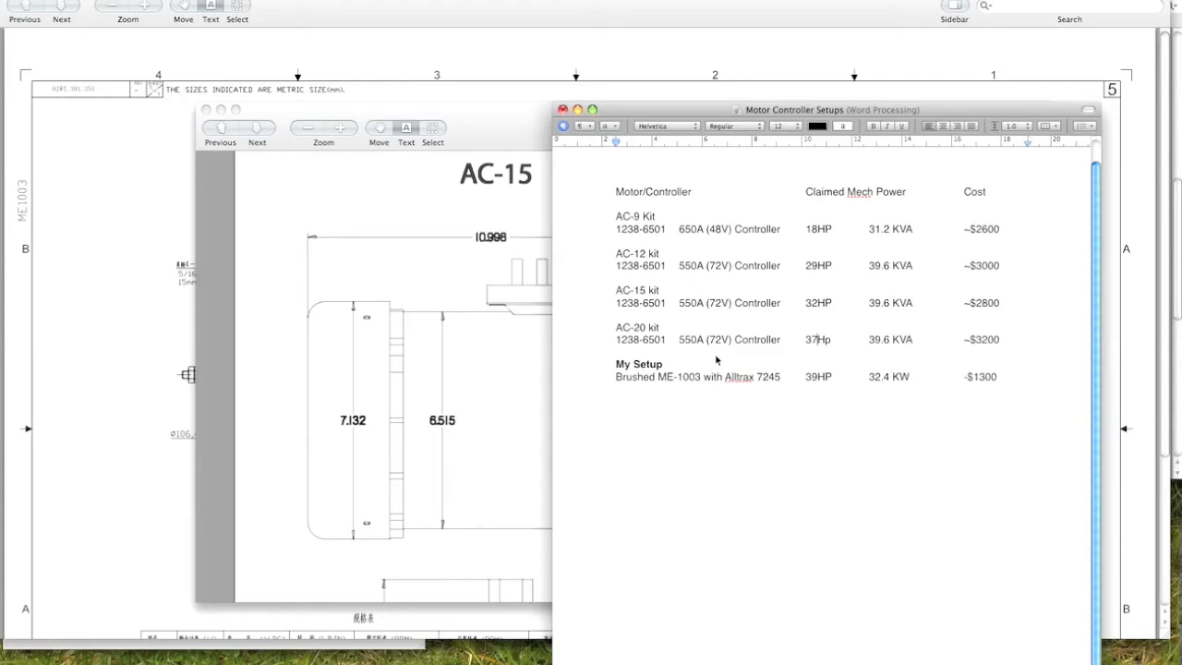
mouse_move(742, 381)
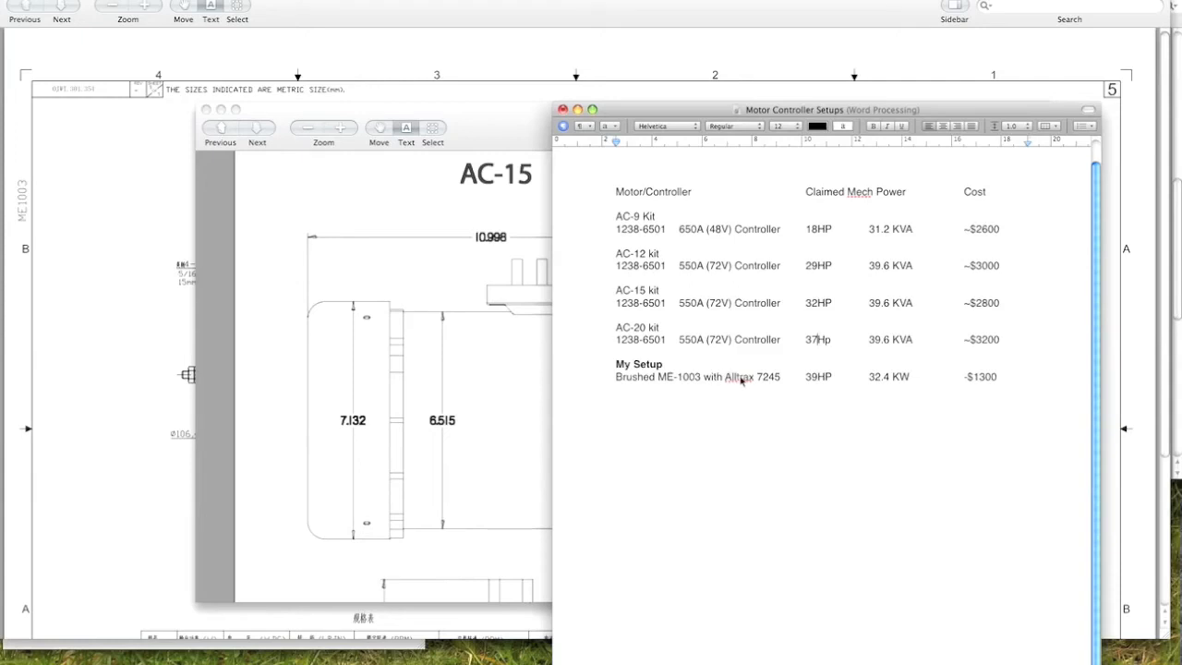
mouse_move(674, 367)
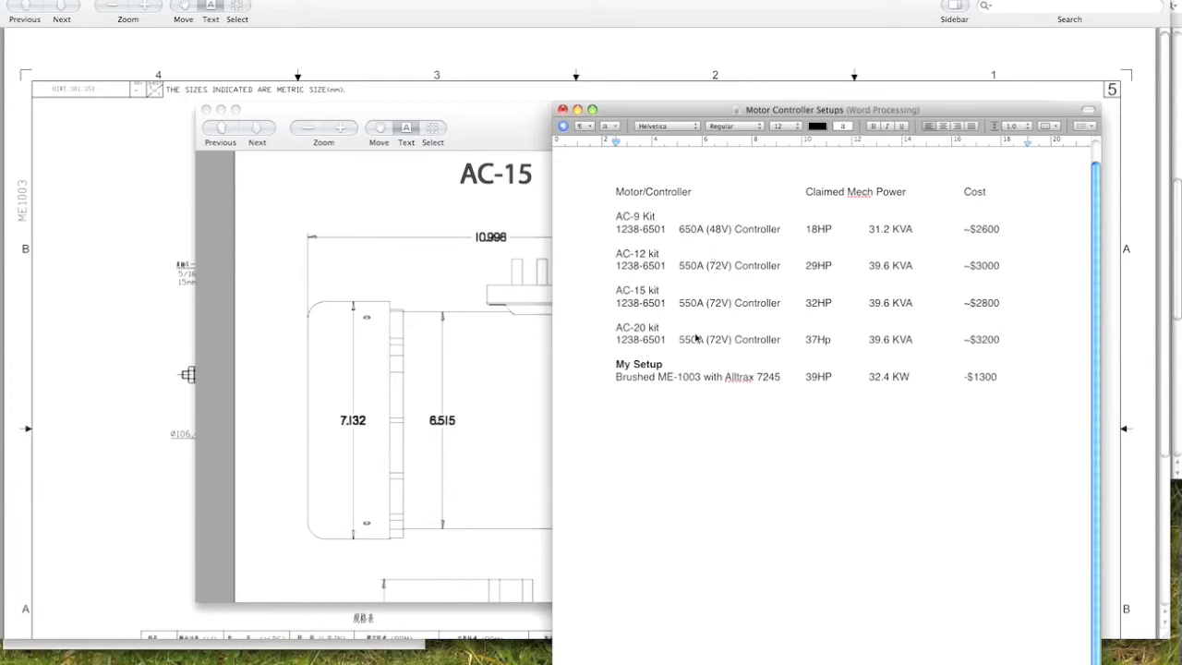
mouse_move(698, 325)
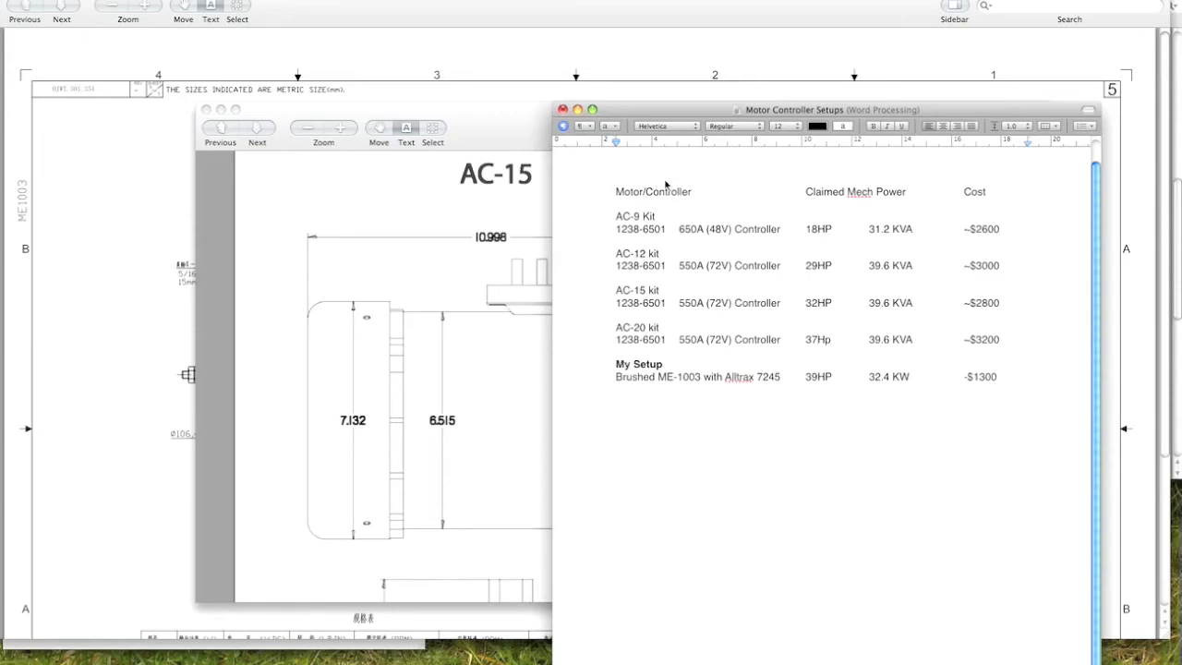
mouse_move(706, 231)
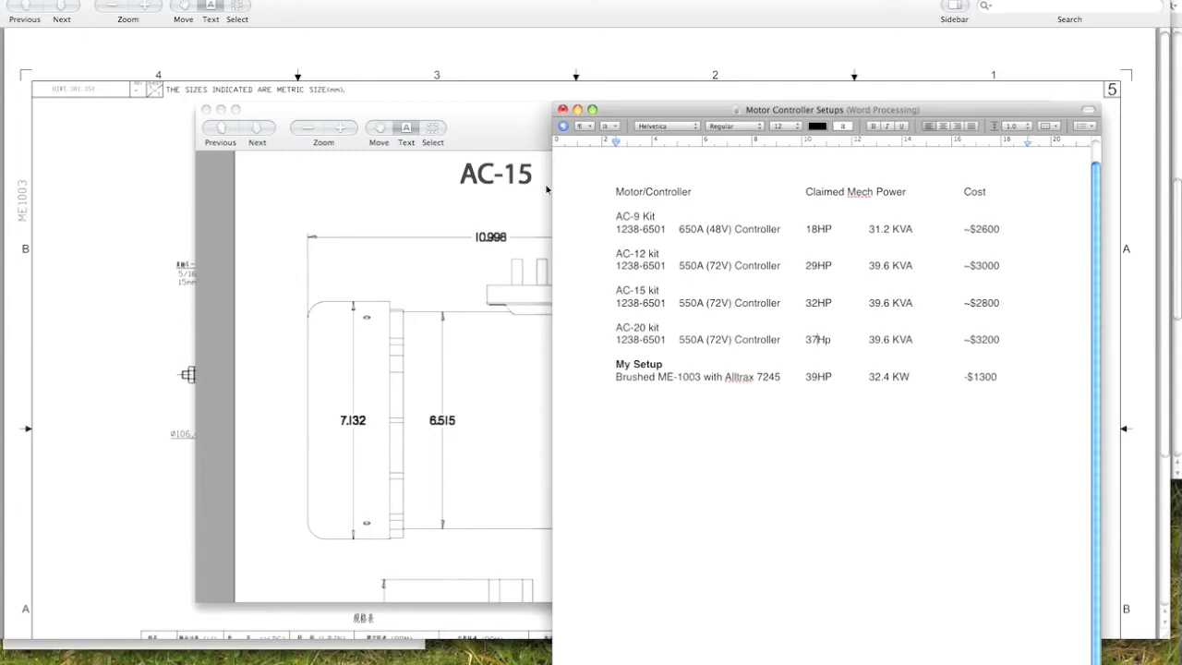
mouse_move(646, 325)
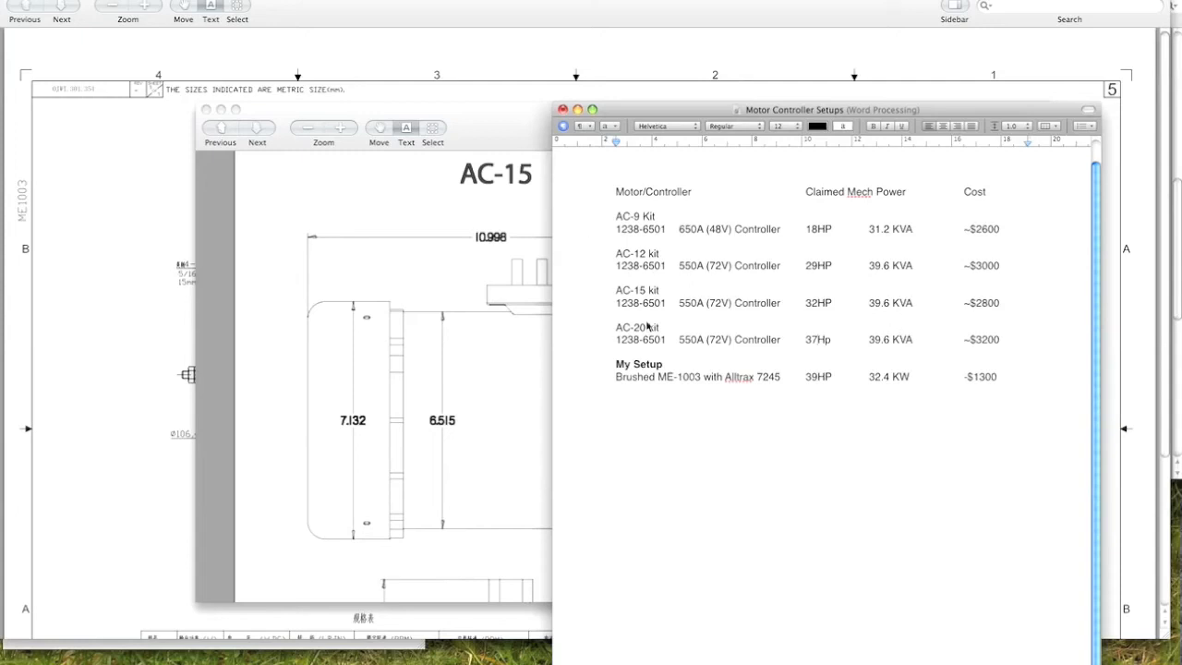
mouse_move(412, 299)
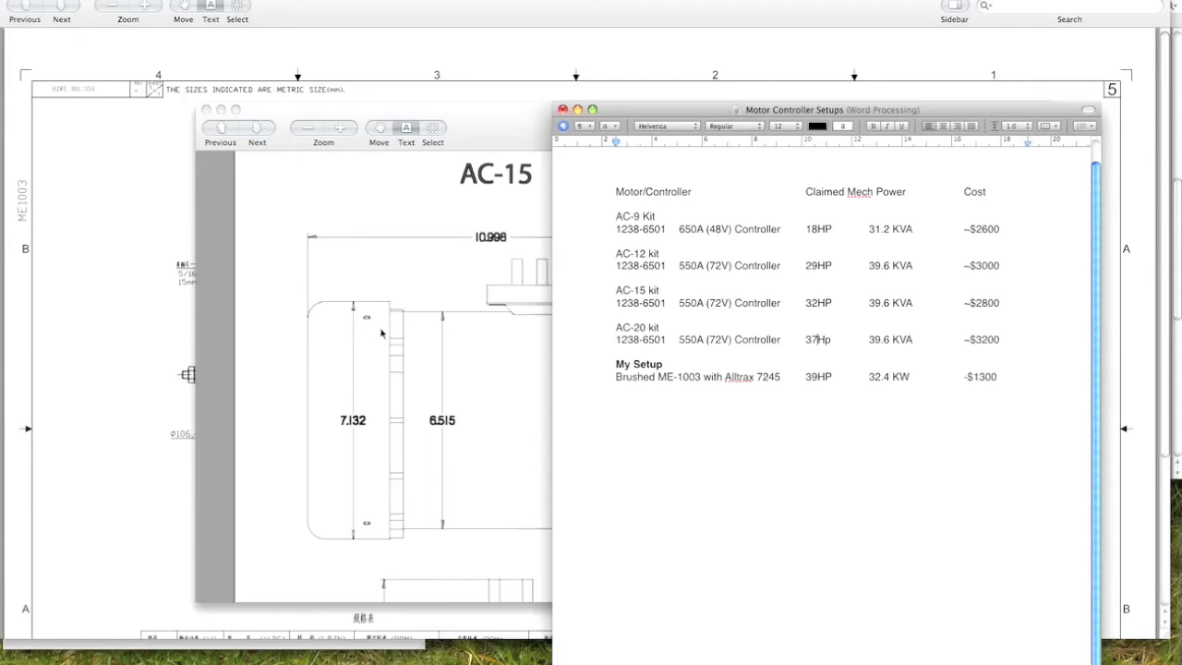
mouse_move(136, 215)
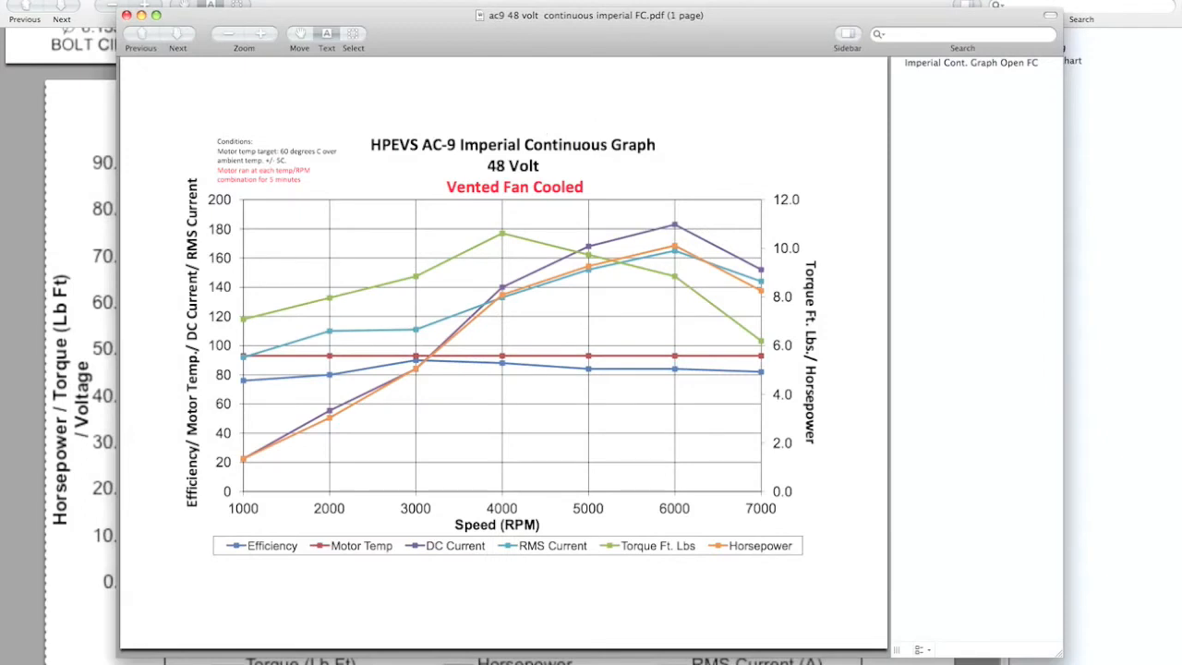
mouse_move(318, 157)
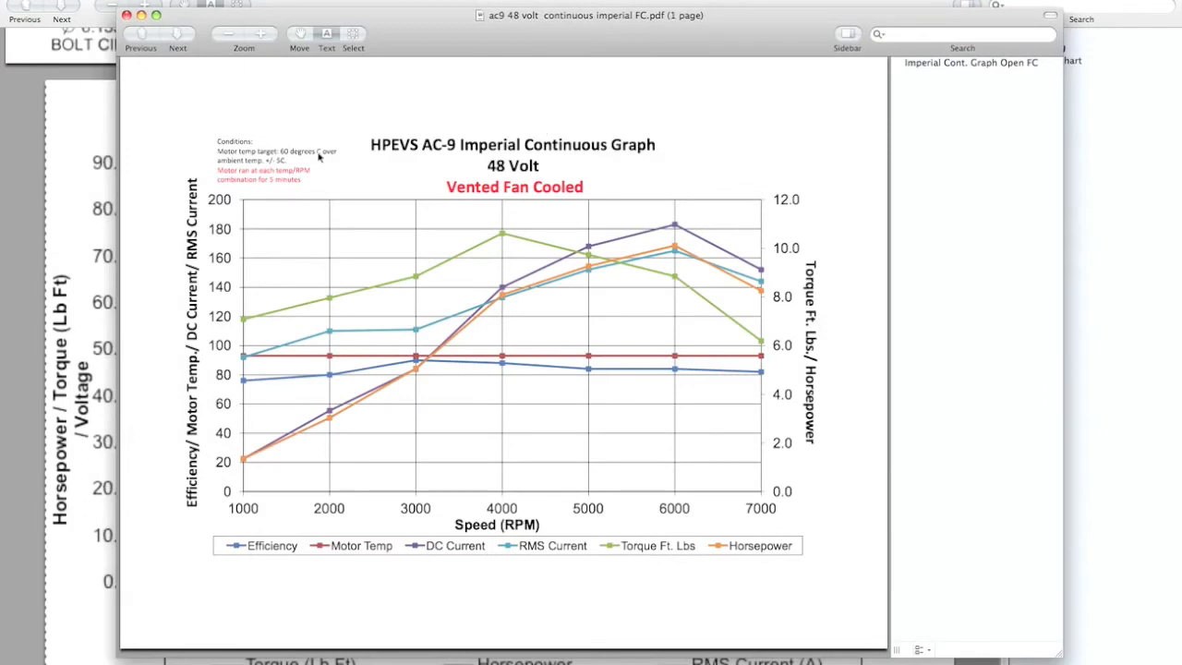
mouse_move(342, 141)
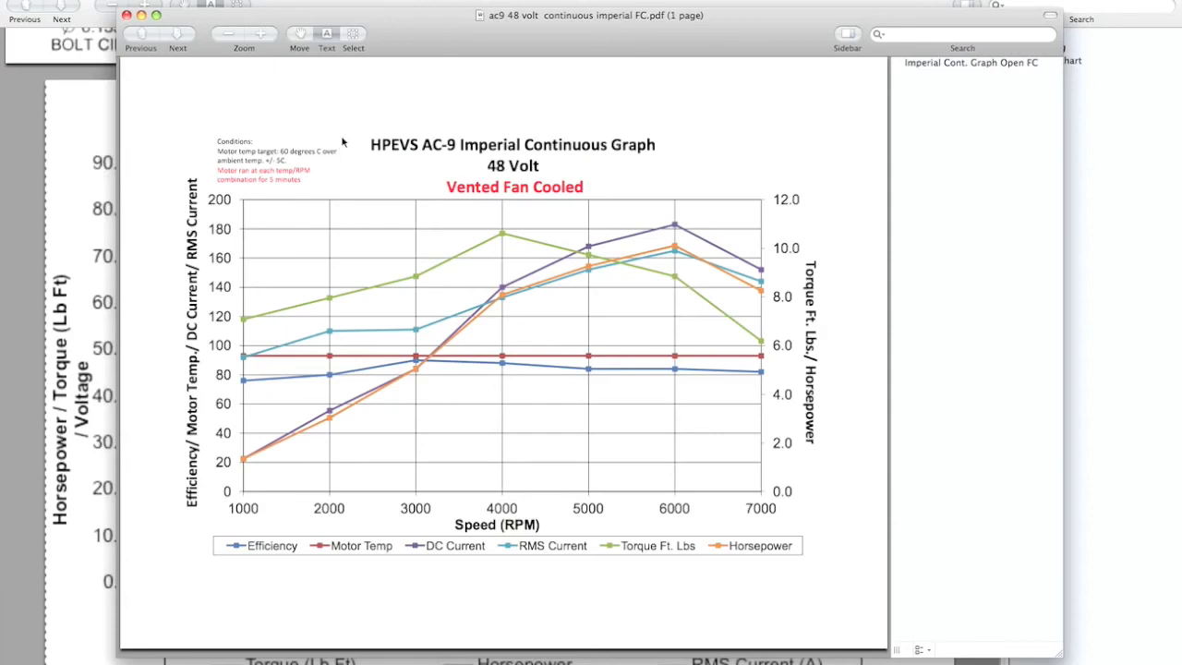
mouse_move(841, 373)
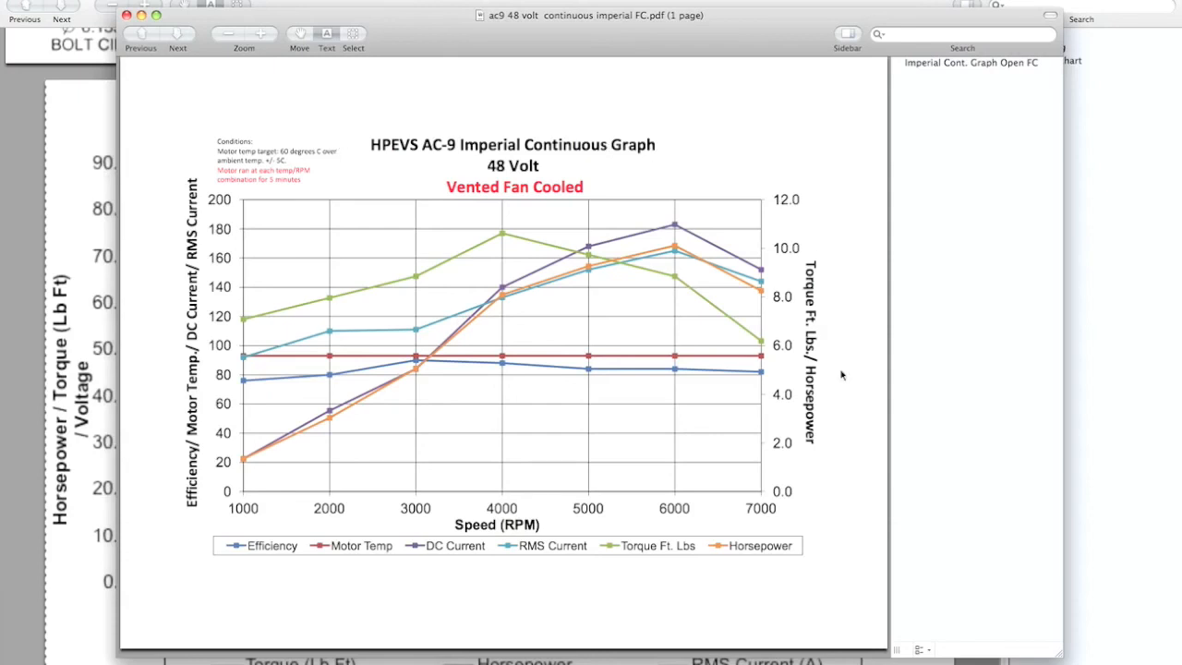
mouse_move(791, 518)
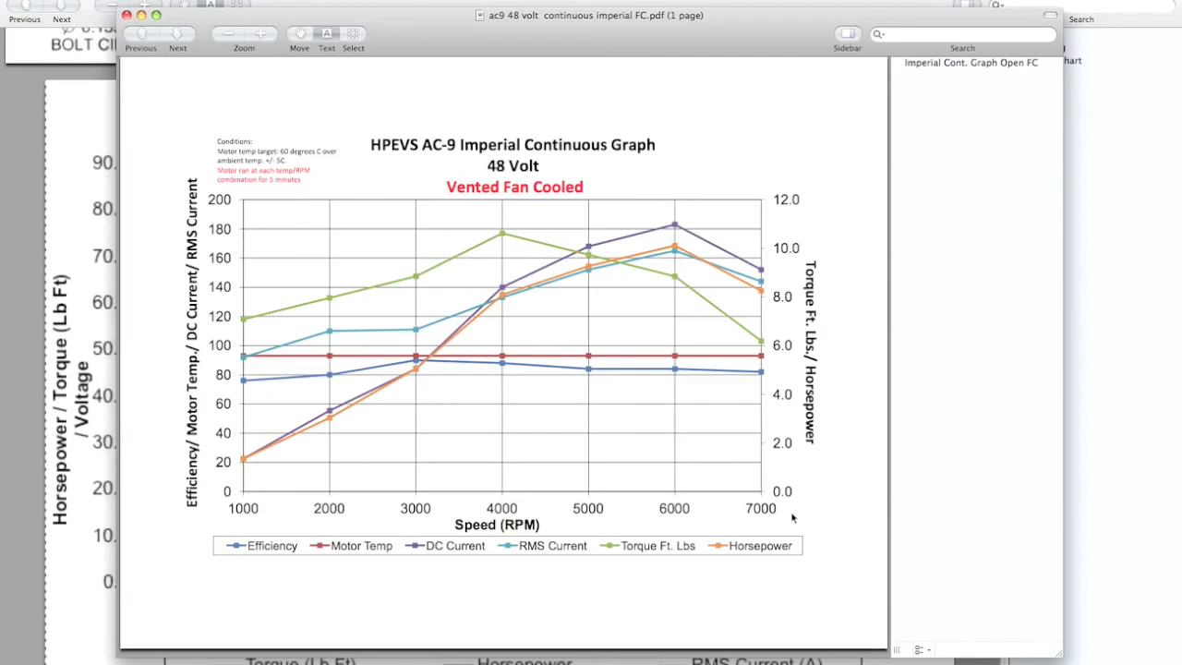
mouse_move(488, 594)
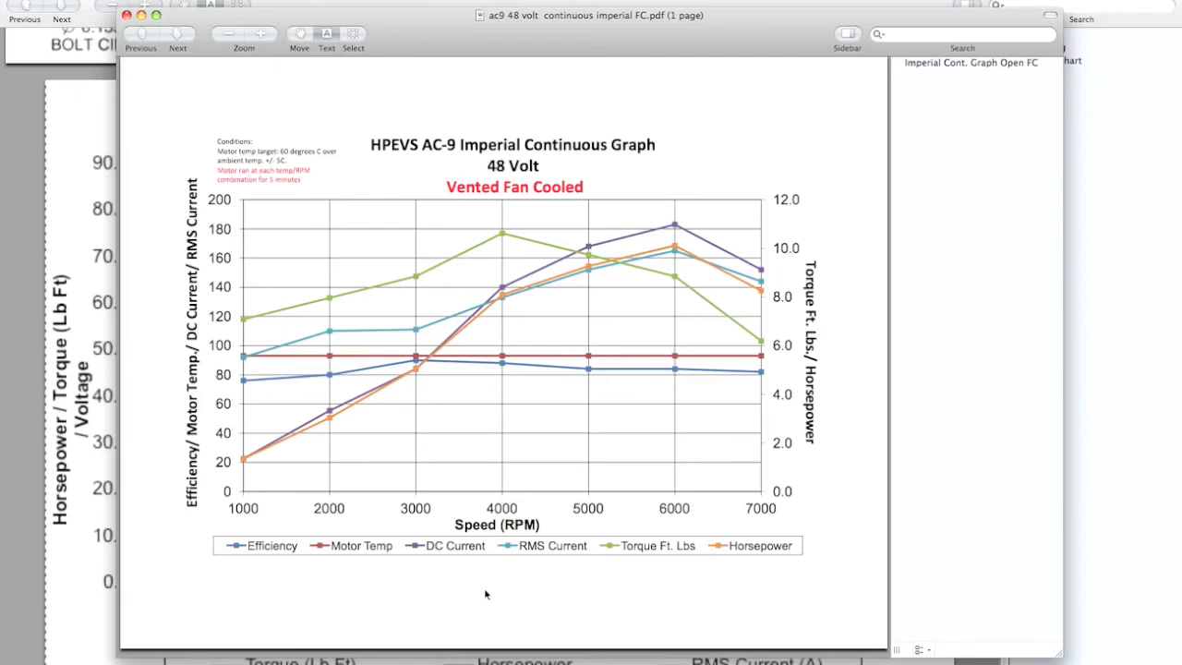
mouse_move(749, 516)
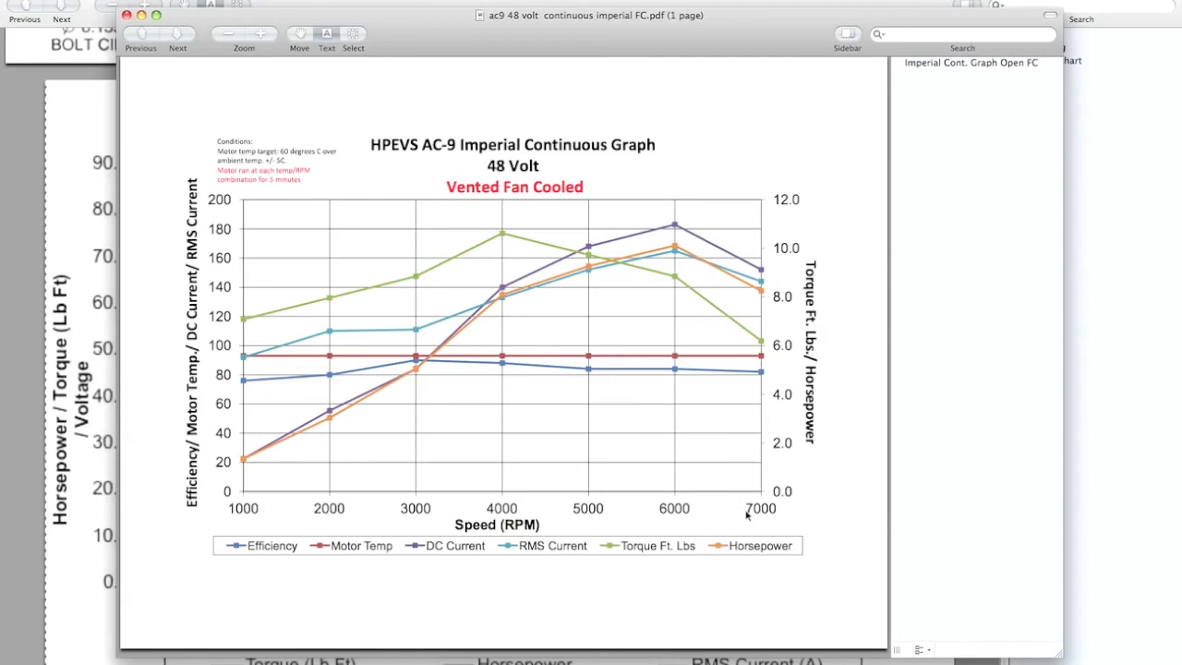
mouse_move(695, 491)
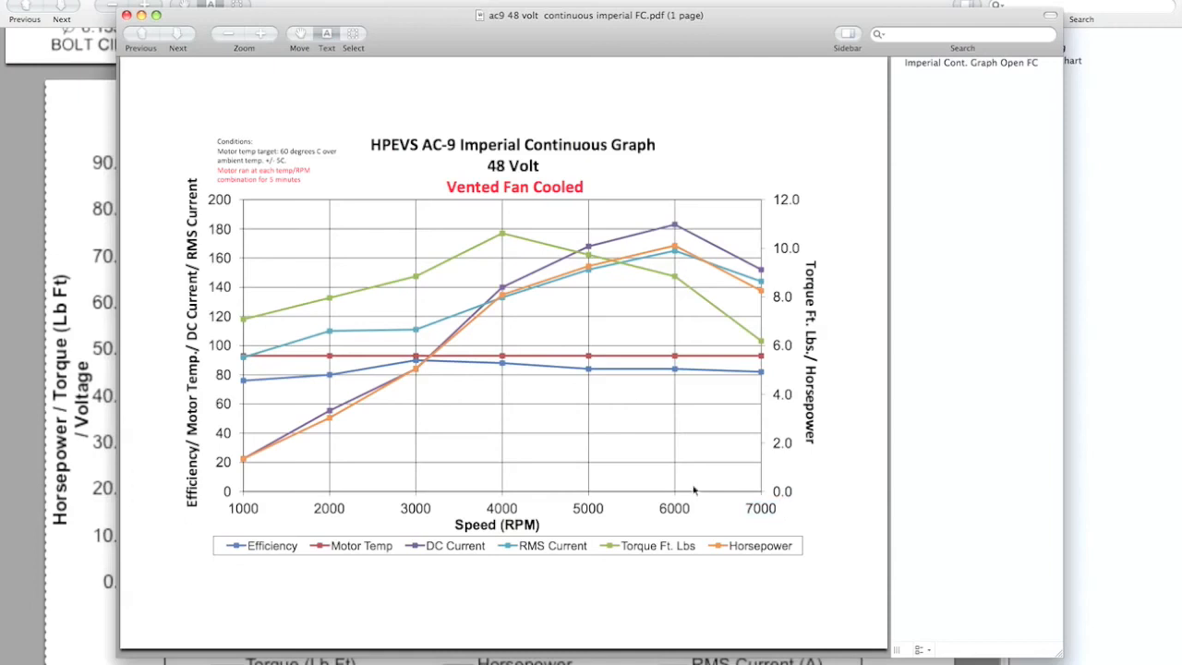
mouse_move(609, 396)
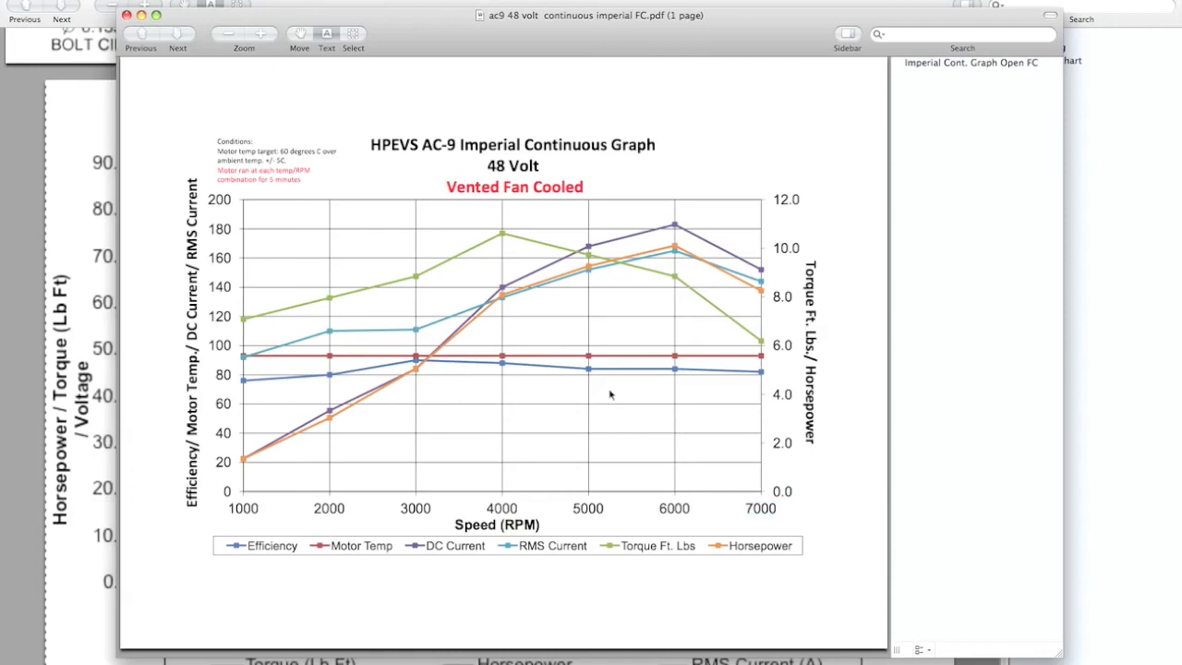
mouse_move(428, 506)
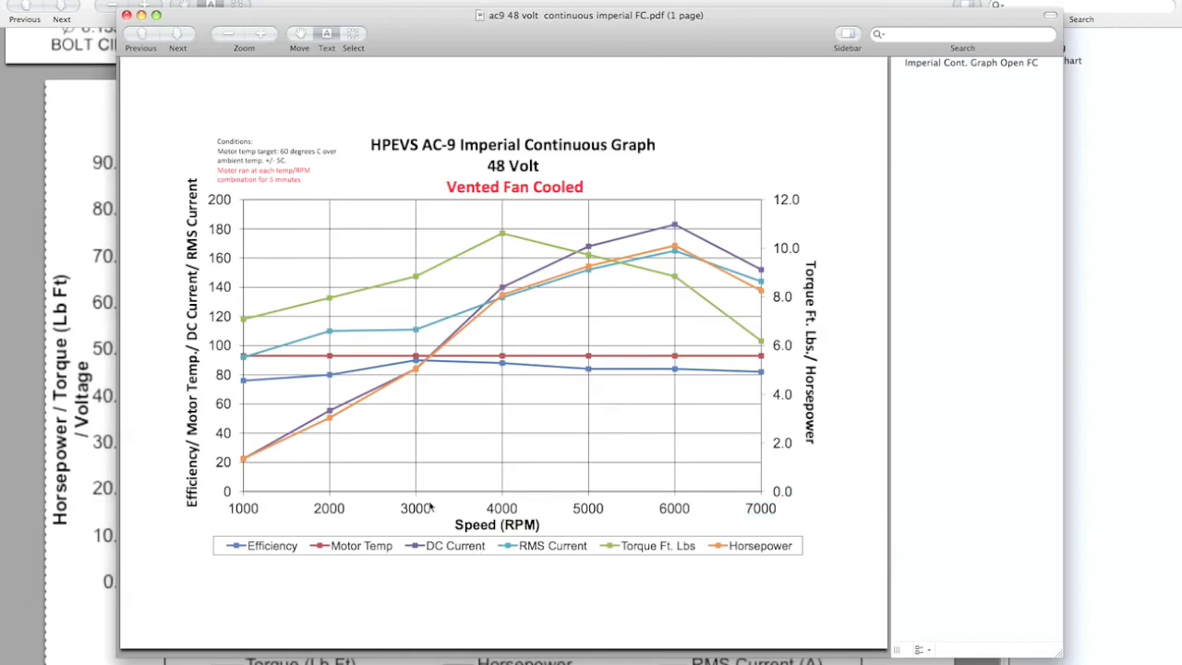
mouse_move(490, 502)
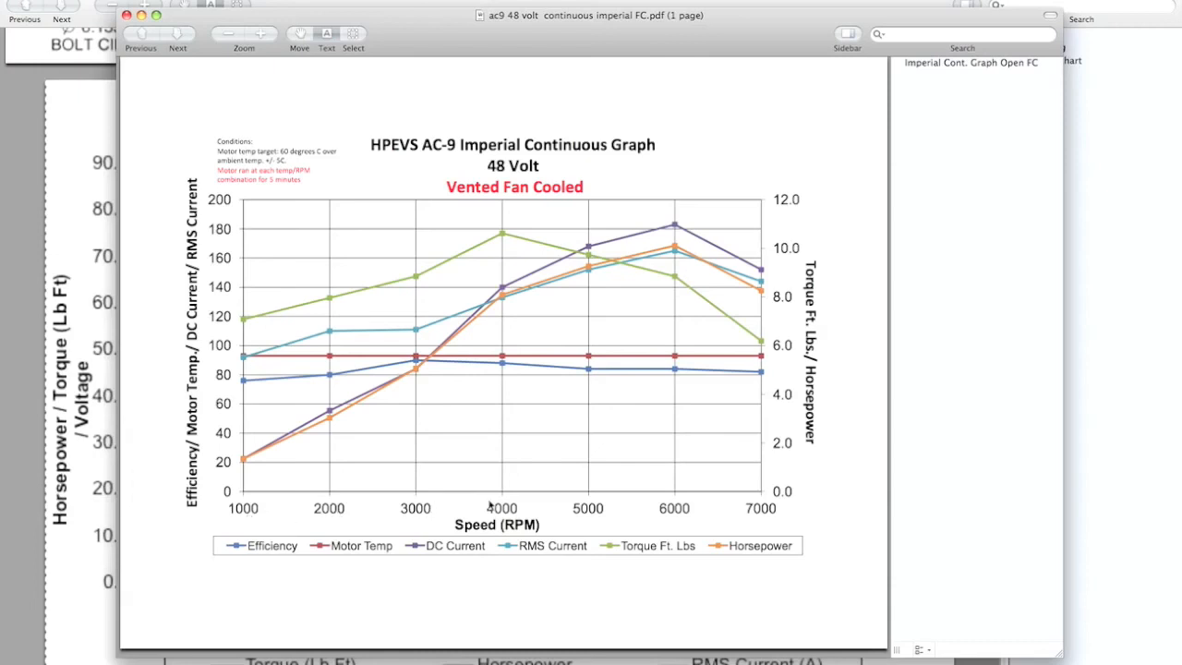
mouse_move(747, 410)
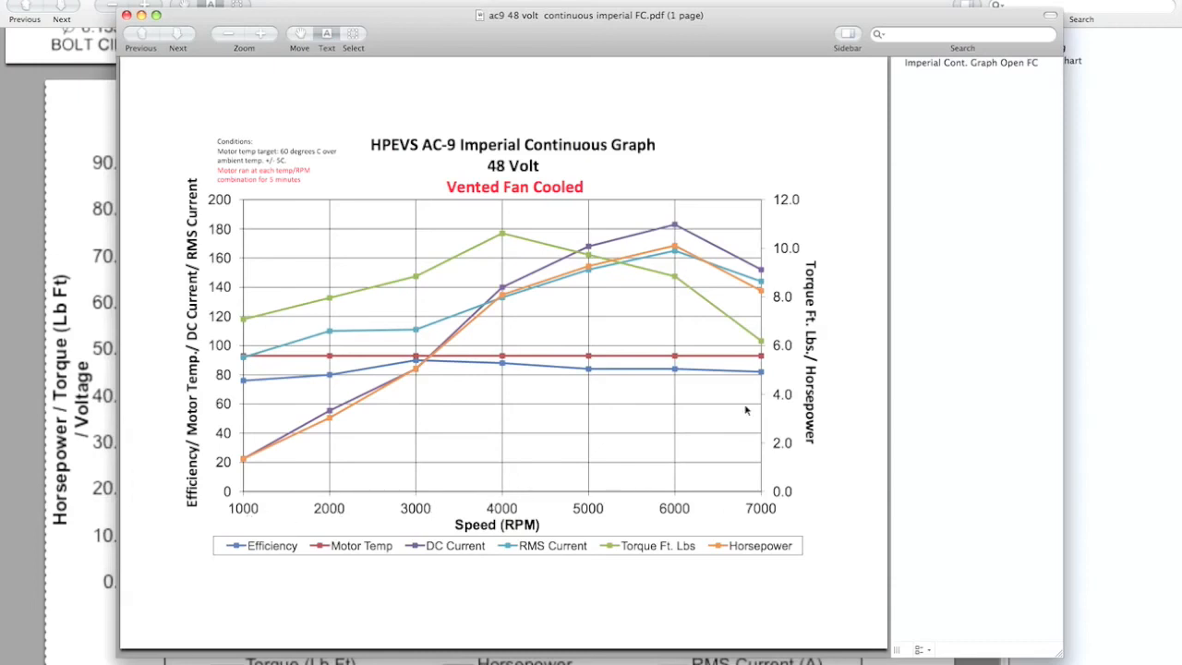
mouse_move(765, 513)
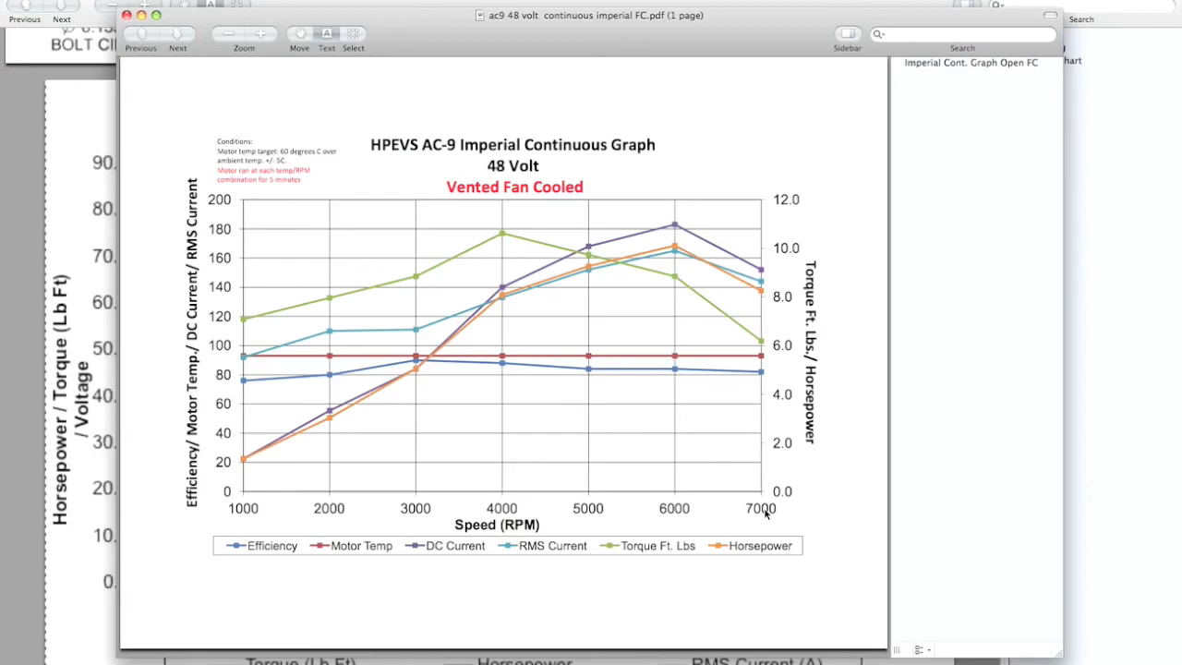
mouse_move(816, 114)
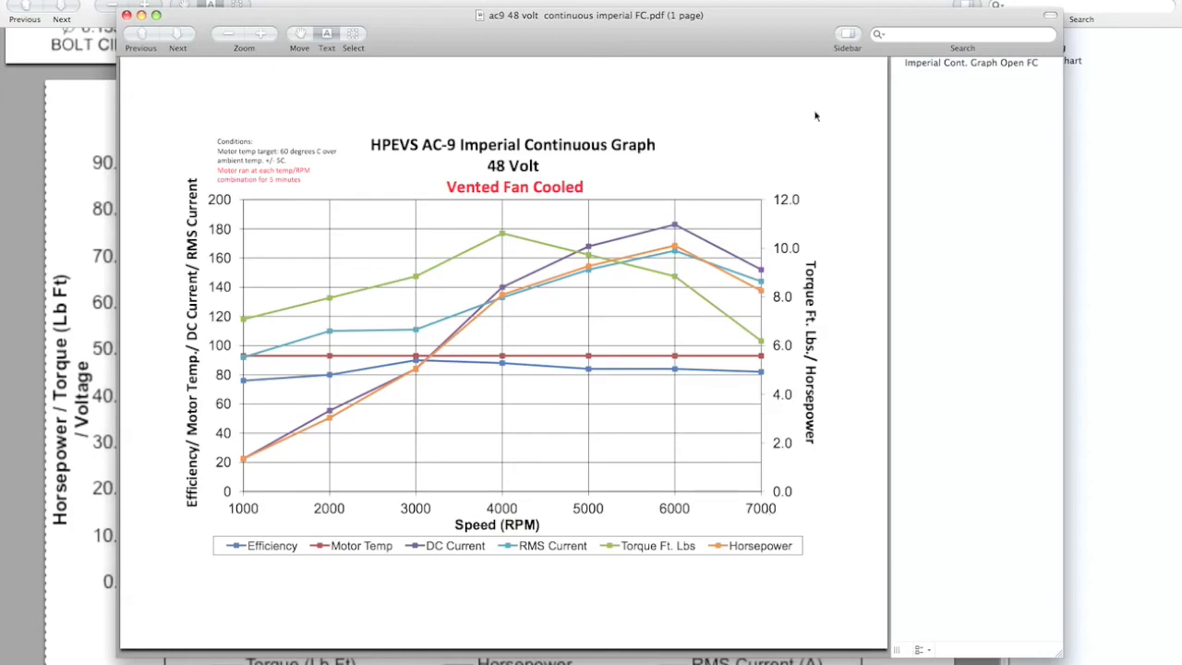
mouse_move(814, 117)
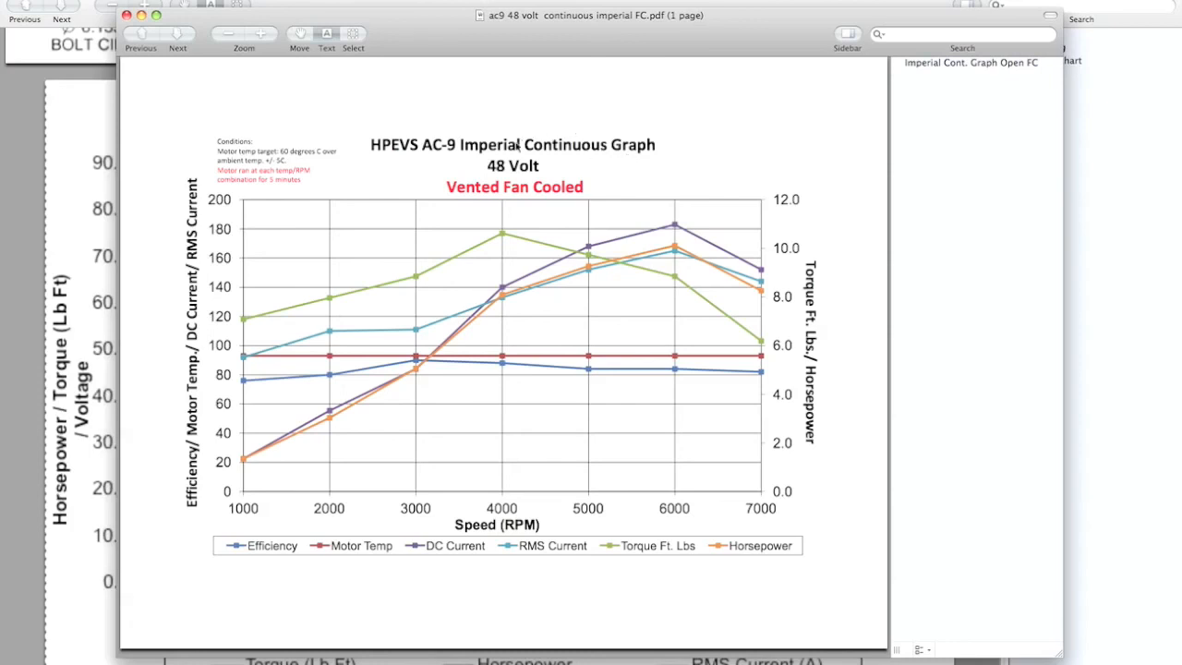
mouse_move(516, 174)
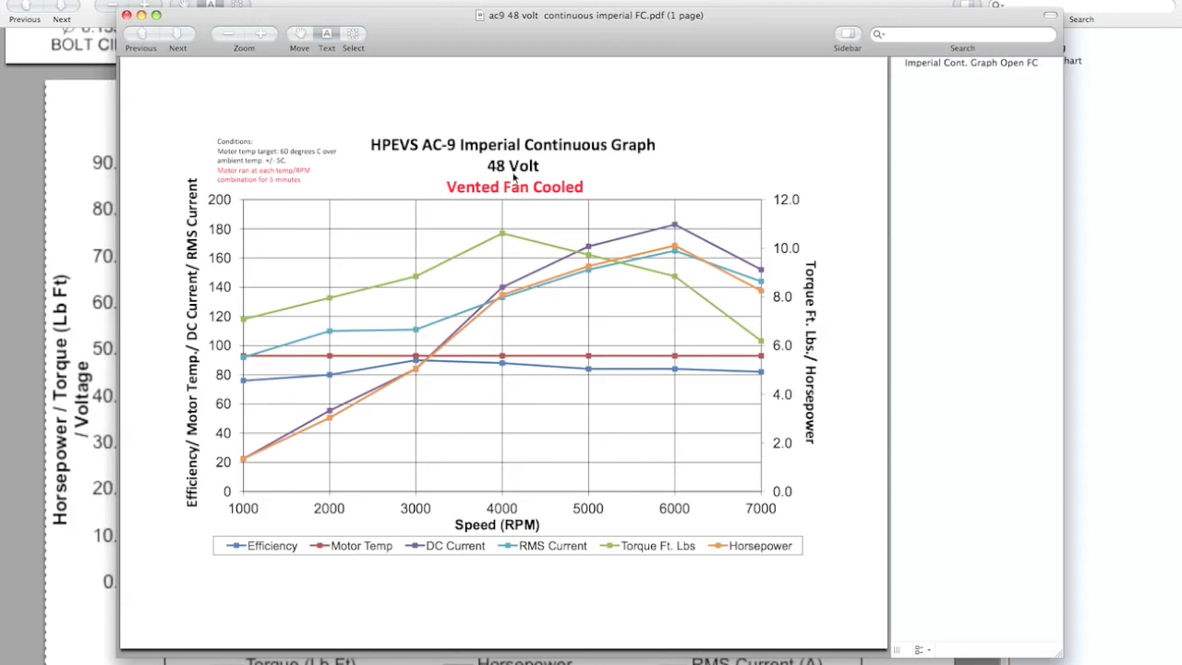
mouse_move(510, 177)
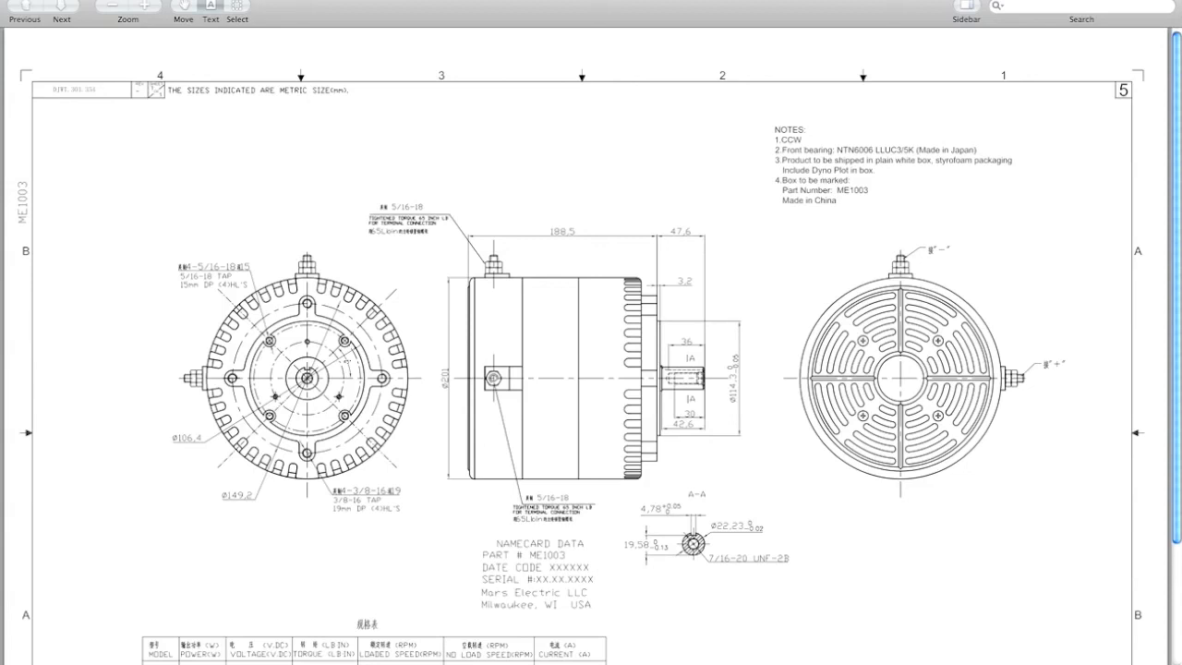
mouse_move(471, 133)
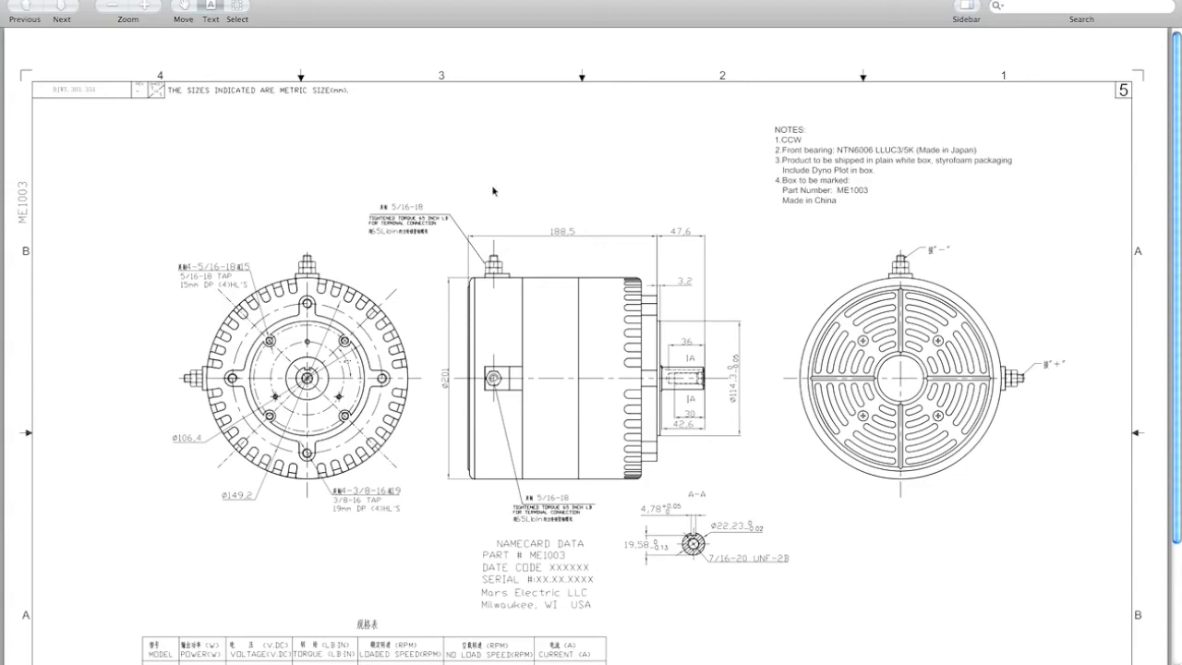
mouse_move(534, 159)
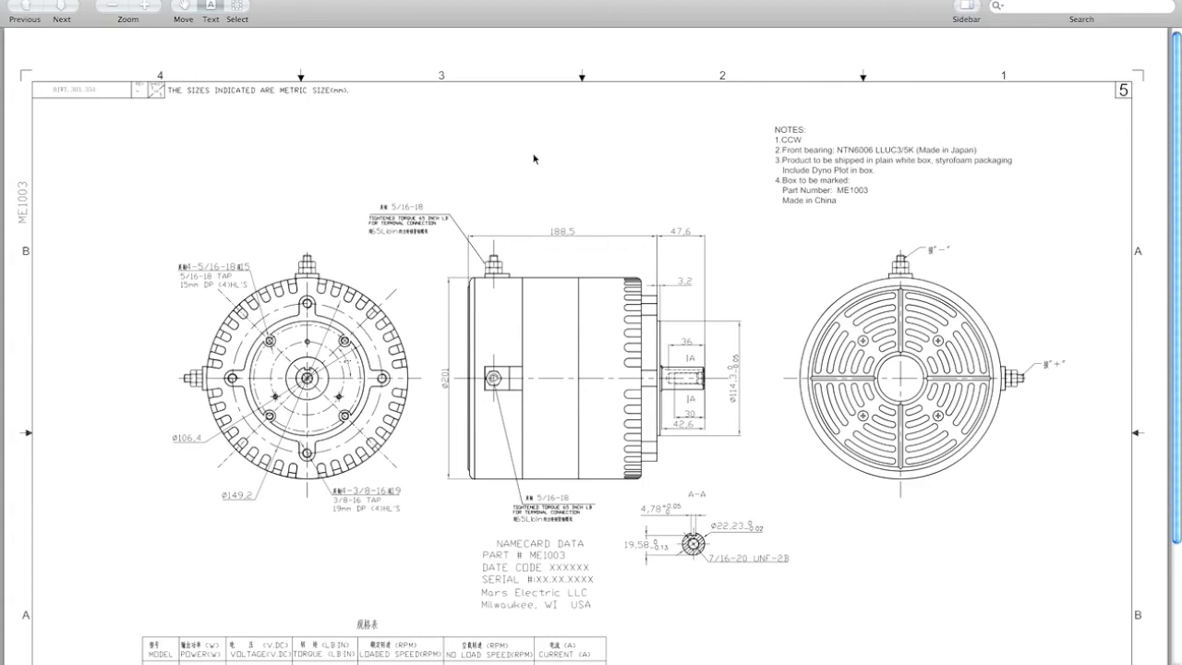